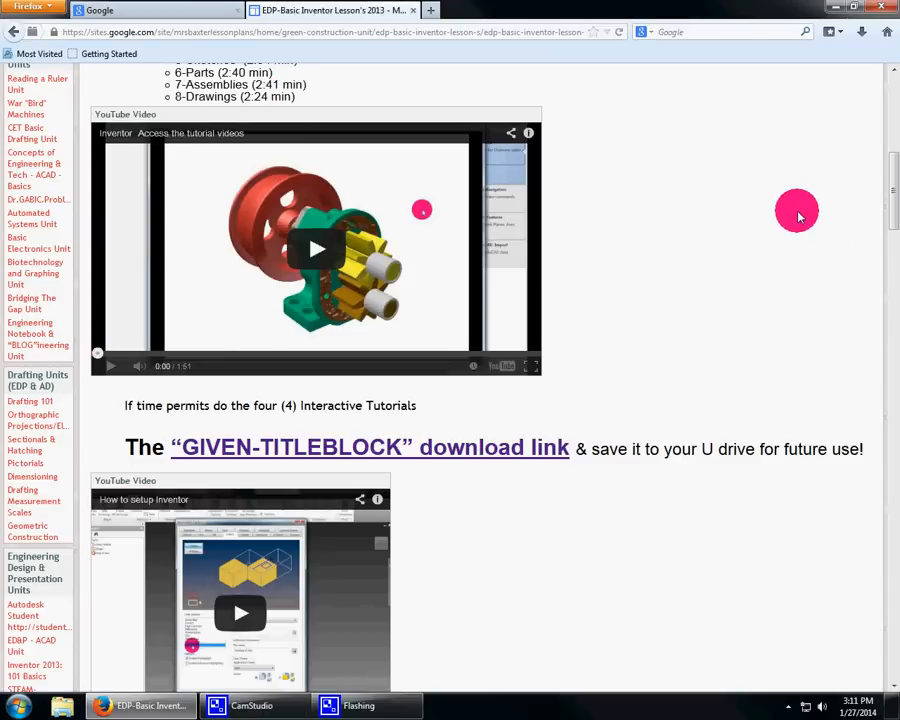
Step: Download the GIVEN-TITLEBLOCK CHS title-block drawing into the Inventor folder on U:
scroll(up, 3)
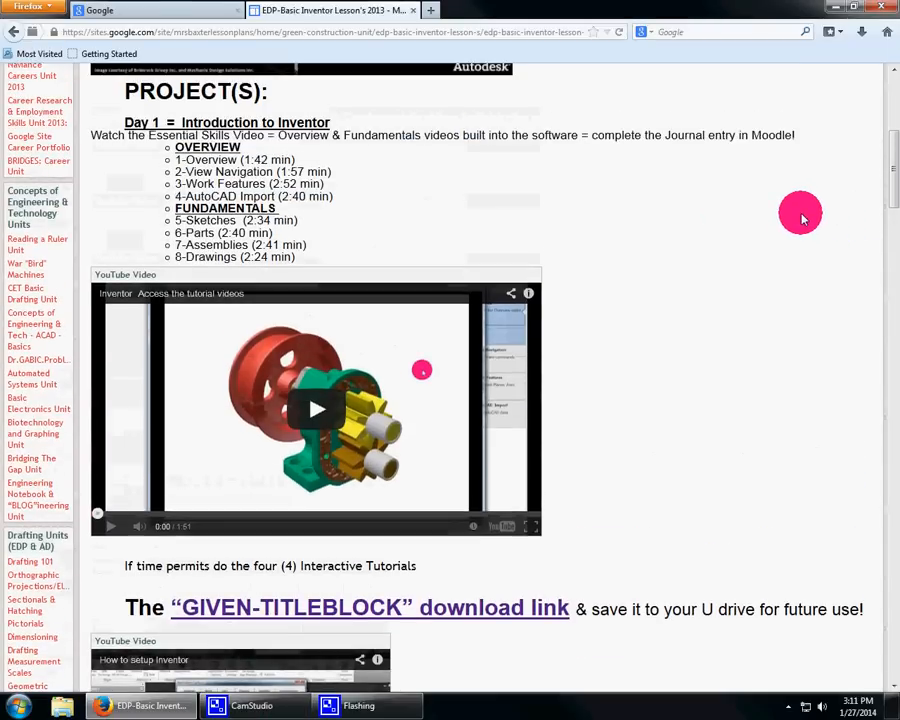
scroll(up, 3)
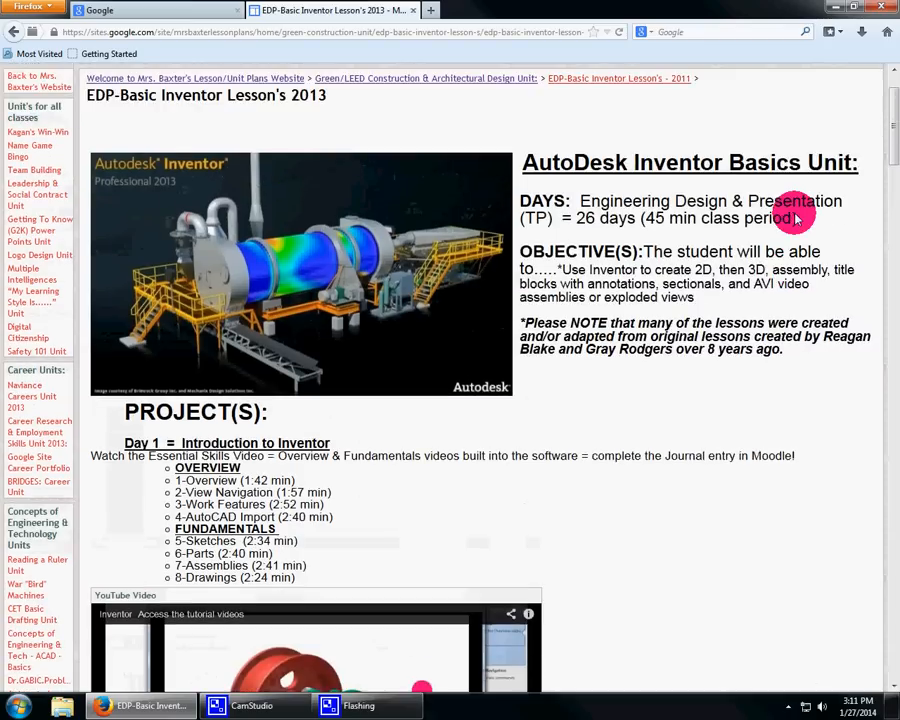
mouse_move(723, 350)
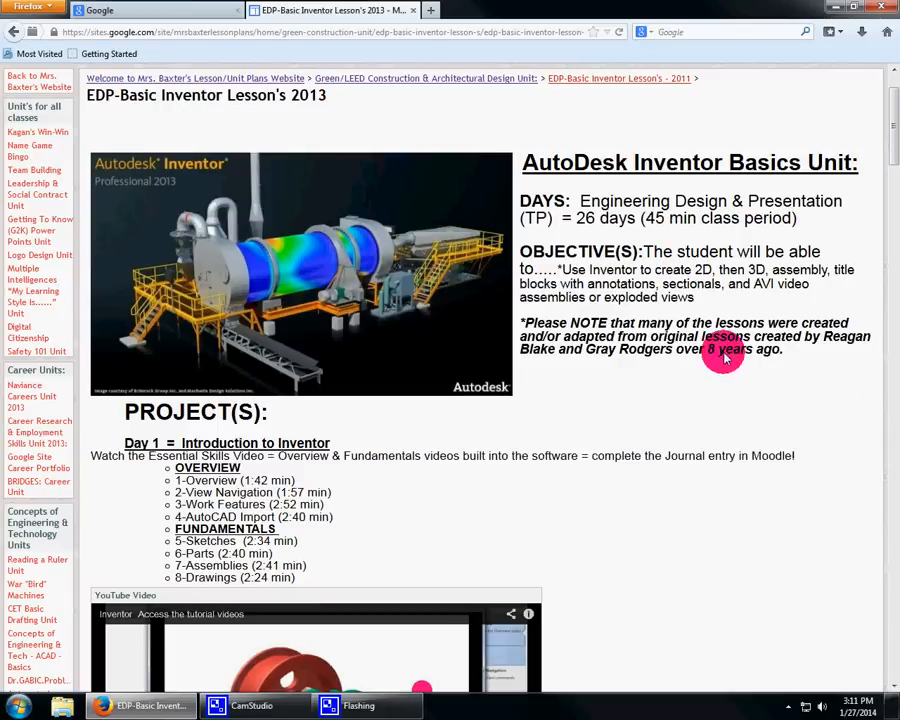
mouse_move(720, 320)
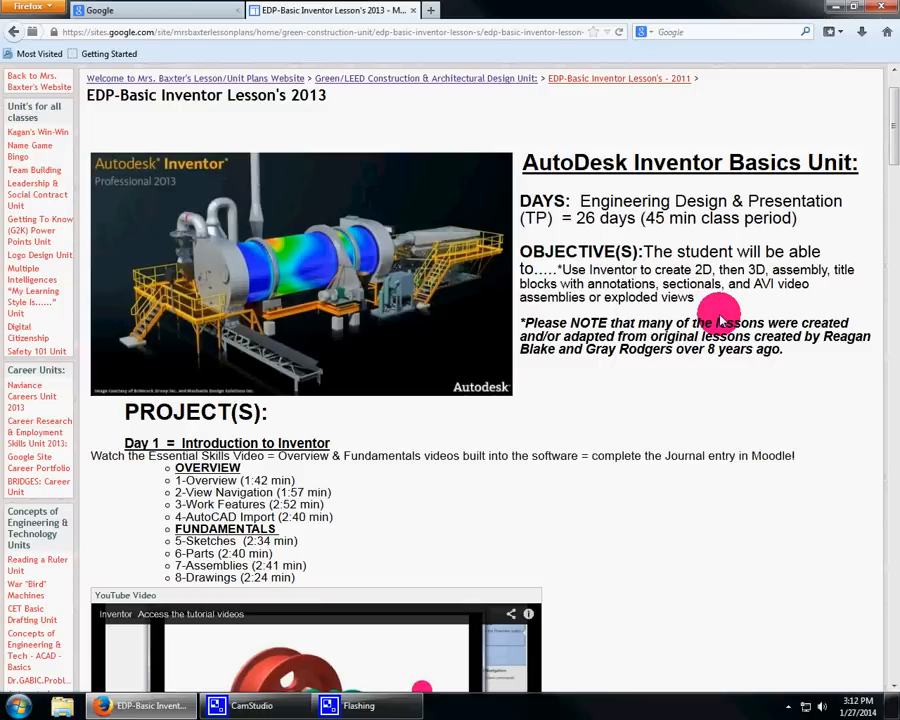
scroll(down, 3)
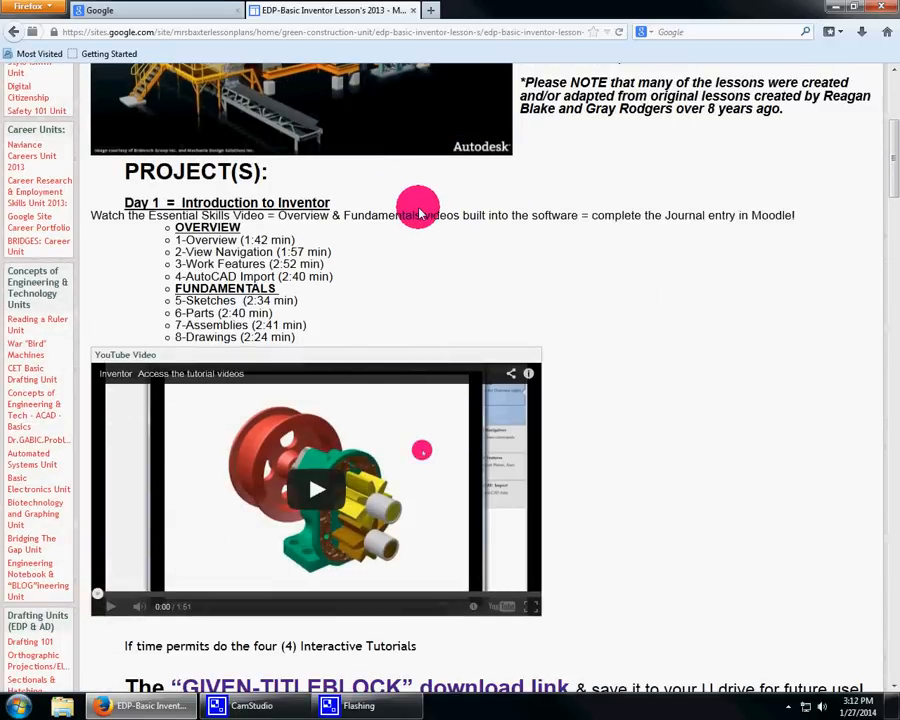
scroll(down, 3)
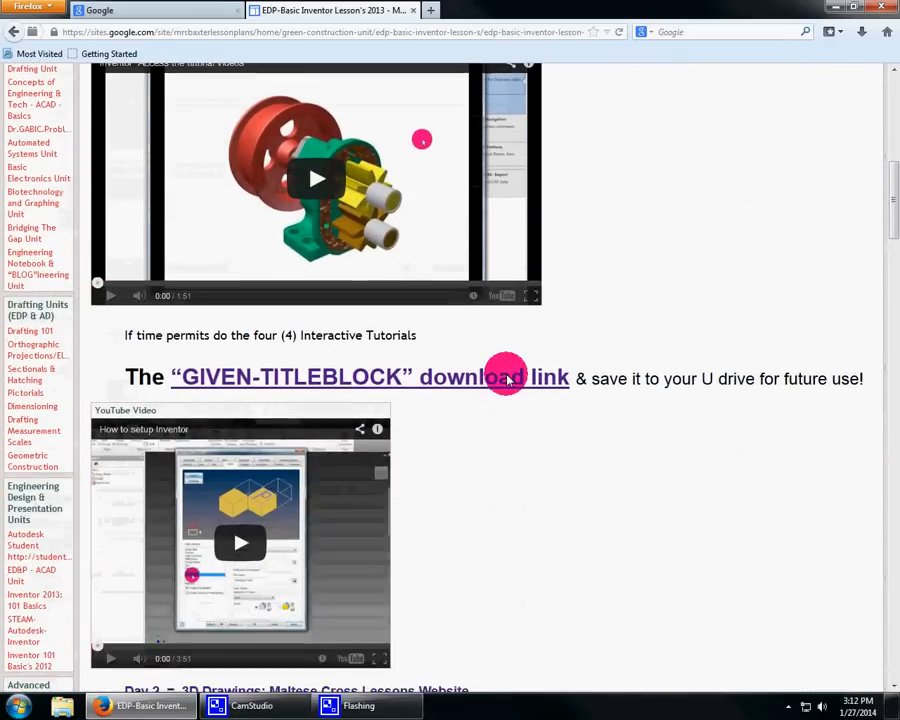
click(493, 378)
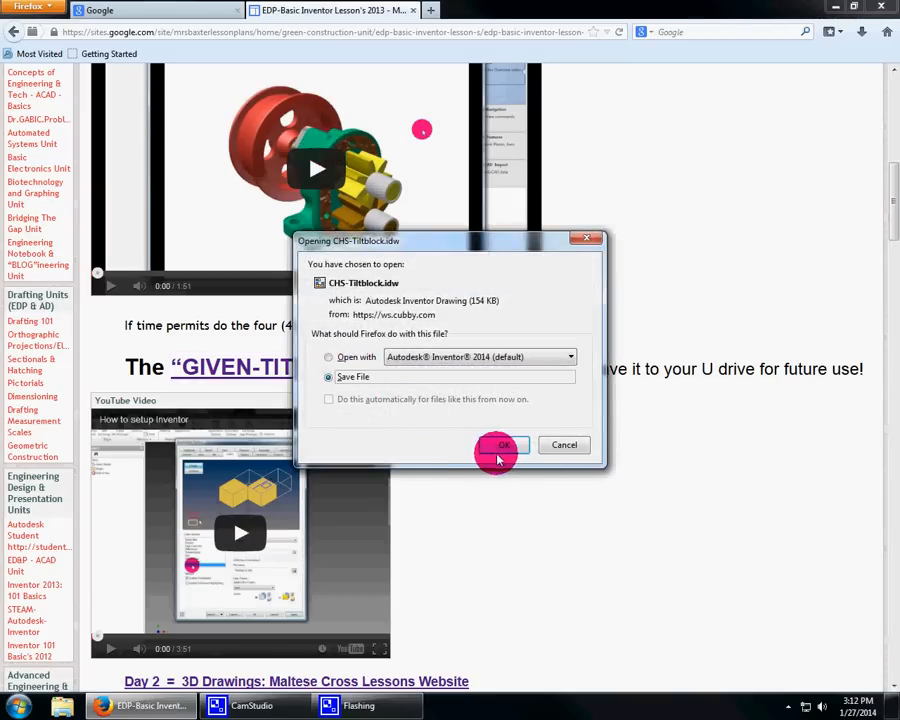
click(497, 445)
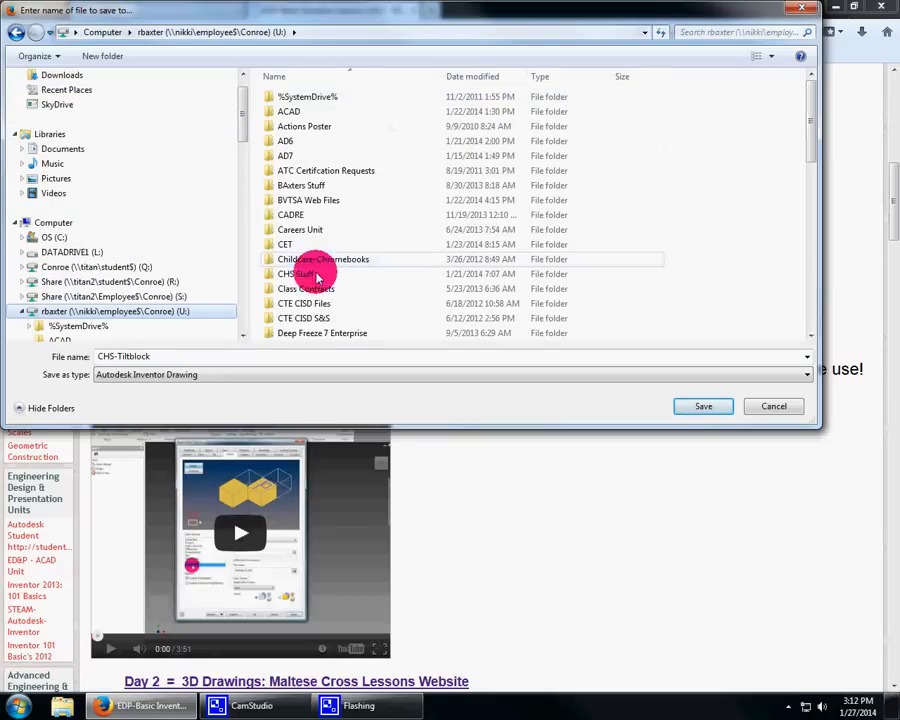
scroll(down, 3)
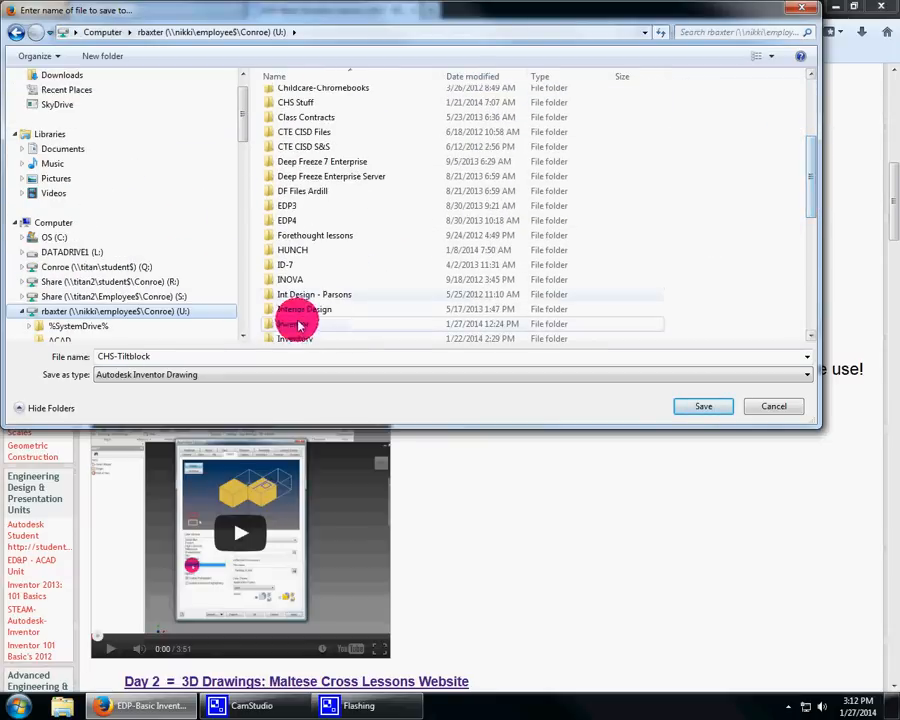
double_click(295, 323)
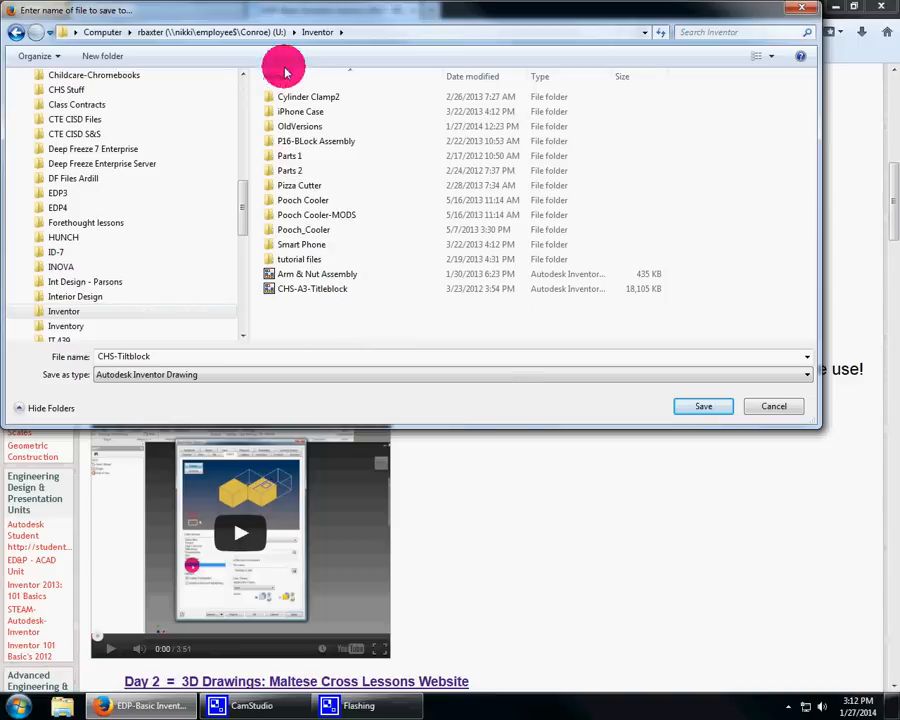
mouse_move(703, 406)
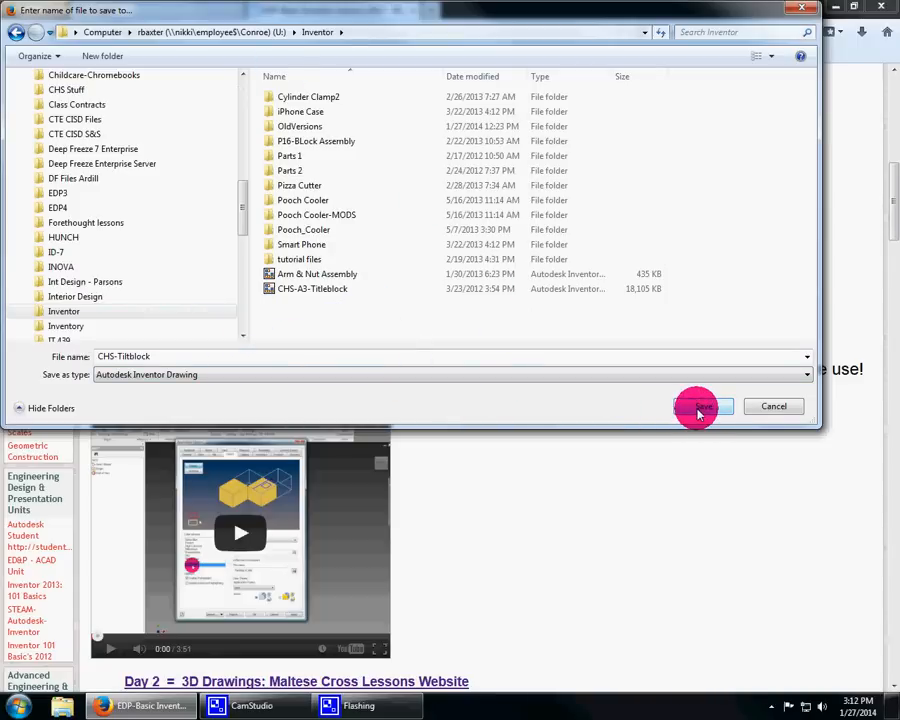
click(700, 406)
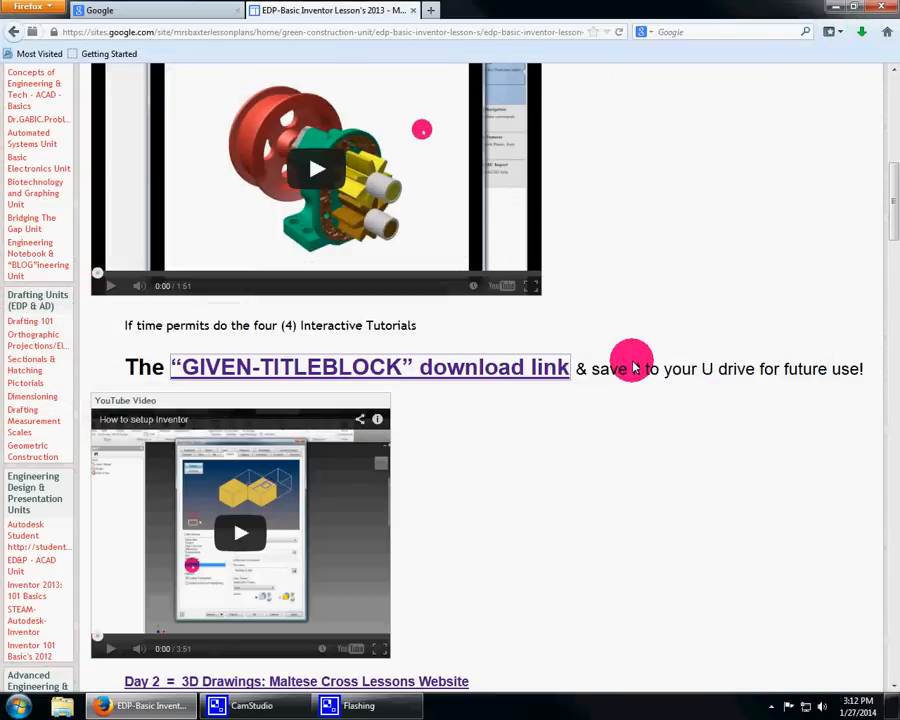
Step: Open the 'Day 2 = 3D Drawings: Maltese Cross Lessons Website' page in a new tab
scroll(down, 3)
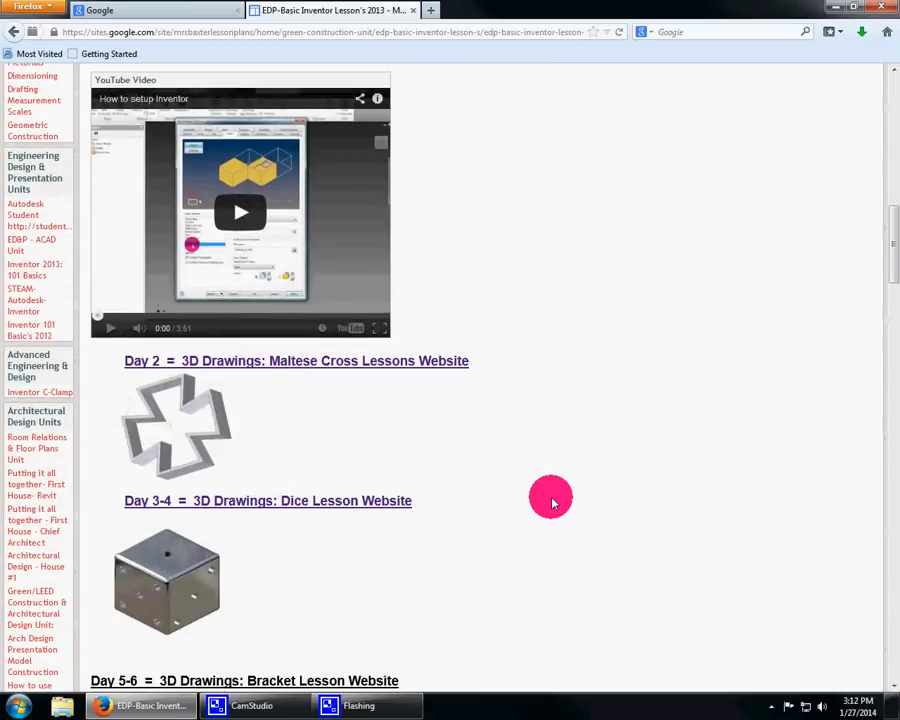
mouse_move(431, 361)
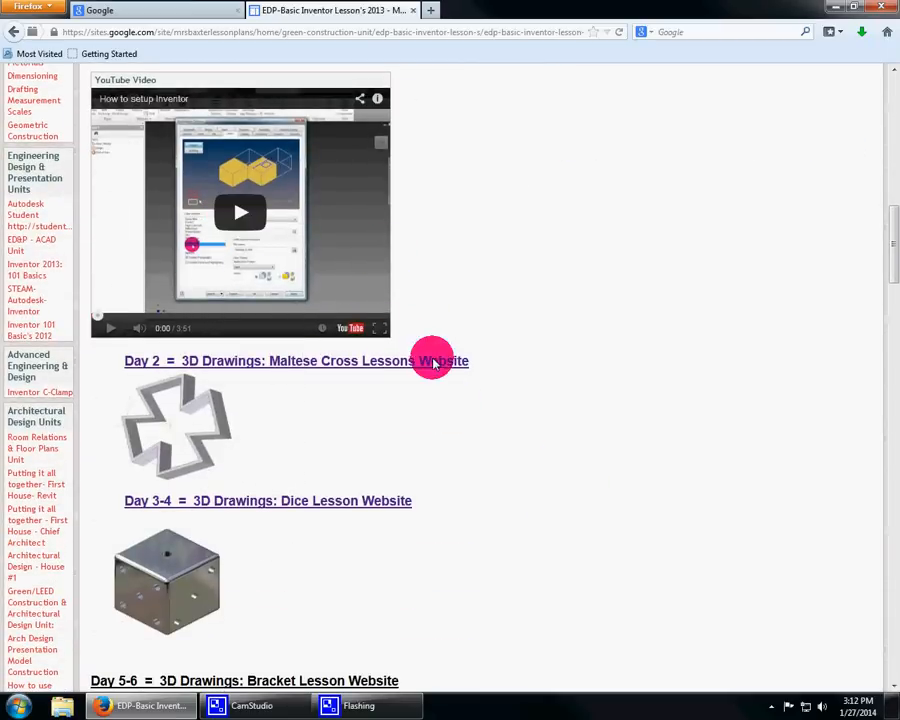
click(440, 360)
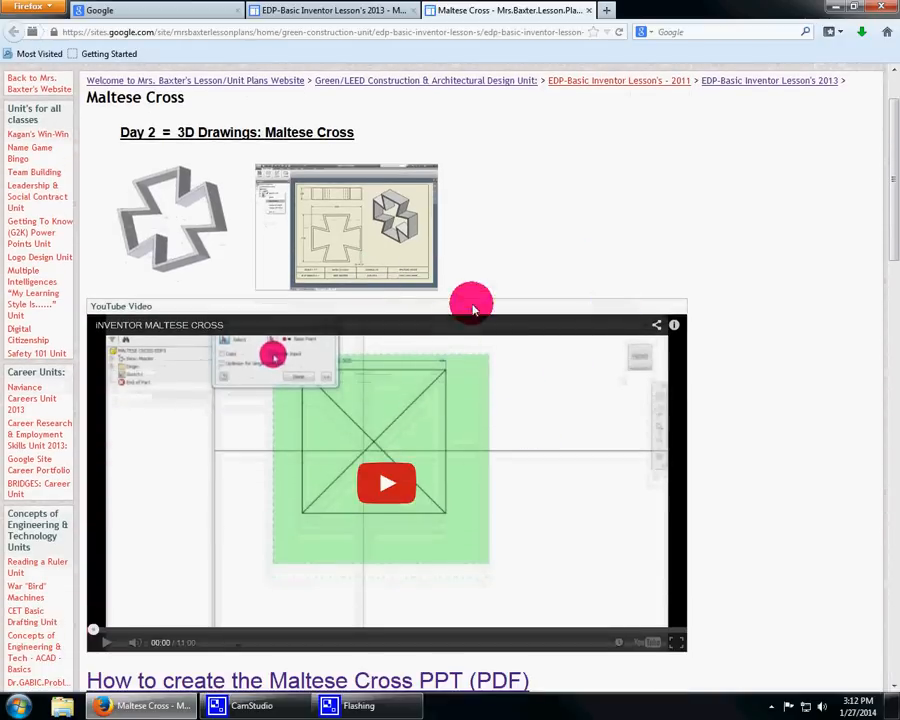
mouse_move(211, 211)
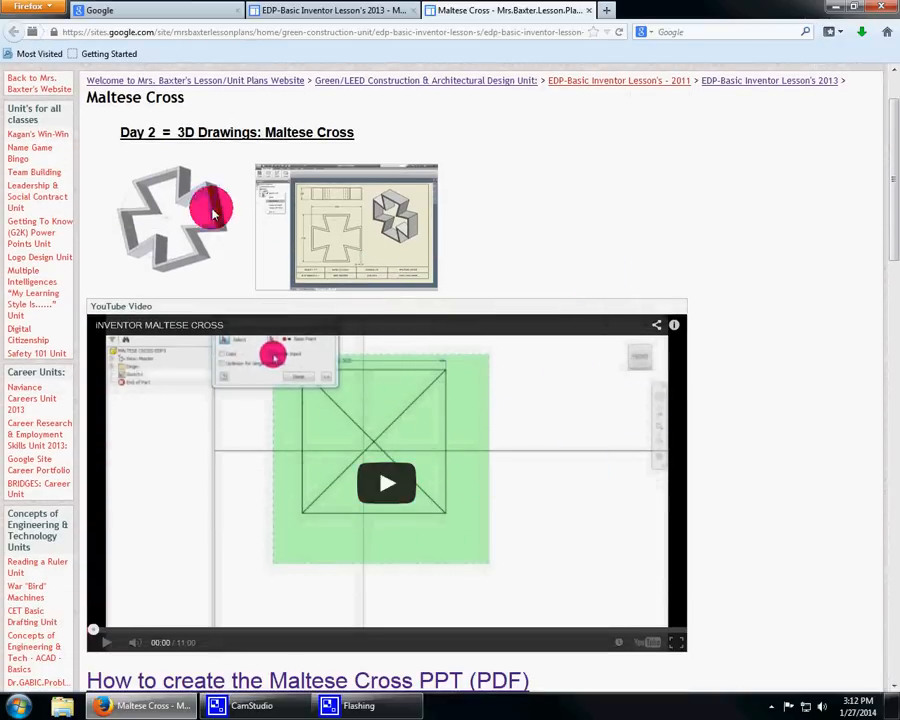
mouse_move(348, 213)
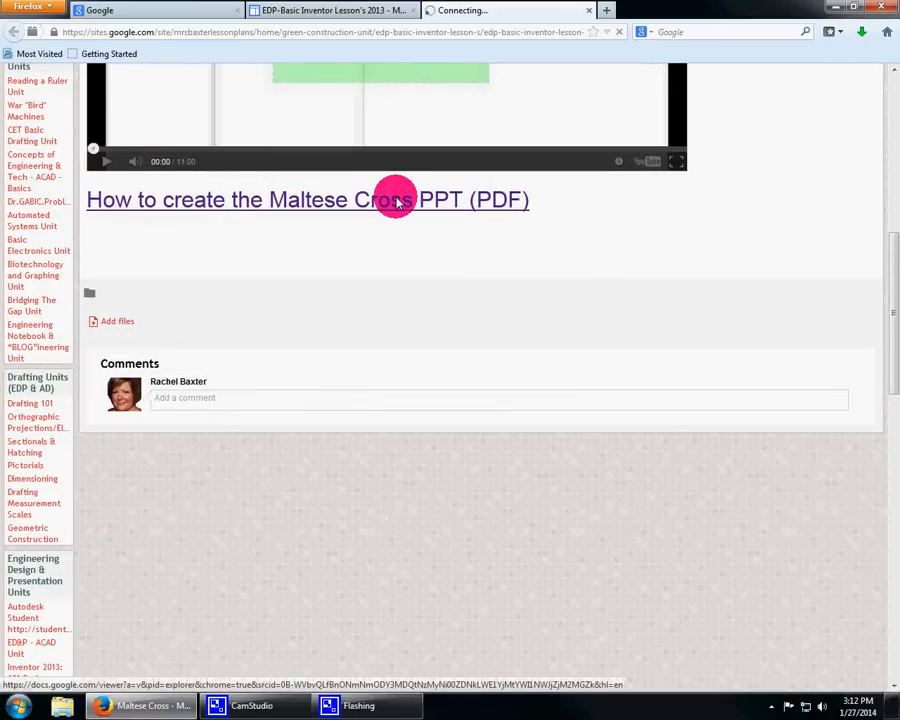
Step: Open the Maltese Cross PPT PDF, view pages 2 and 4, then minimize Firefox
click(306, 199)
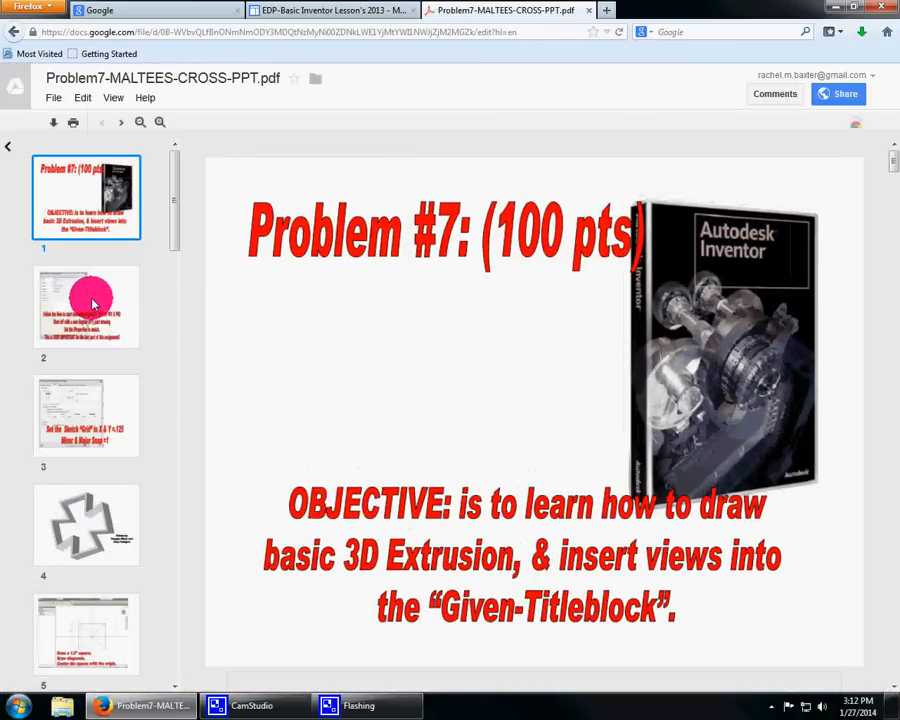
click(86, 415)
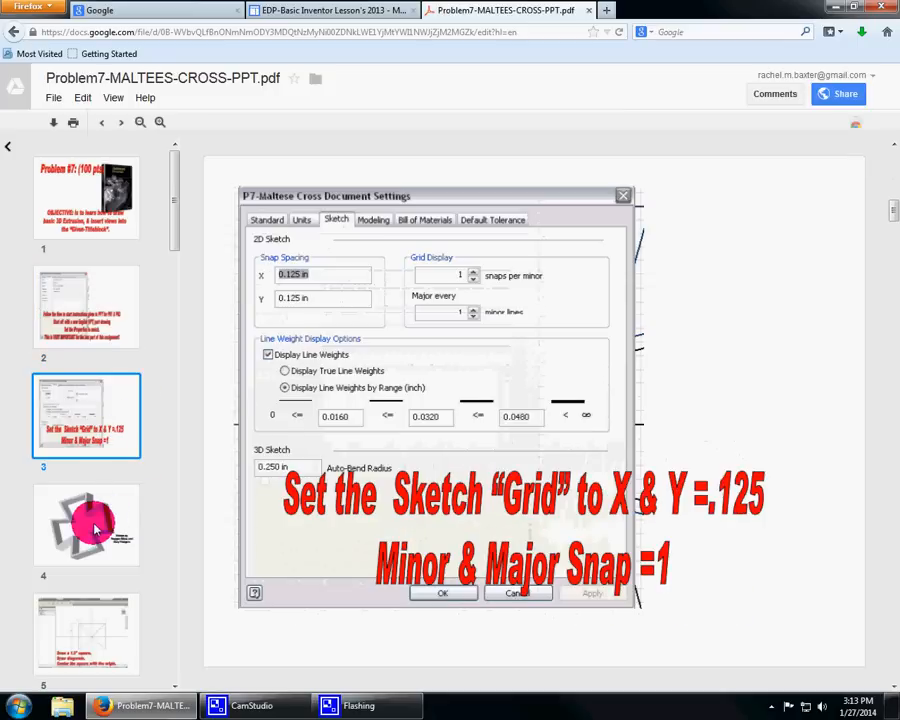
click(86, 525)
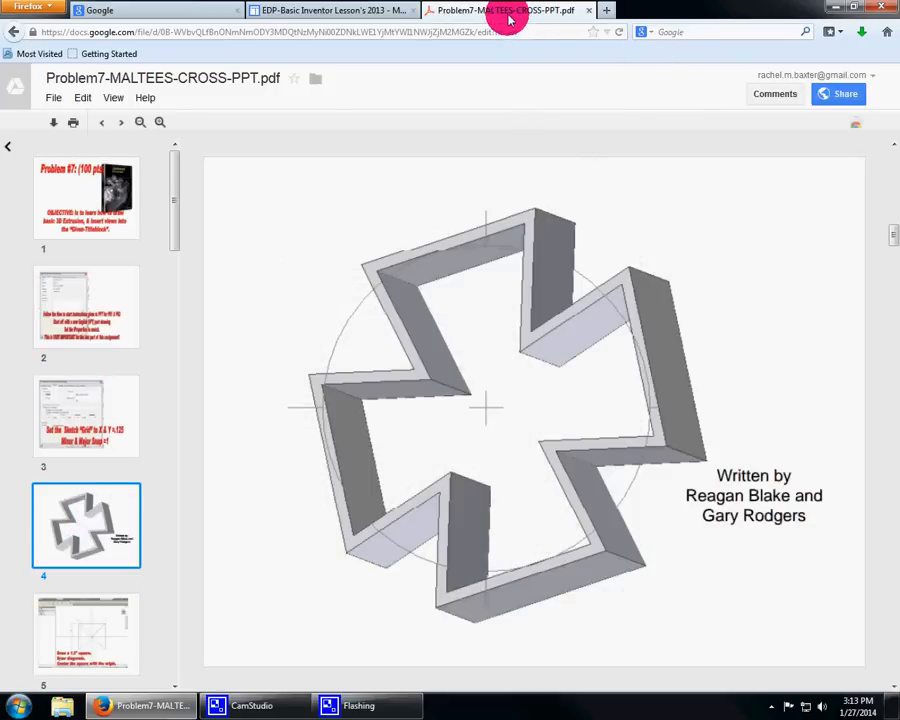
click(330, 10)
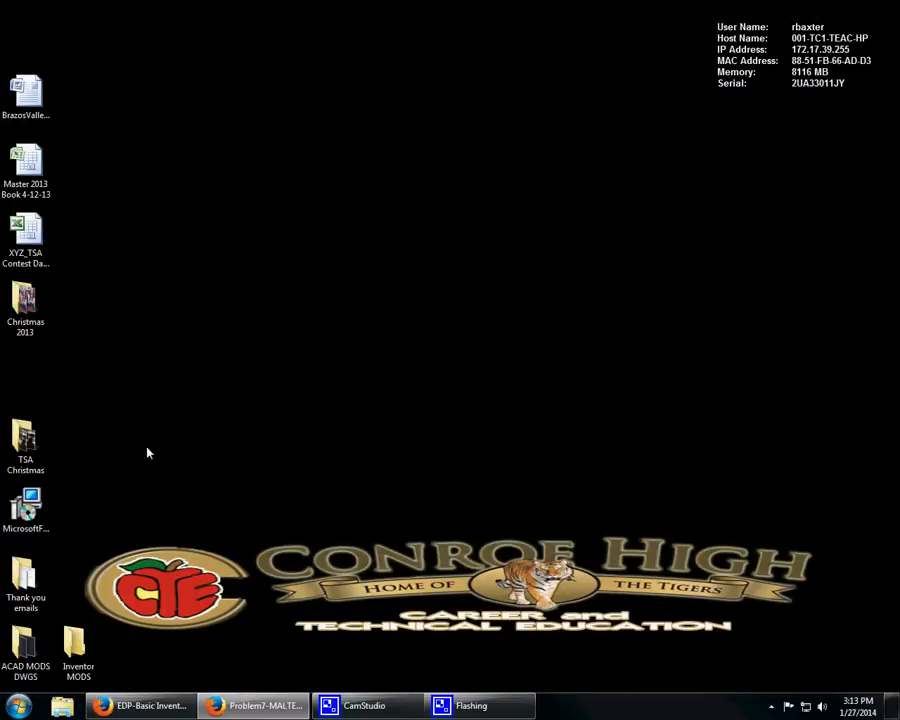
Step: Search the Start Menu for 'inv' and launch Inventor Professional 2014
click(15, 705)
text(inv)
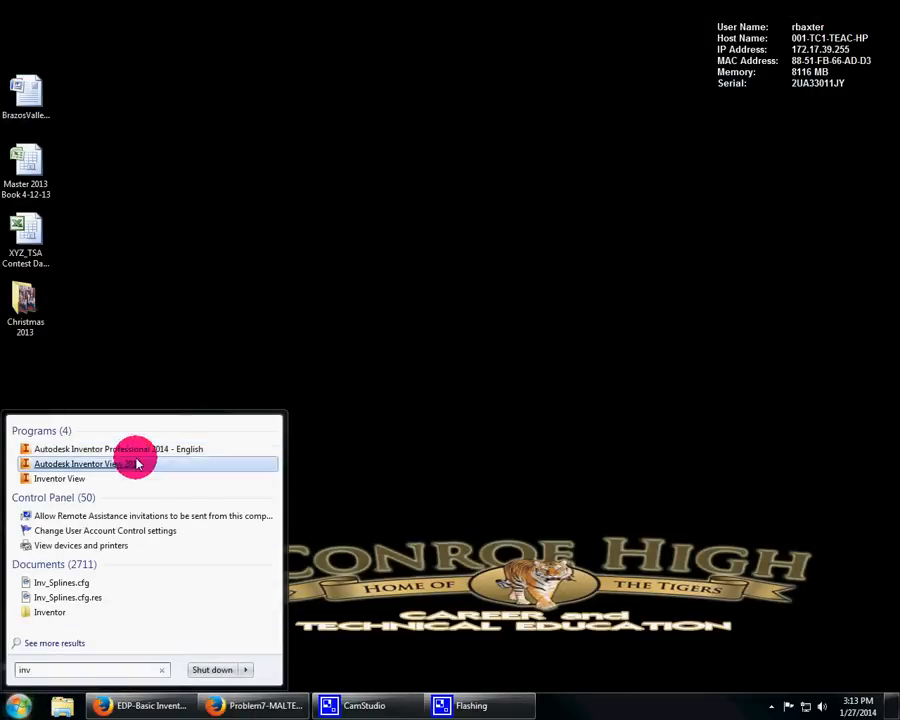
click(118, 448)
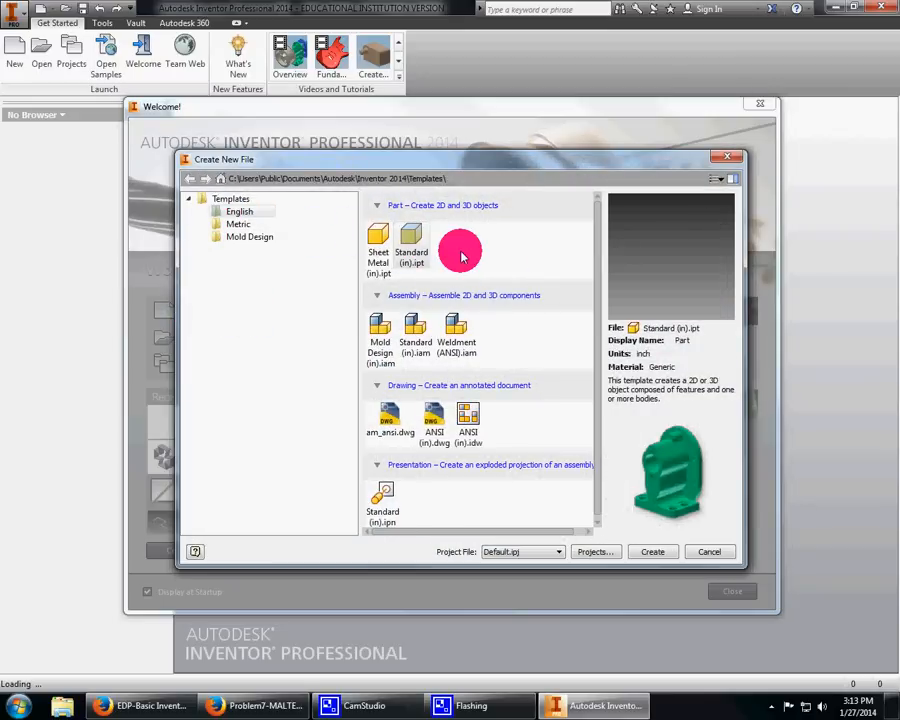
mouse_move(470, 420)
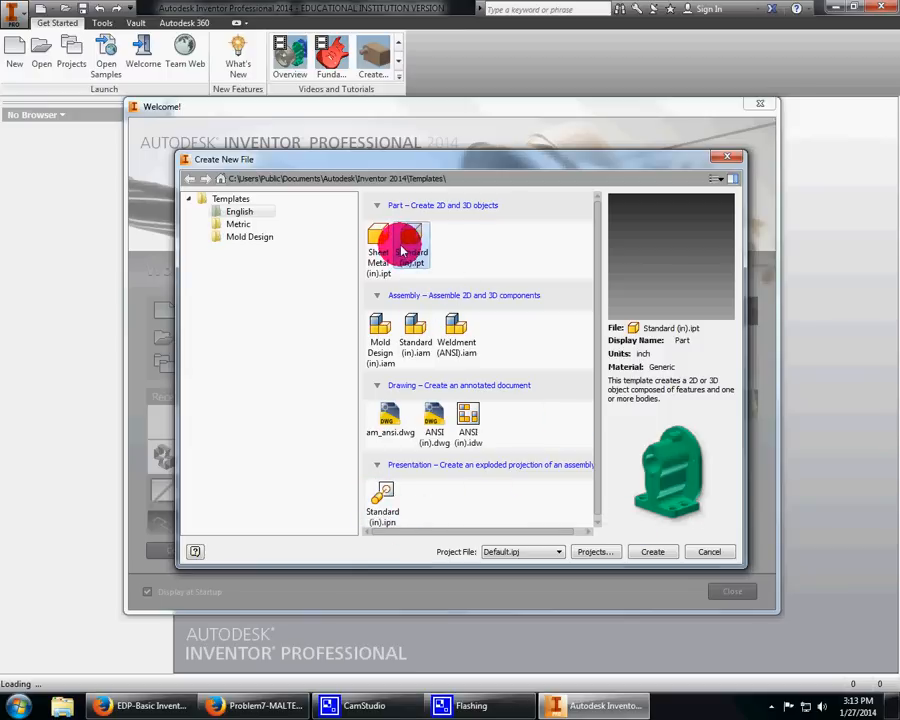
Step: Create a new part from the English Standard (in).ipt template
click(709, 551)
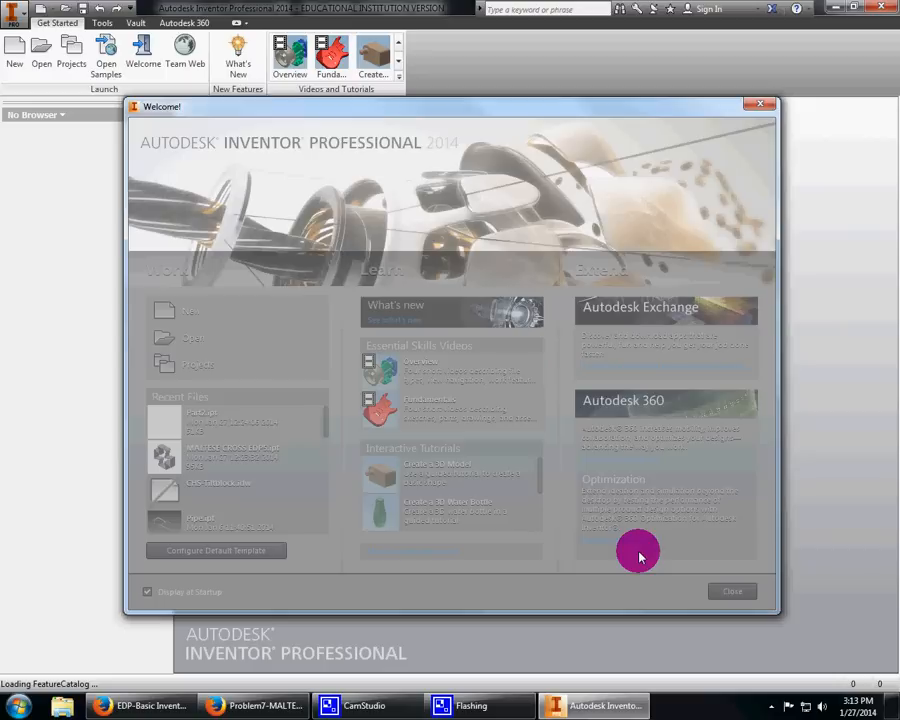
mouse_move(838, 388)
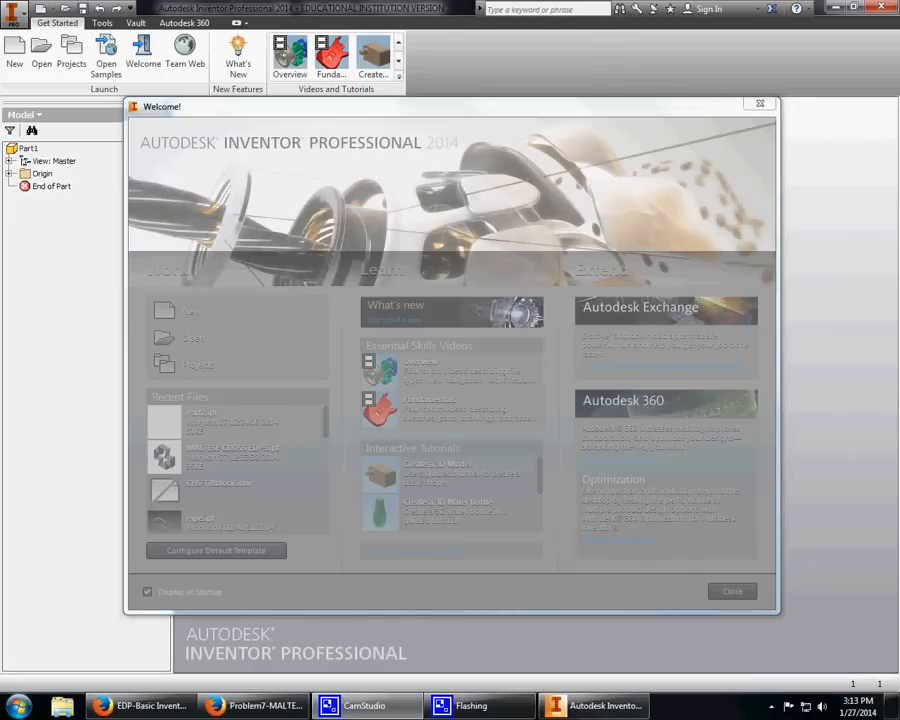
Step: Fill the Summary iProperties: title, subject, author FIRST LAST and company CONROE HS
click(731, 591)
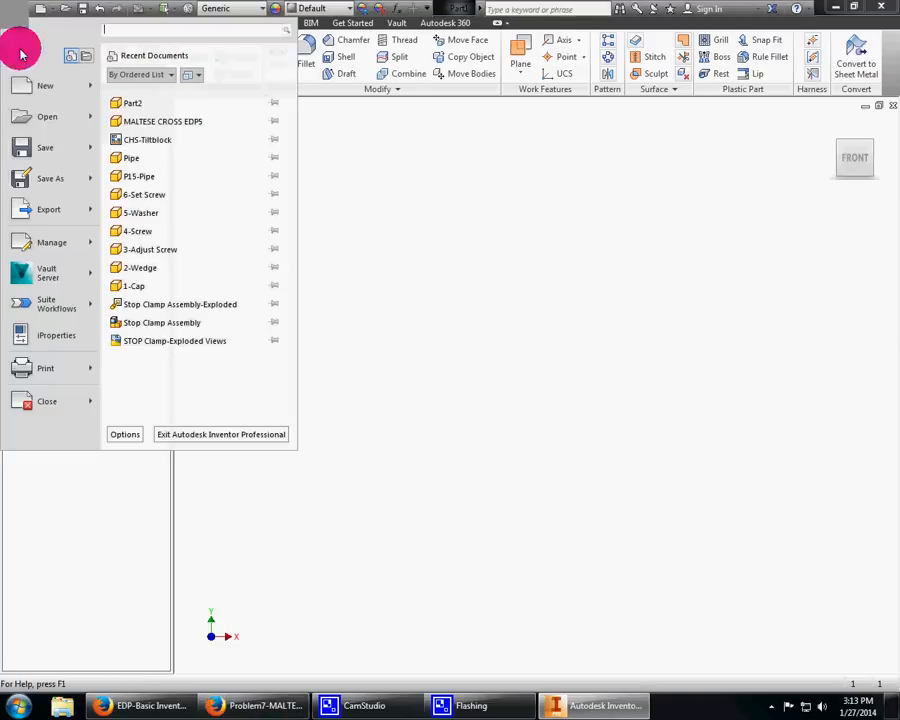
click(56, 335)
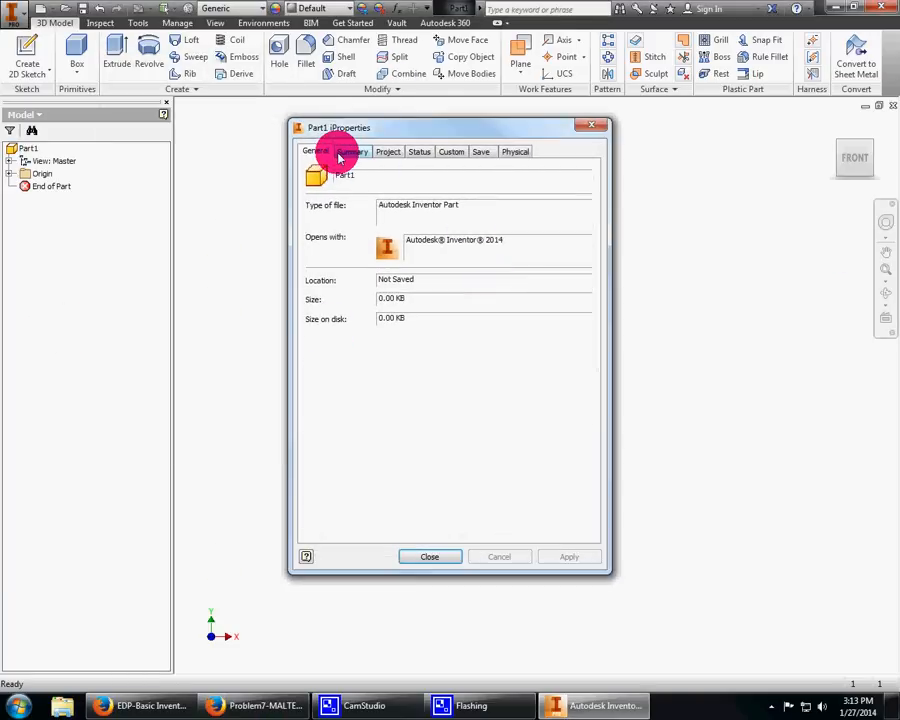
click(352, 151)
text(MALTESE)
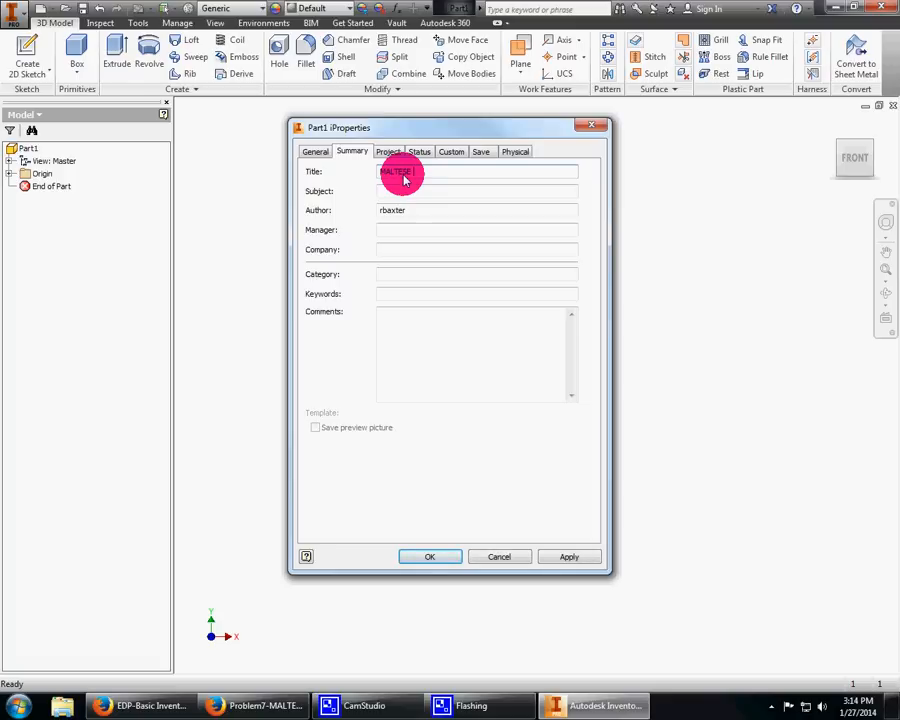
text(text)
click(477, 191)
text(EDP-5)
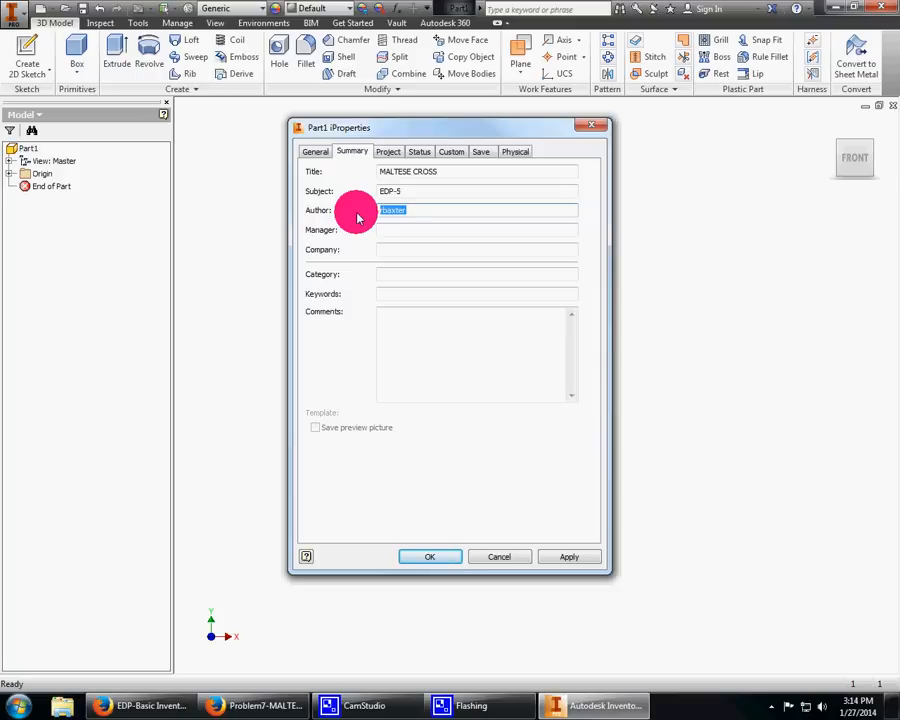
text(FIRST LAST)
click(477, 230)
text(MRS. BAXTER)
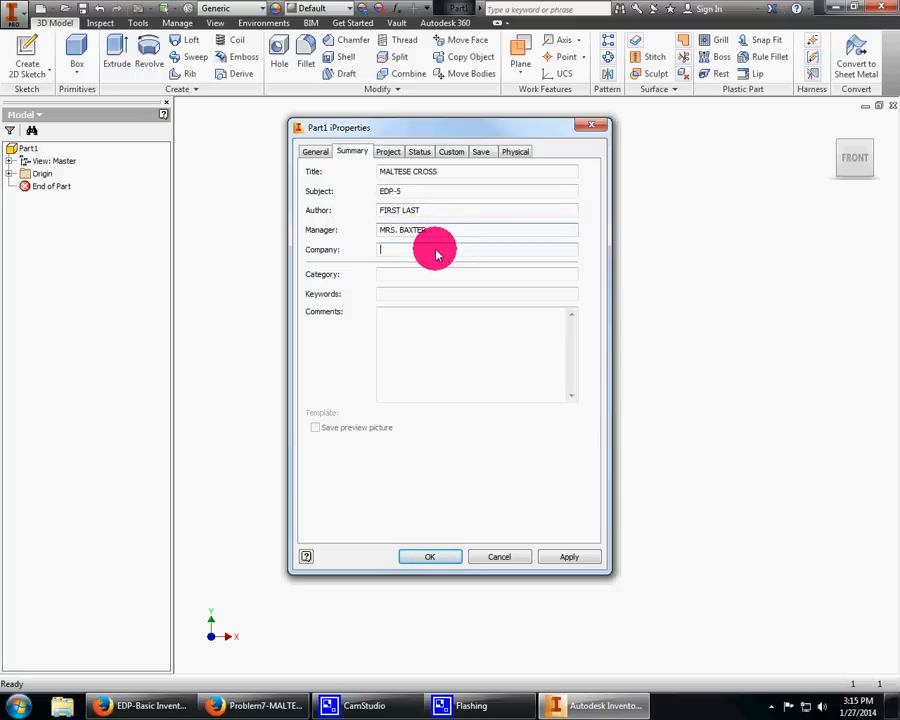
text(CONROE)
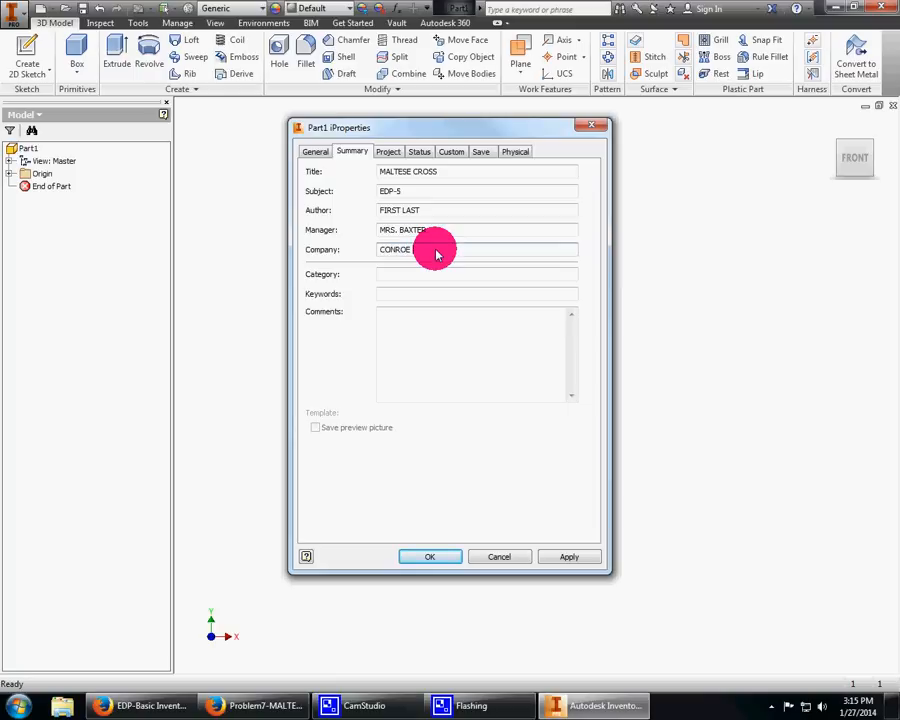
Step: Set Designer to FIRST on the Project tab and apply the properties
click(388, 151)
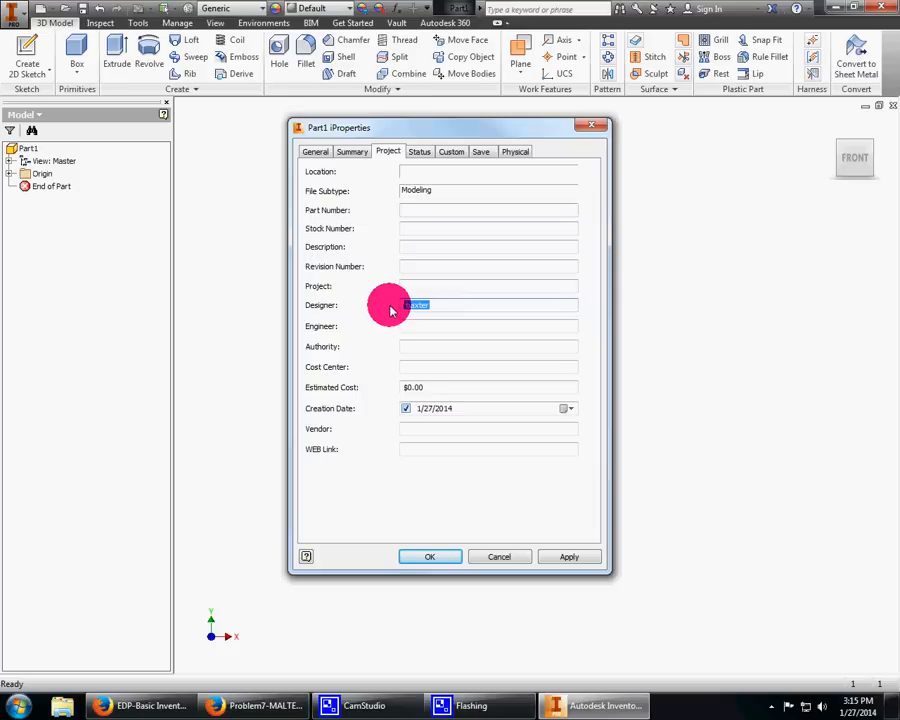
text(FIRST LAST)
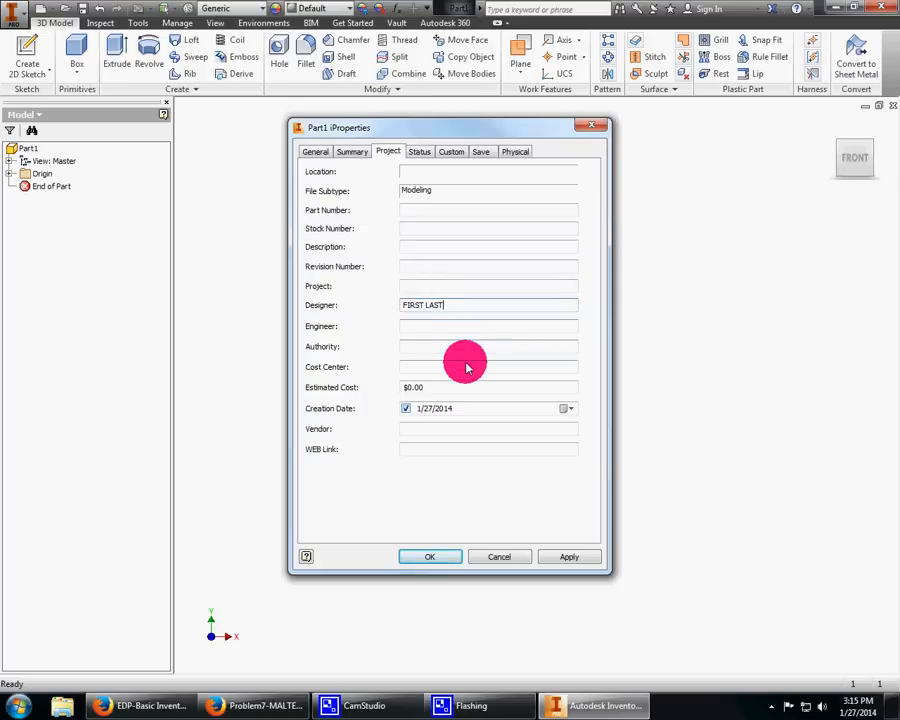
mouse_move(544, 194)
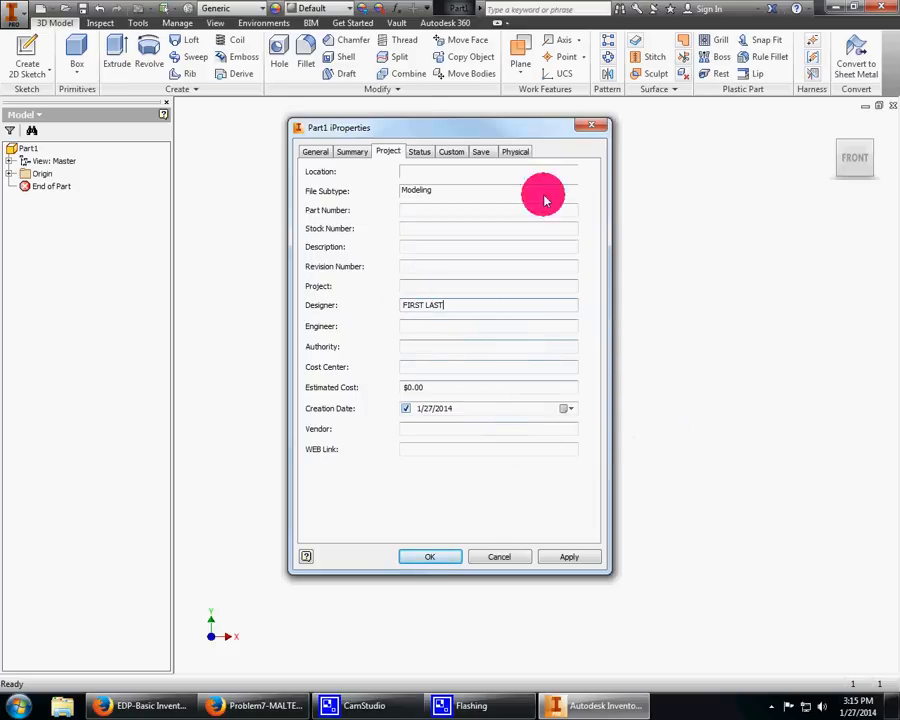
click(451, 151)
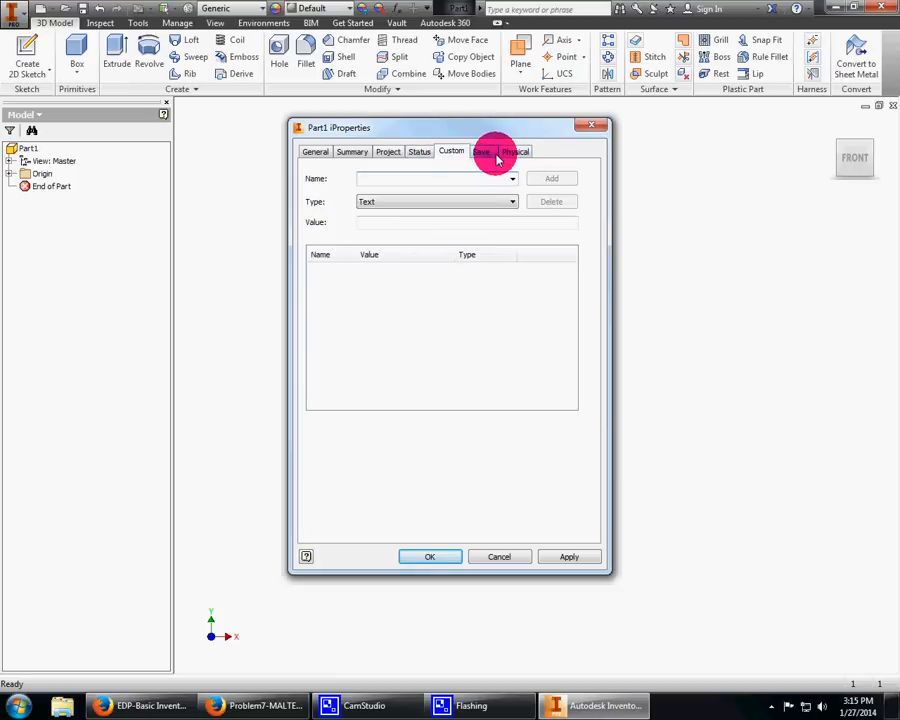
click(351, 151)
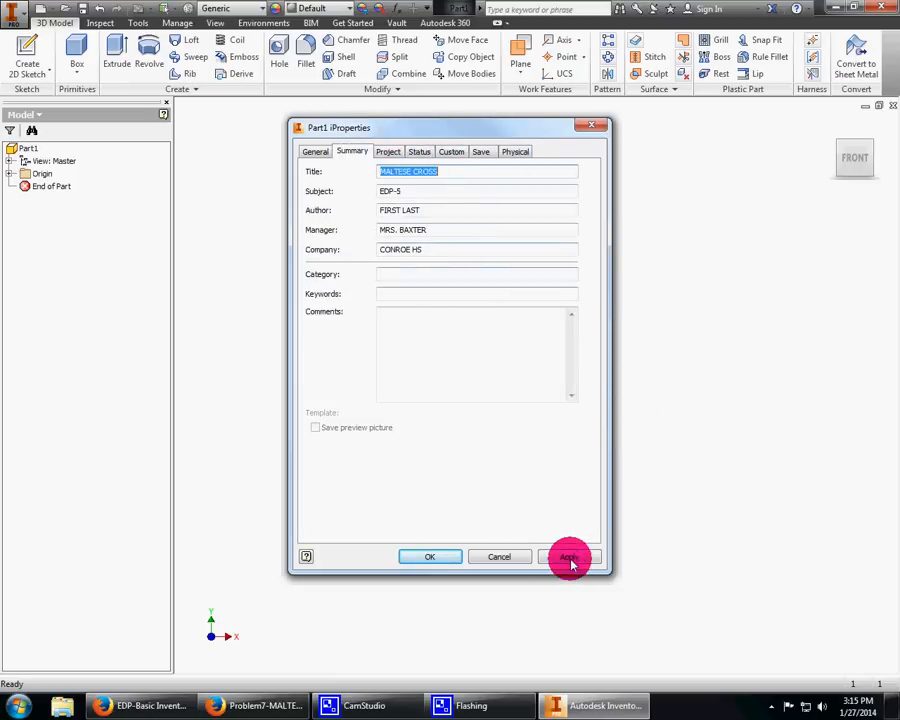
click(569, 557)
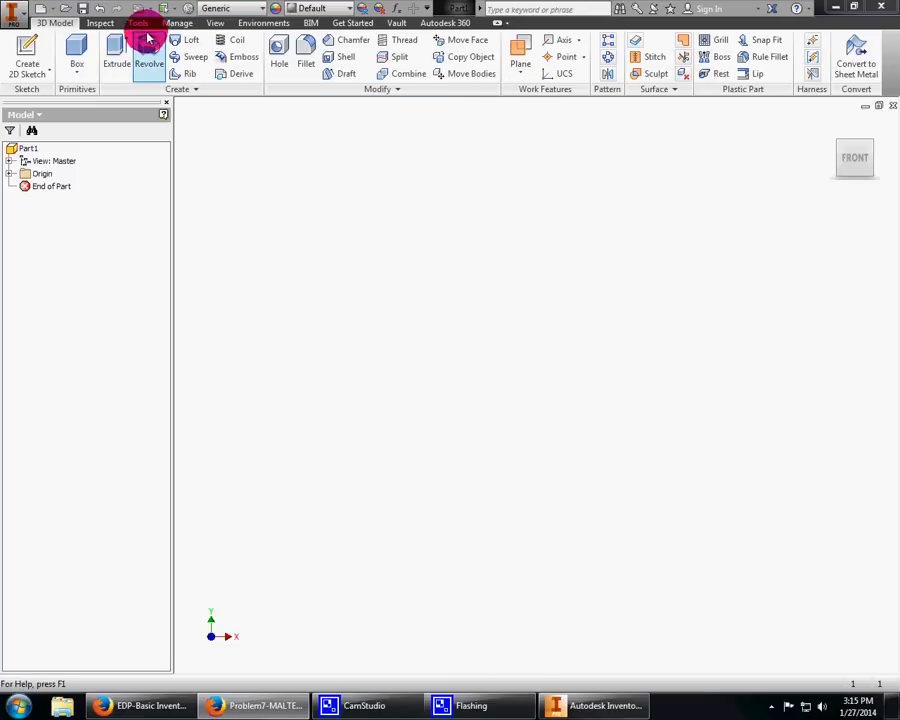
Step: Open Application Options from the Tools tab
click(137, 22)
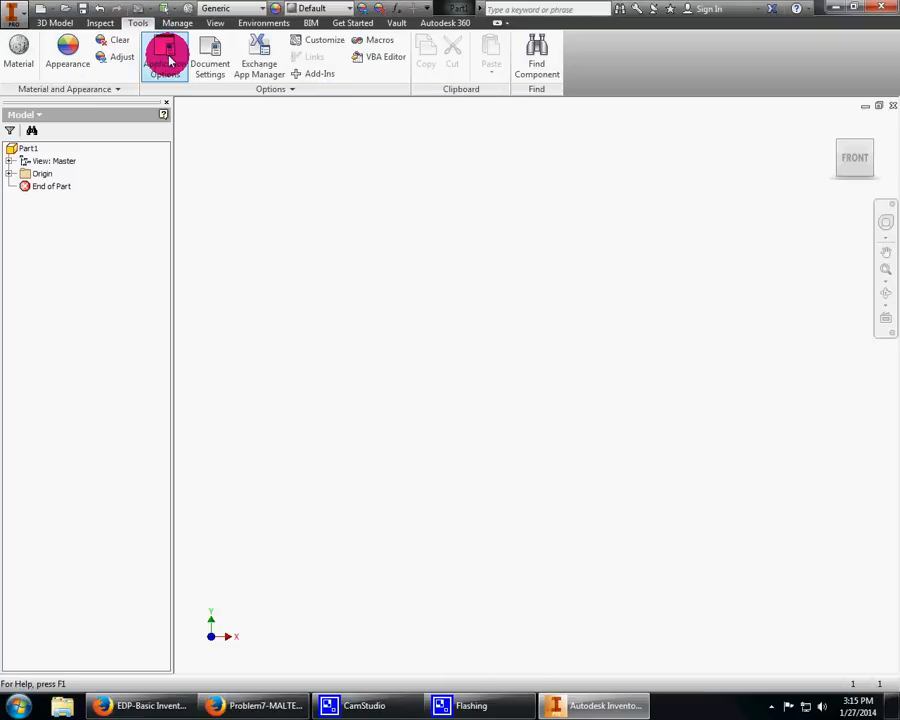
click(166, 55)
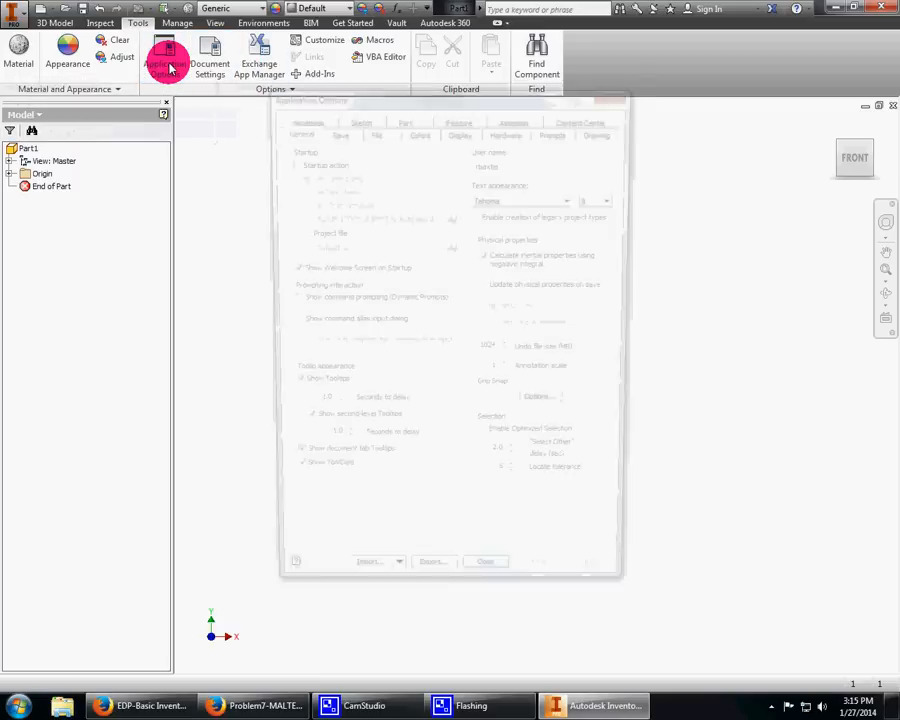
Step: Review Save and File settings, then choose Presentation colours with a 1 Color background
click(164, 57)
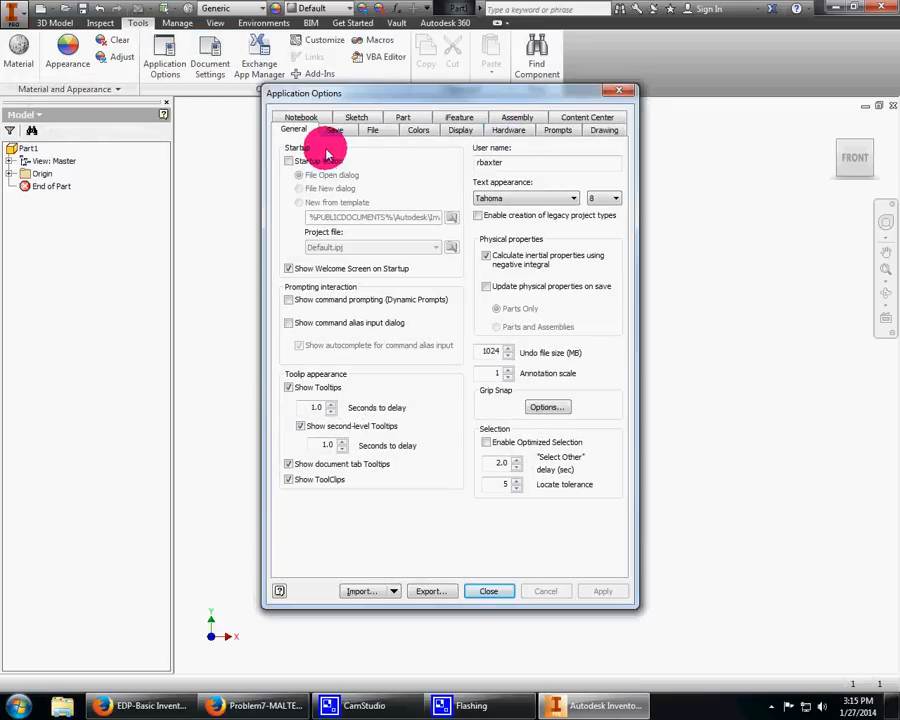
click(333, 130)
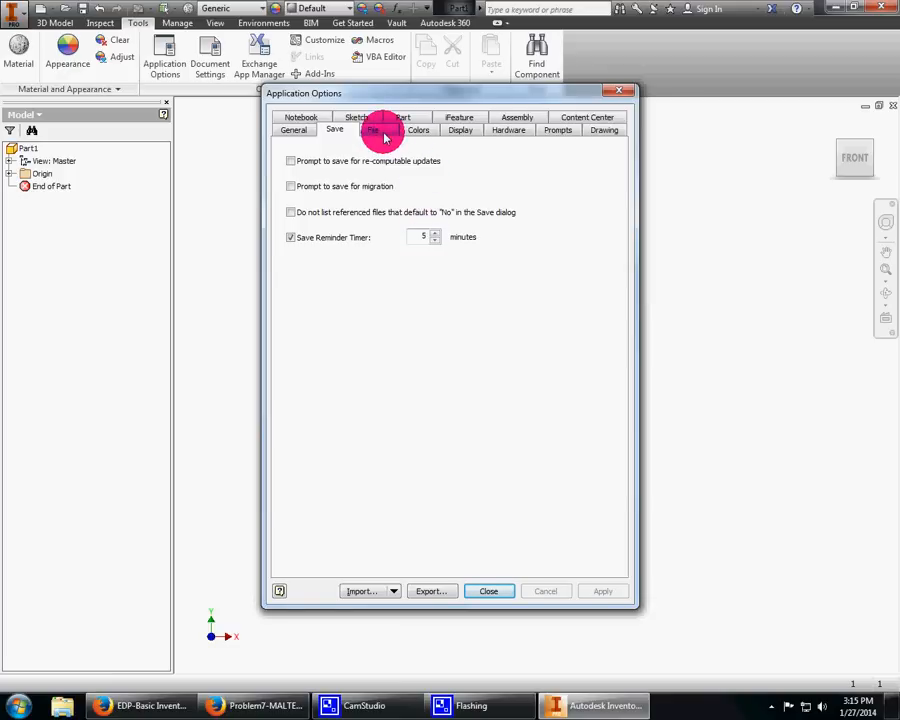
click(372, 130)
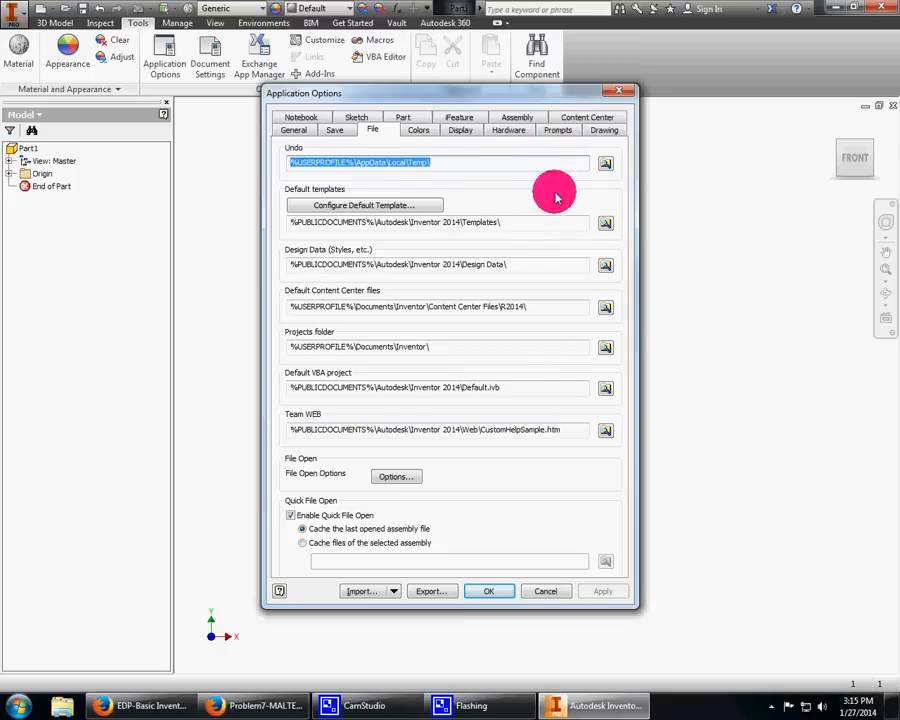
click(418, 130)
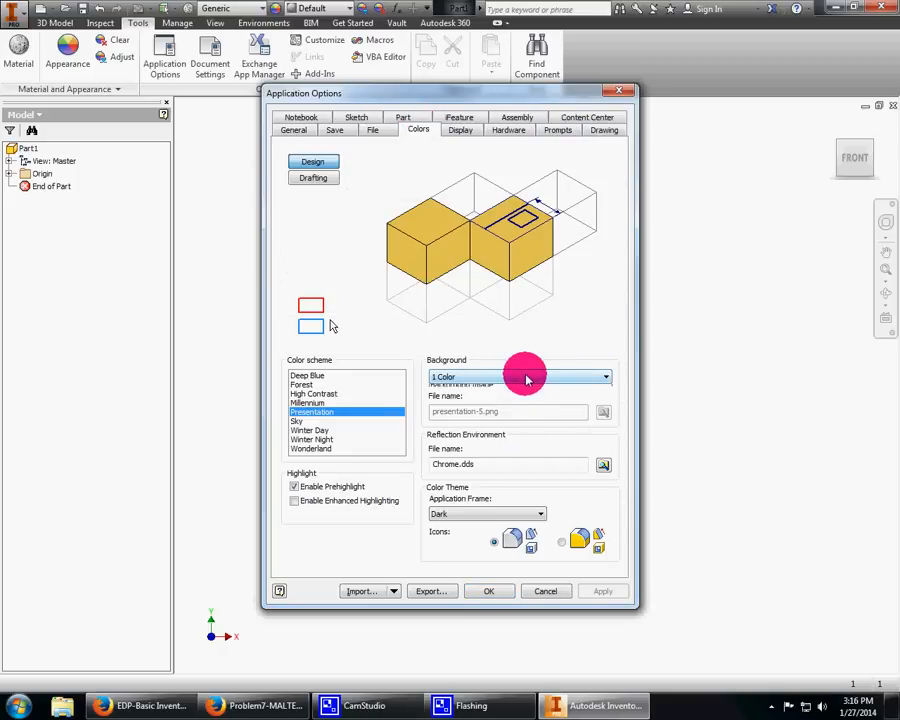
click(527, 376)
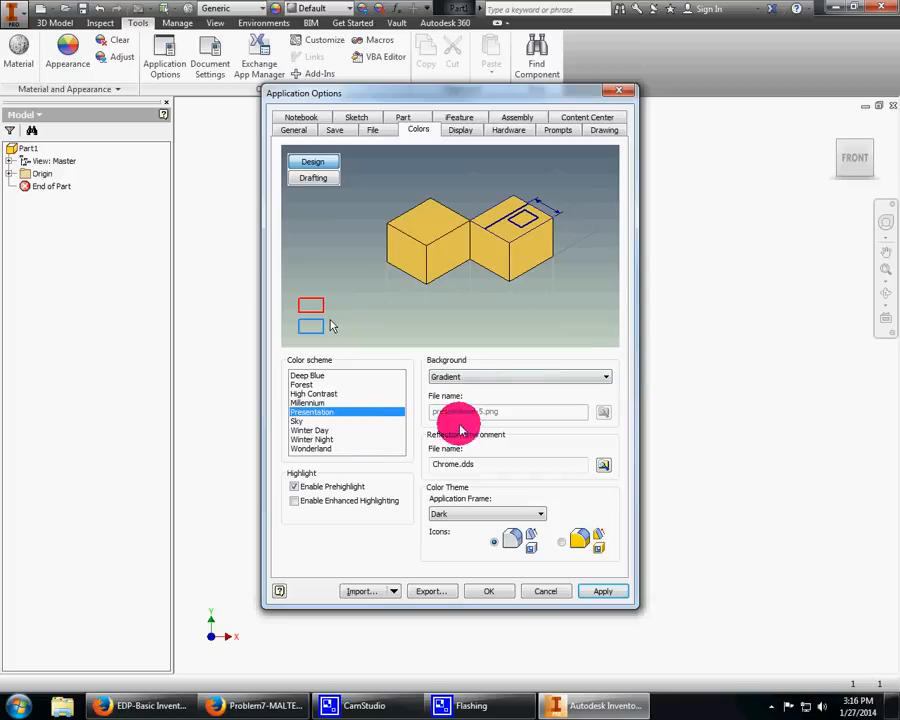
click(315, 393)
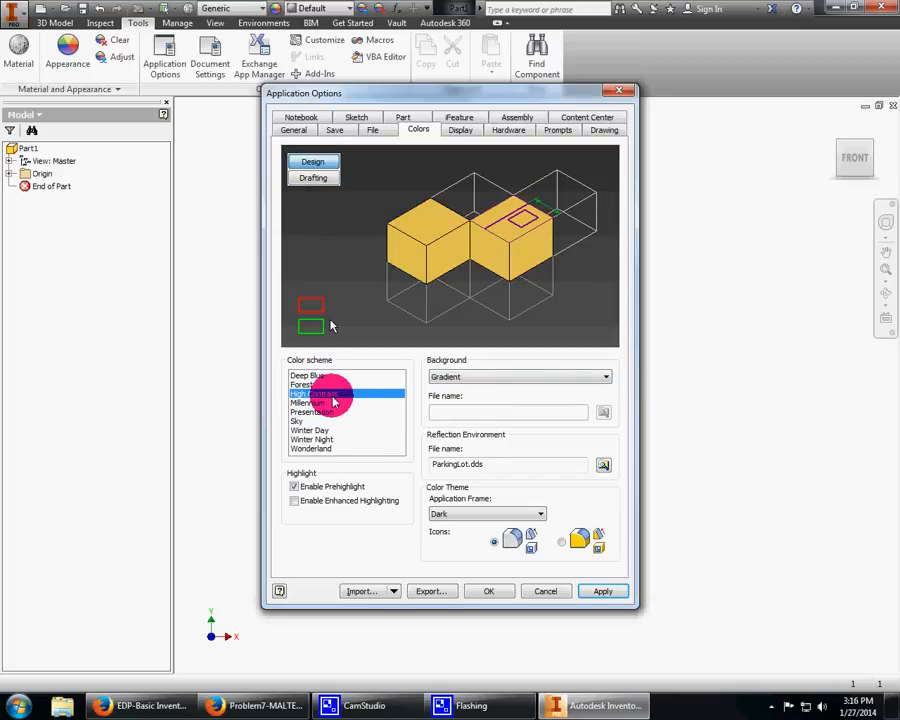
click(320, 411)
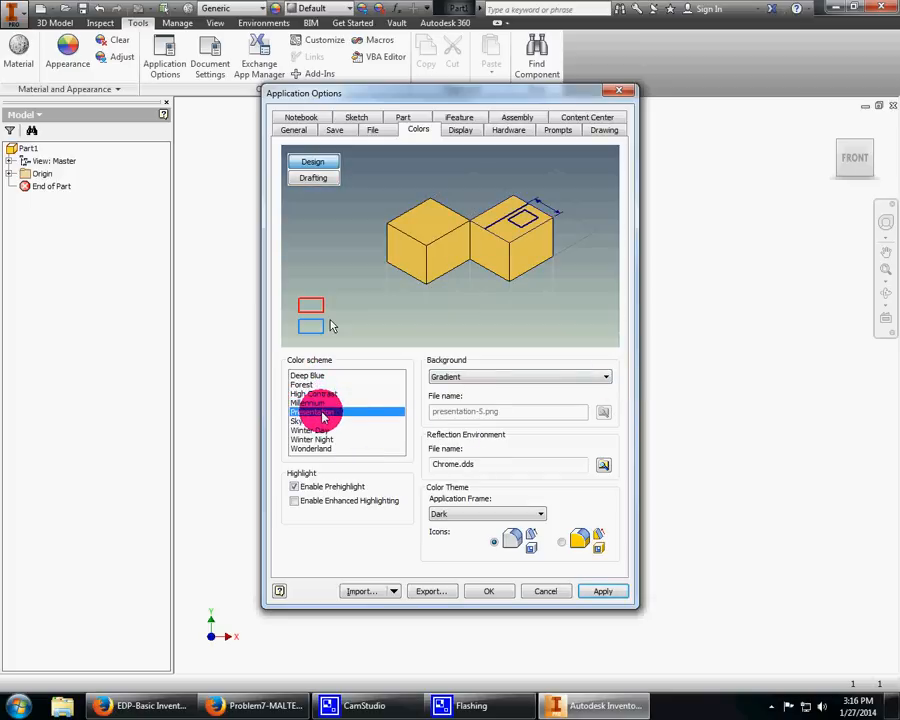
click(605, 377)
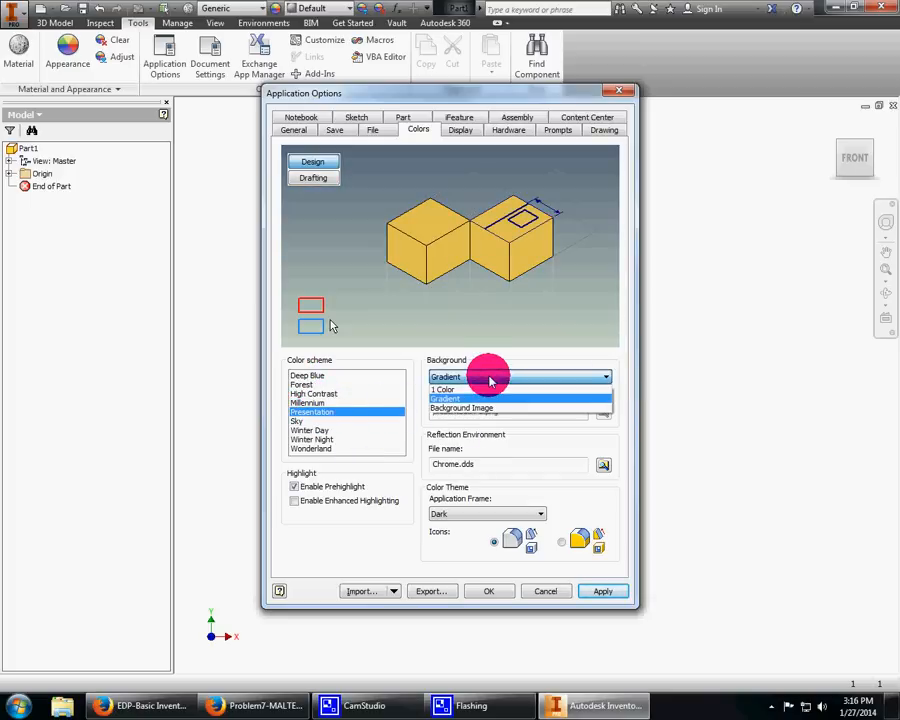
click(314, 393)
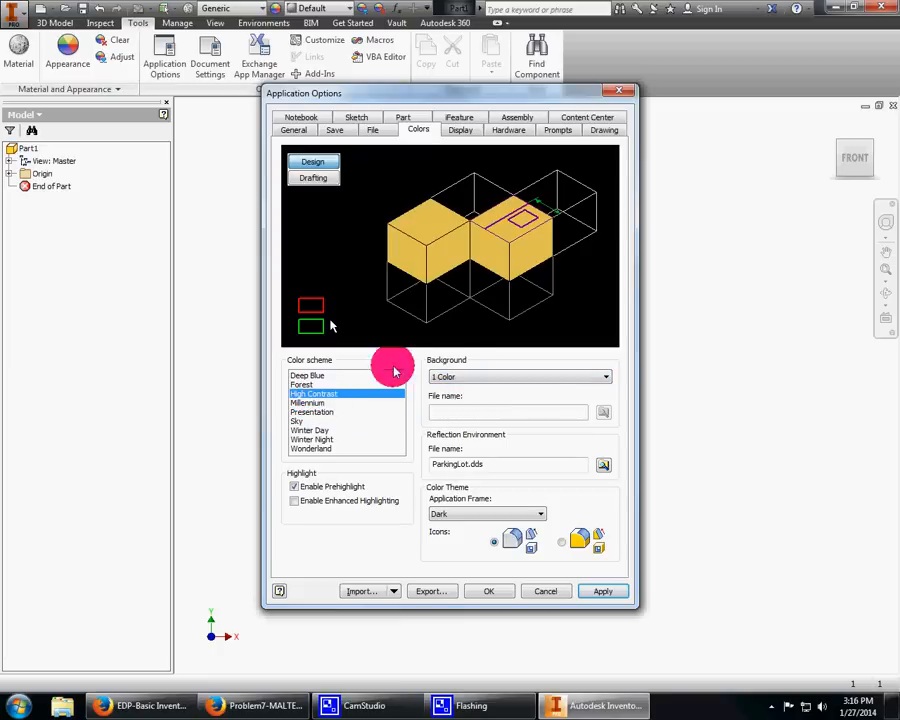
mouse_move(455, 335)
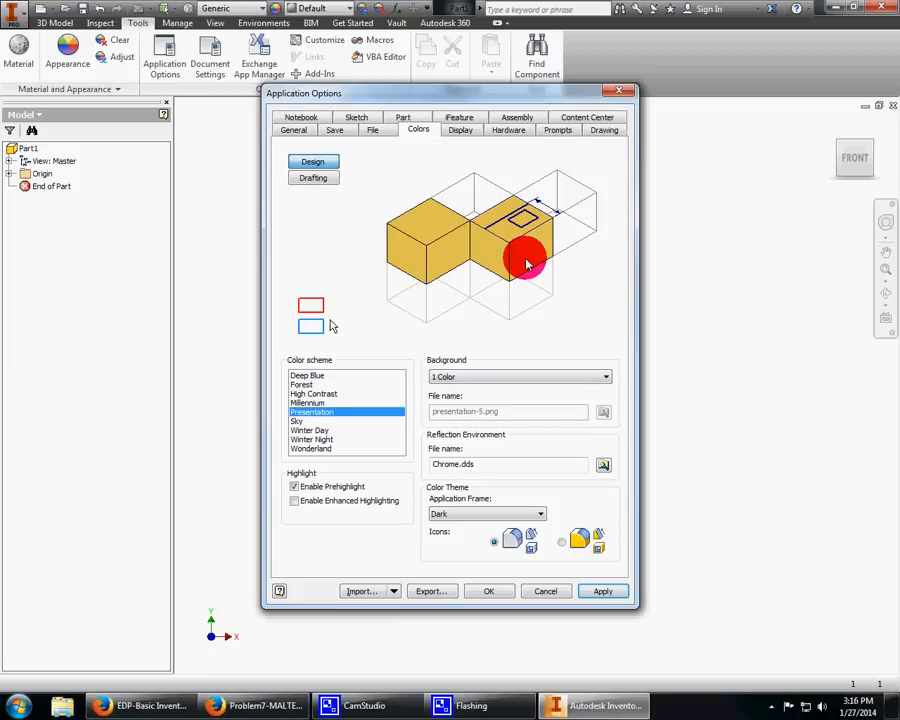
mouse_move(520, 270)
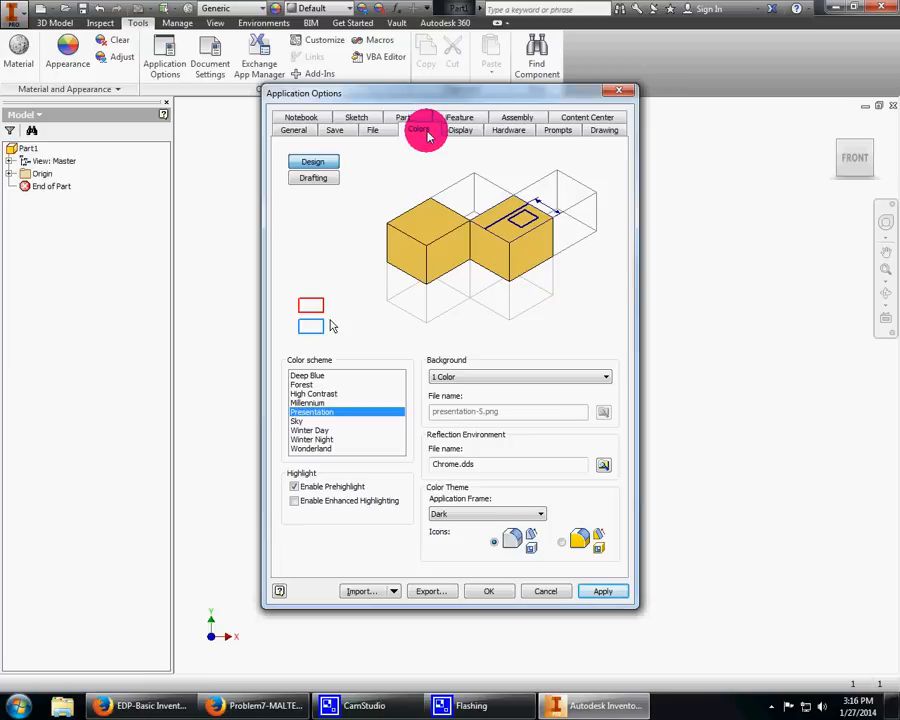
mouse_move(365, 122)
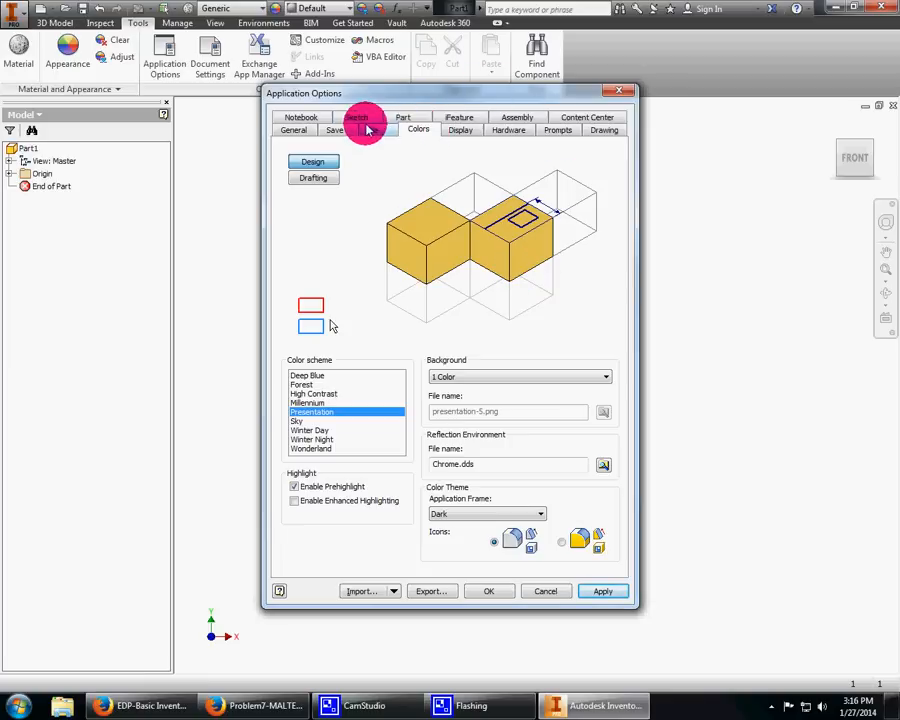
Step: Uncheck Grid lines on the Sketch tab, apply, and close Application Options
click(356, 117)
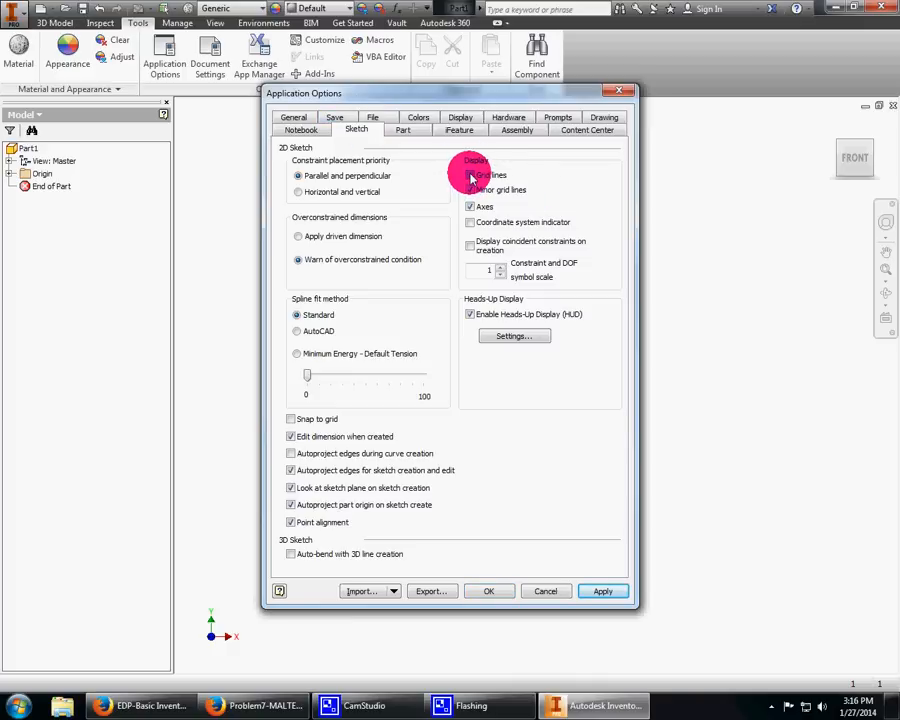
click(603, 591)
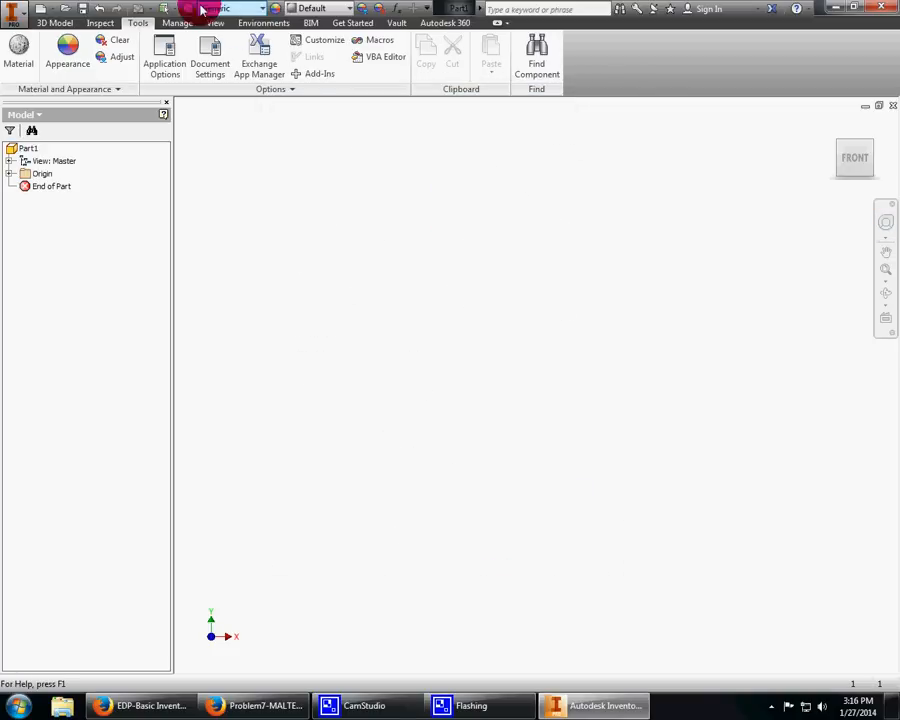
click(164, 60)
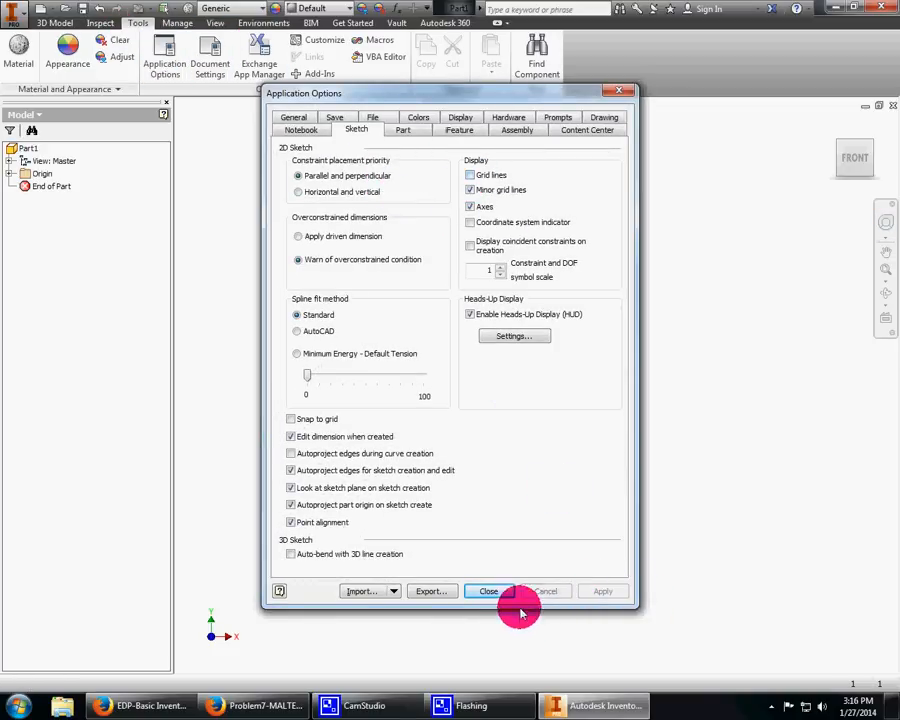
click(488, 591)
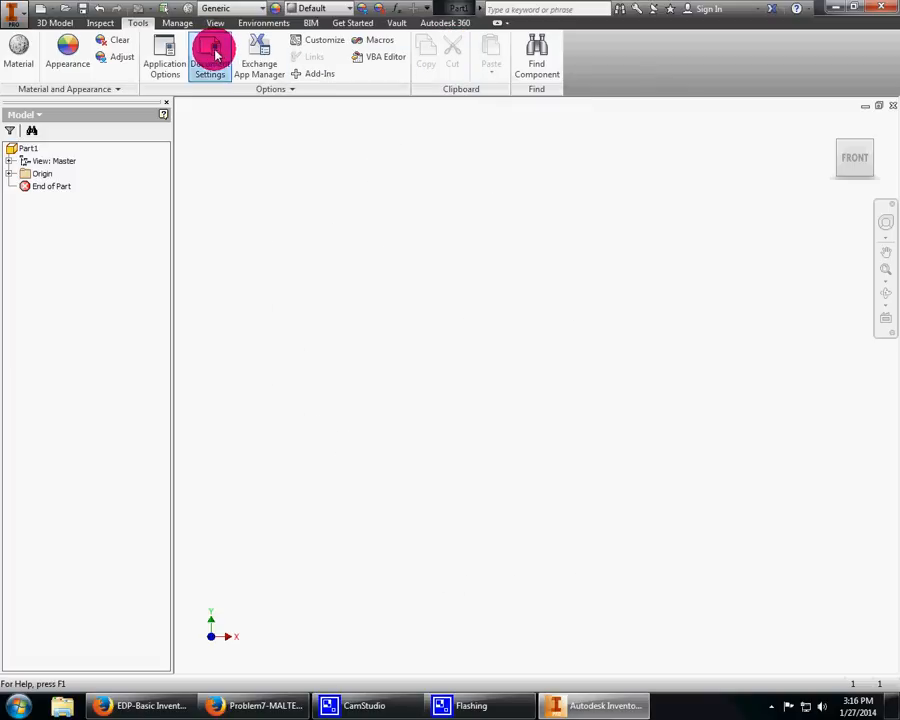
Step: Set 0.125 in snap spacing, one snap per minor, major line every 1
click(210, 55)
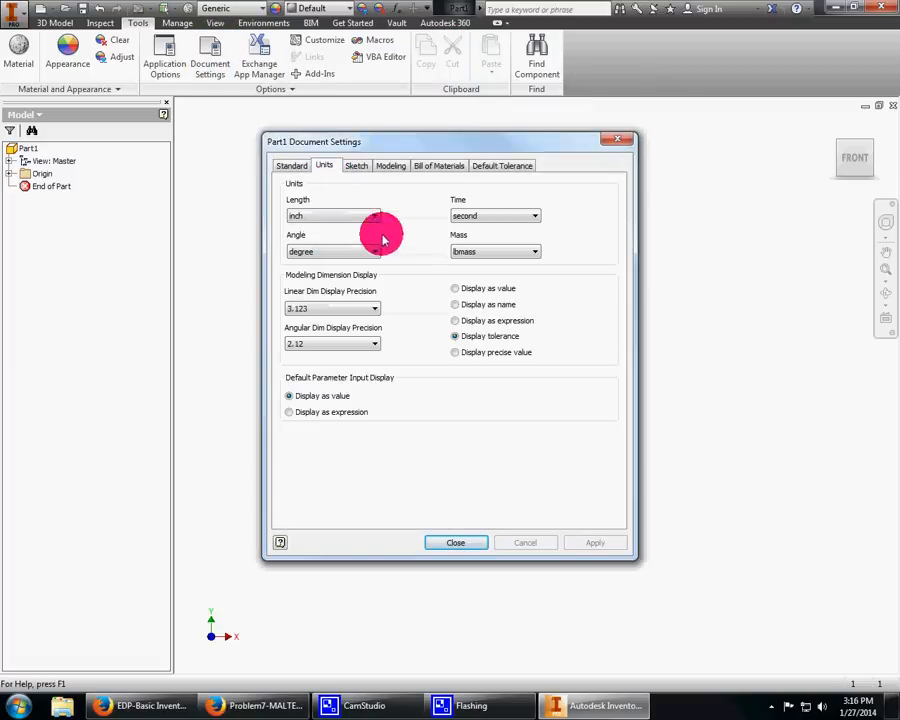
click(357, 165)
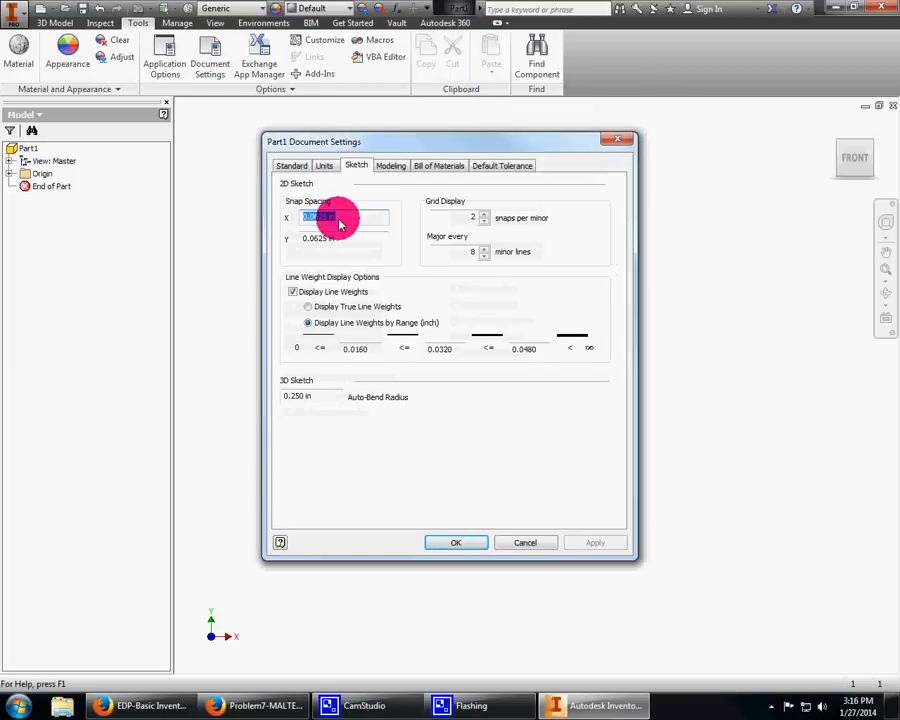
text(.121)
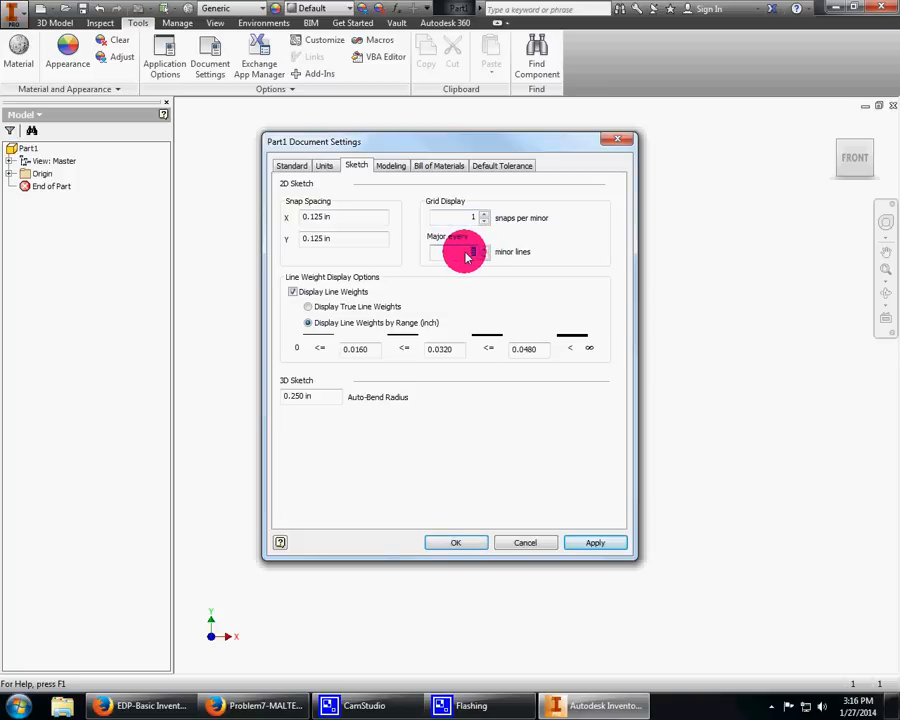
click(455, 541)
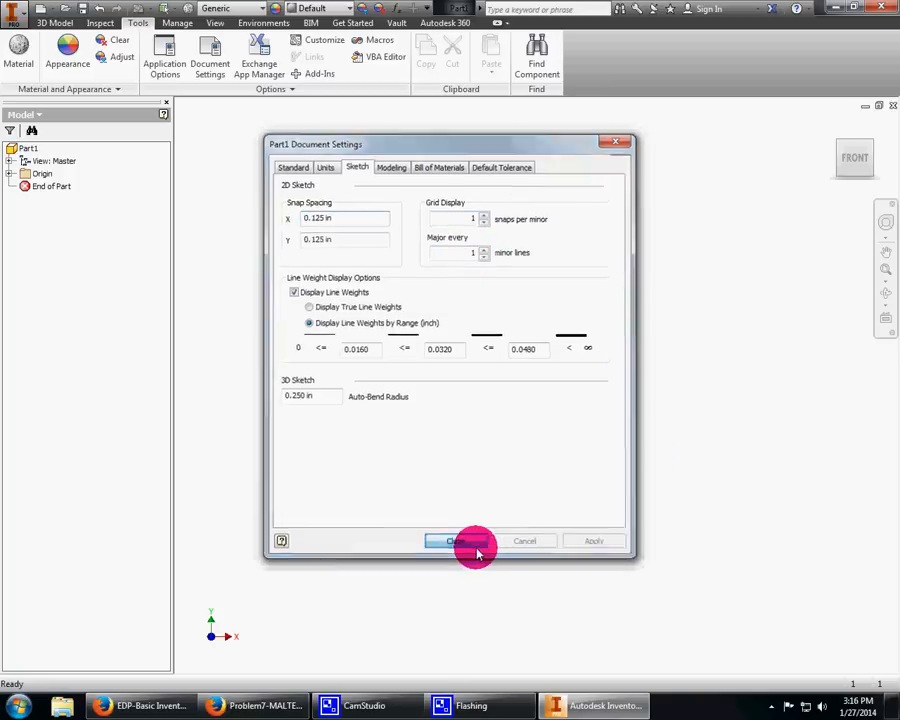
click(462, 541)
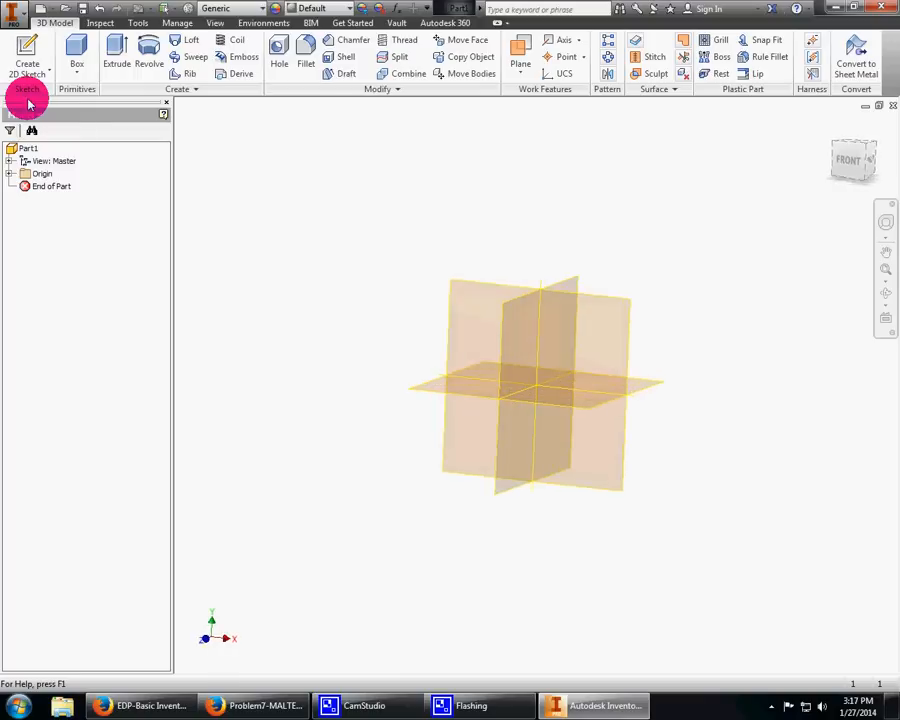
click(27, 60)
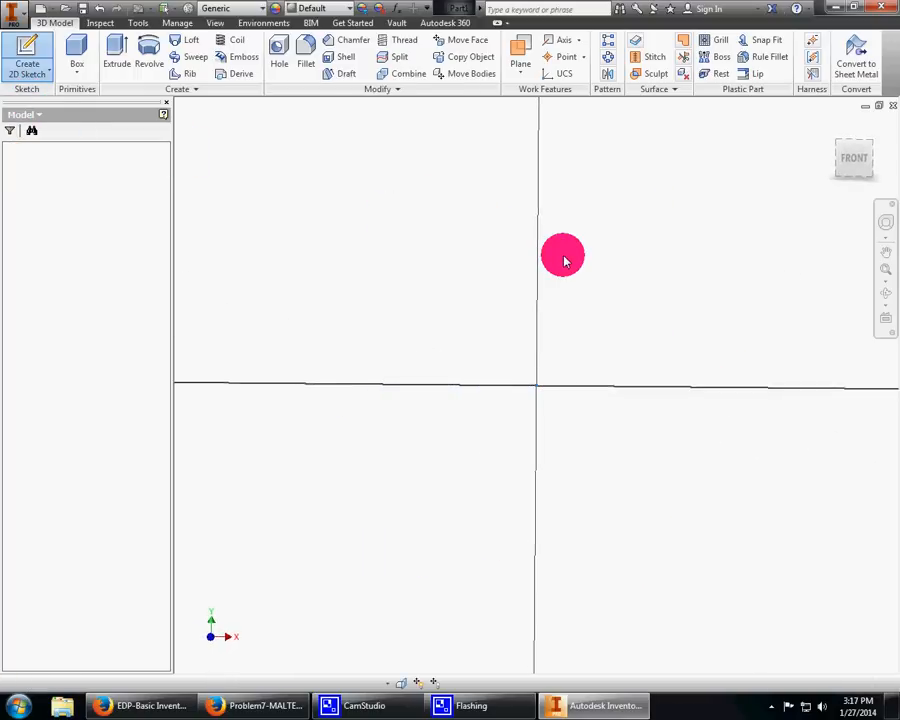
click(27, 58)
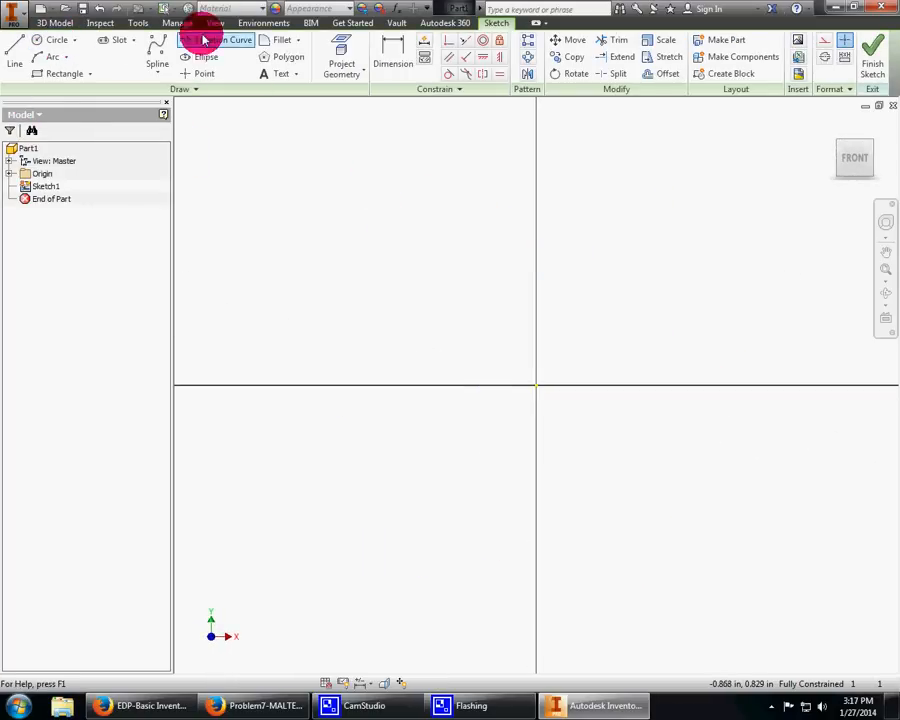
click(138, 23)
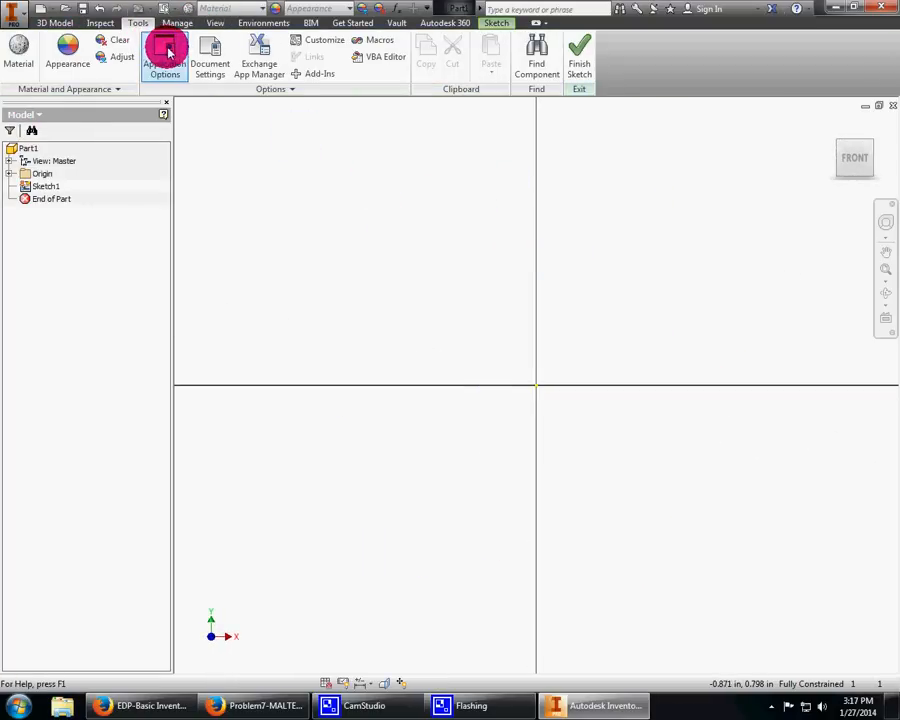
click(165, 55)
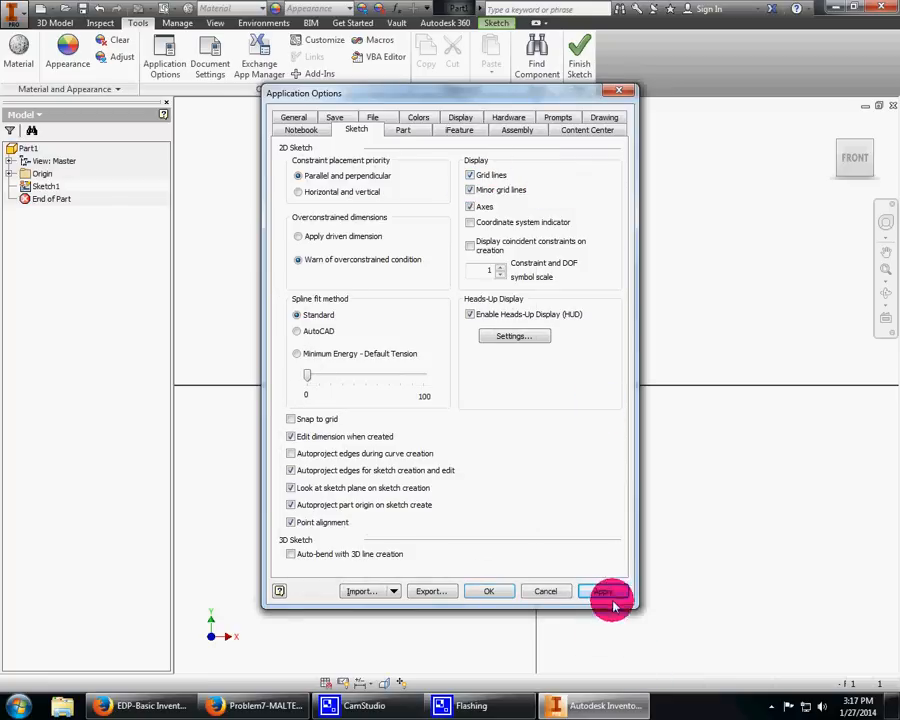
click(489, 590)
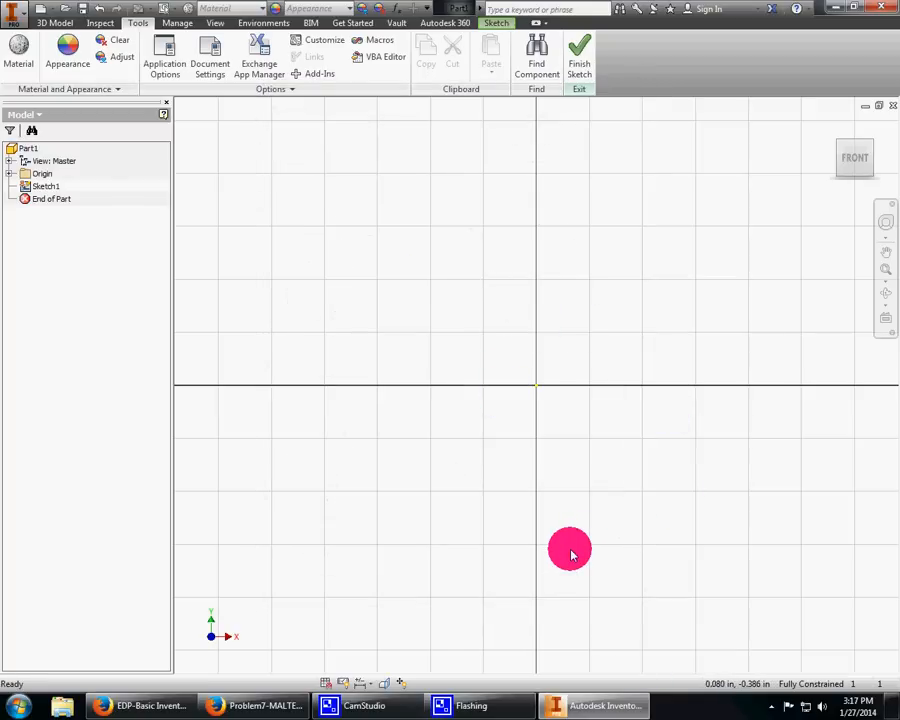
mouse_move(560, 548)
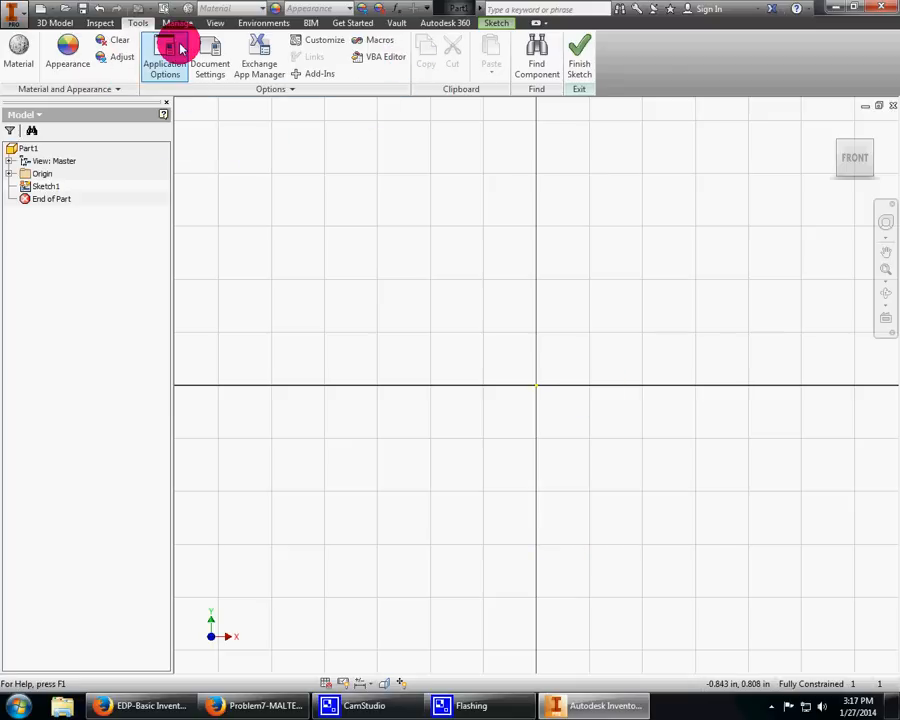
click(164, 55)
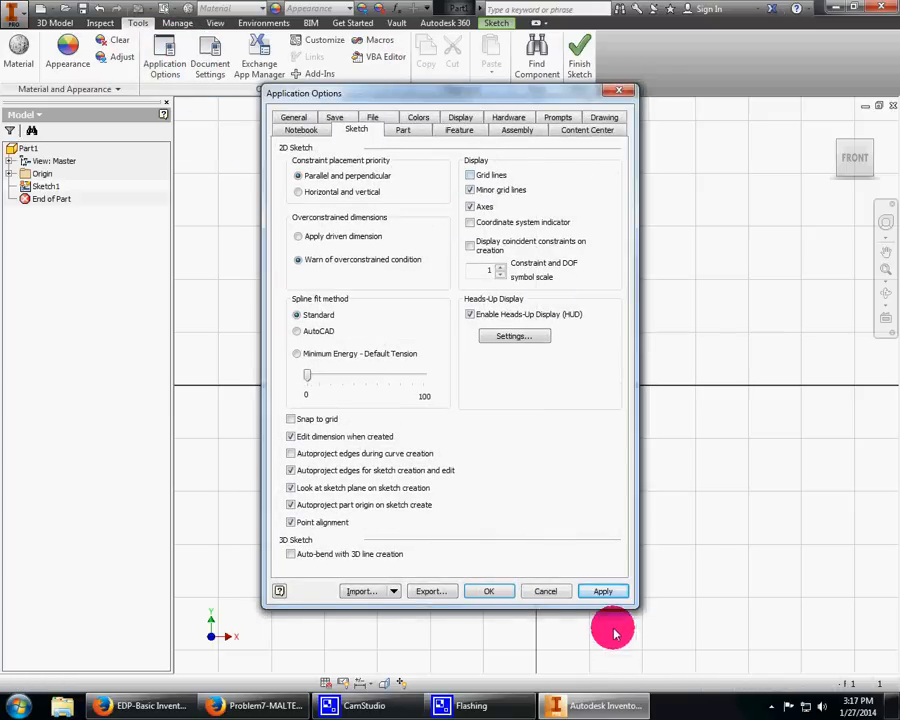
click(489, 591)
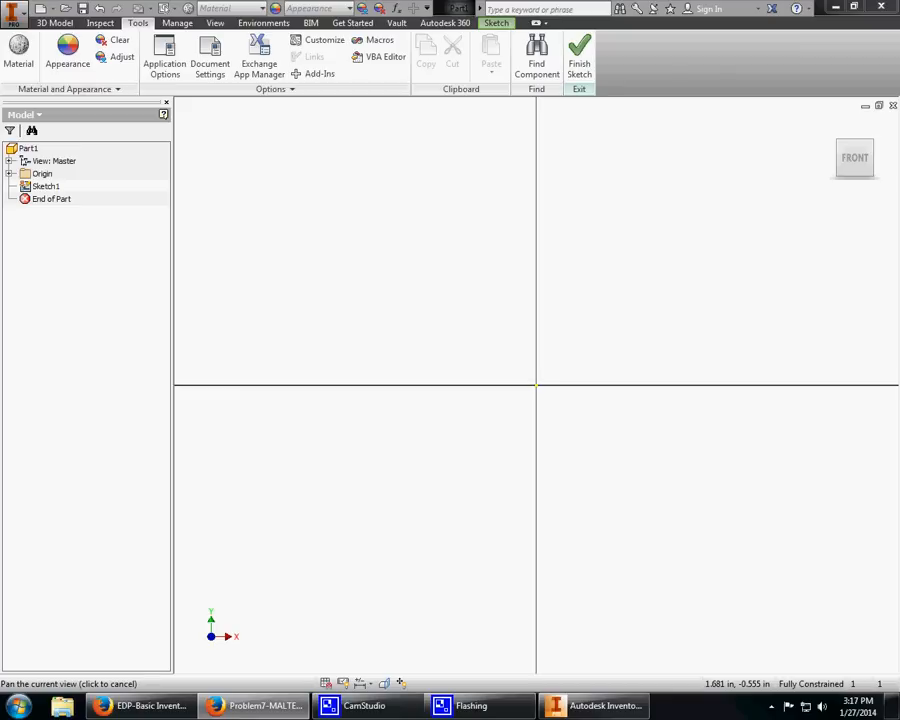
Step: Draw a rectangle spanning the sketch origin
click(67, 22)
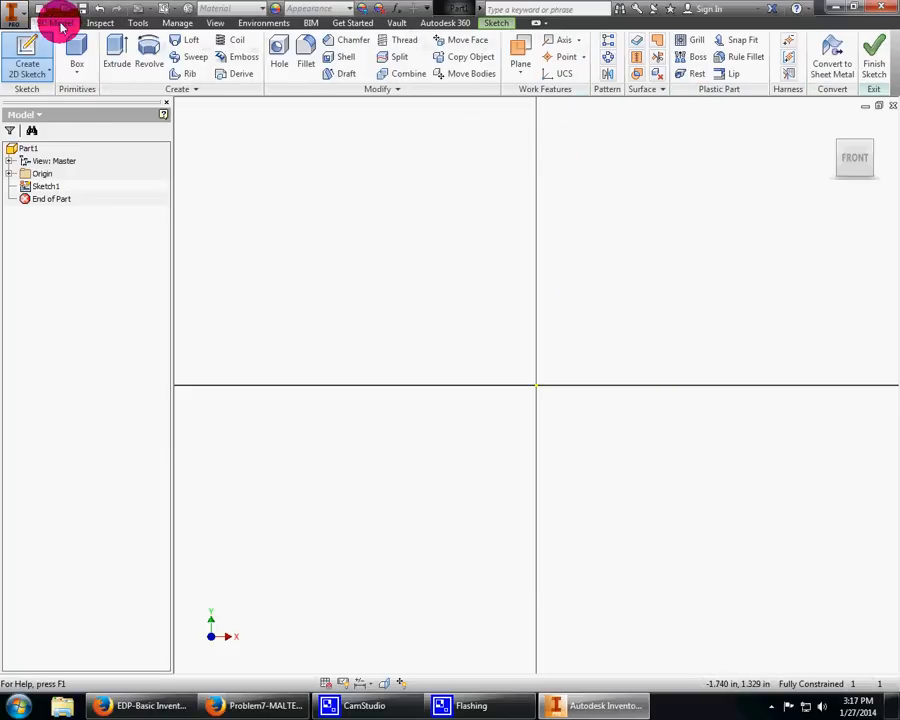
click(26, 50)
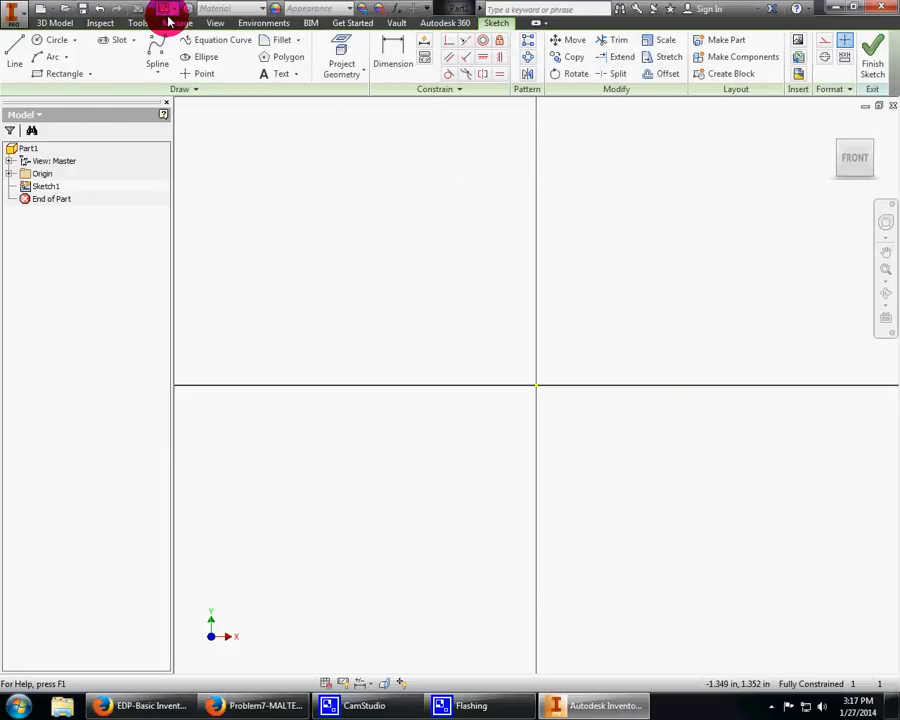
click(64, 73)
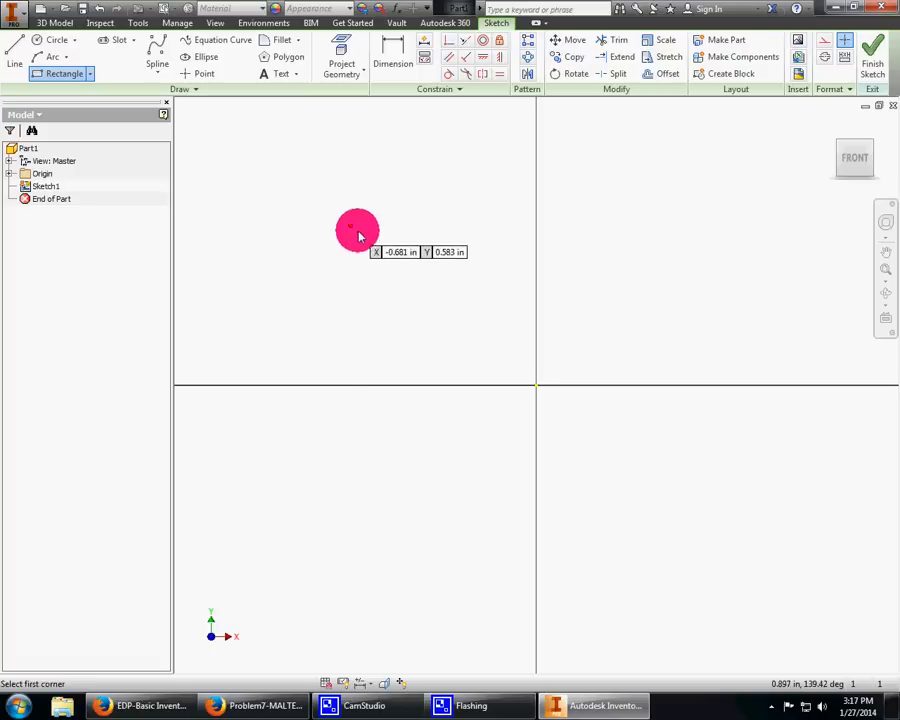
drag(357, 230, 782, 632)
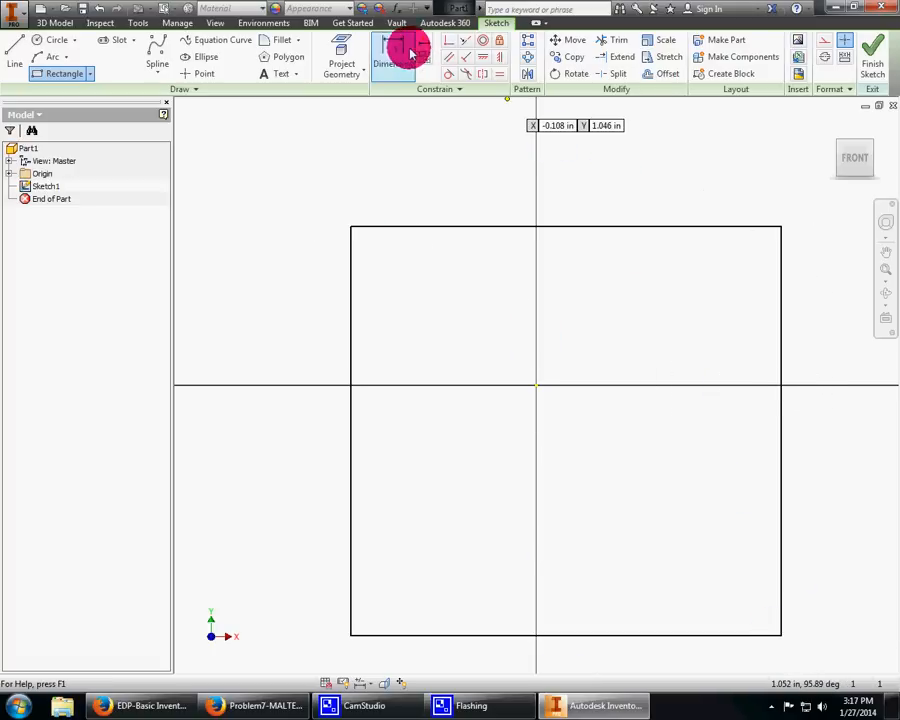
Step: Dimension the rectangle's top edge to a width of 1.500
click(393, 47)
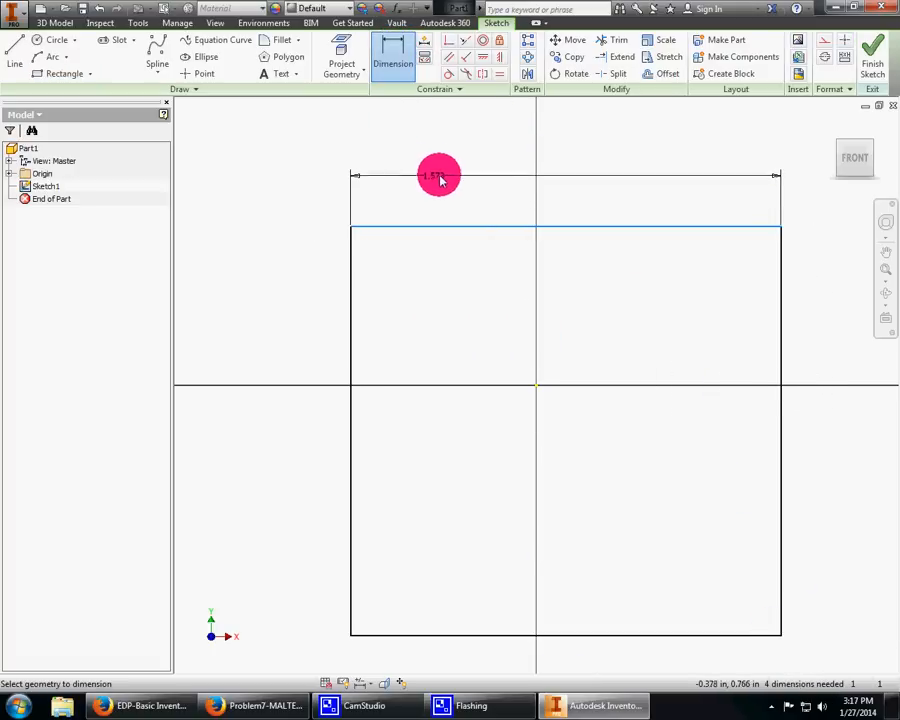
click(437, 176)
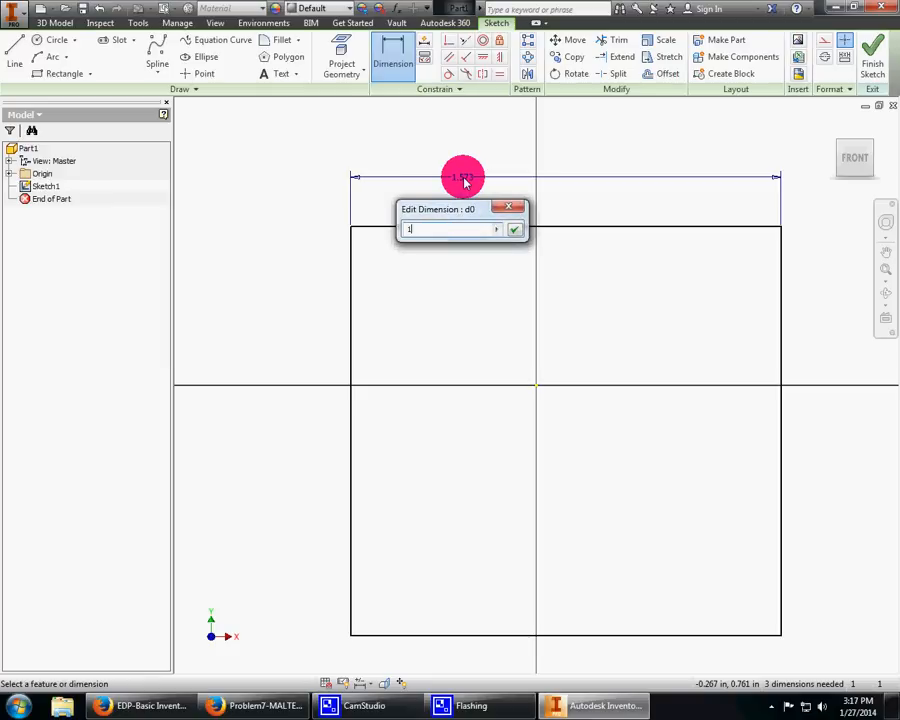
click(514, 229)
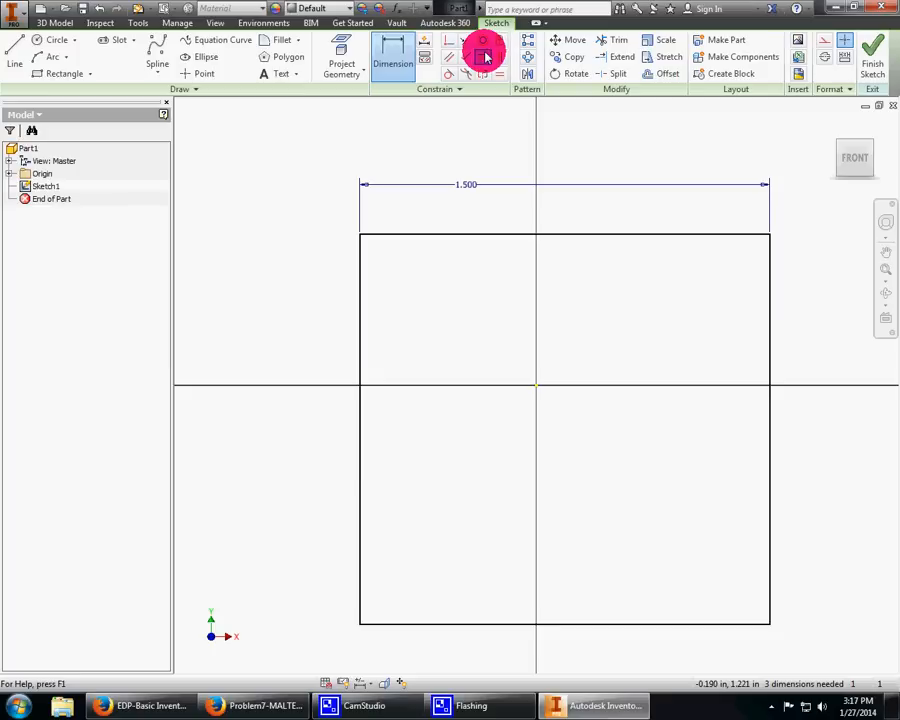
mouse_move(483, 56)
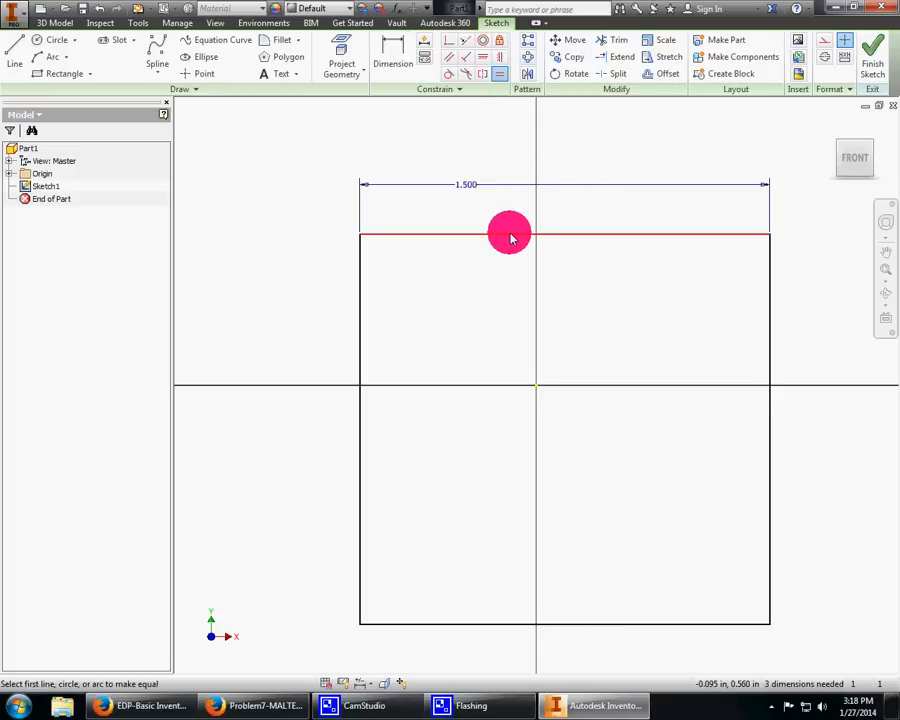
Step: Constrain the rectangle's sides equal and set its width to 6.000, then back to 1.500
click(360, 335)
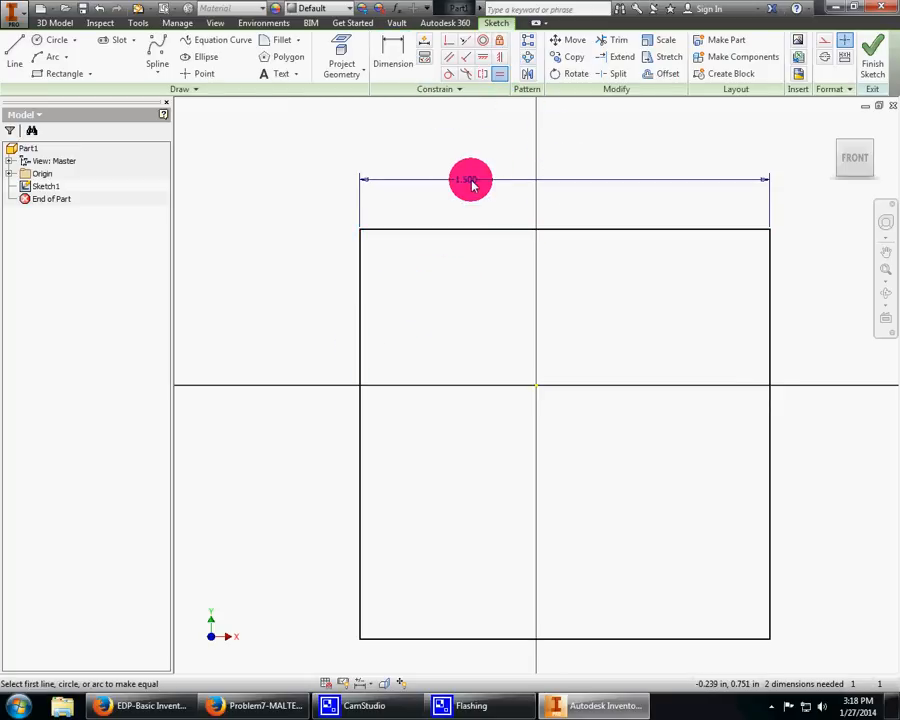
right_click(470, 183)
text(6)
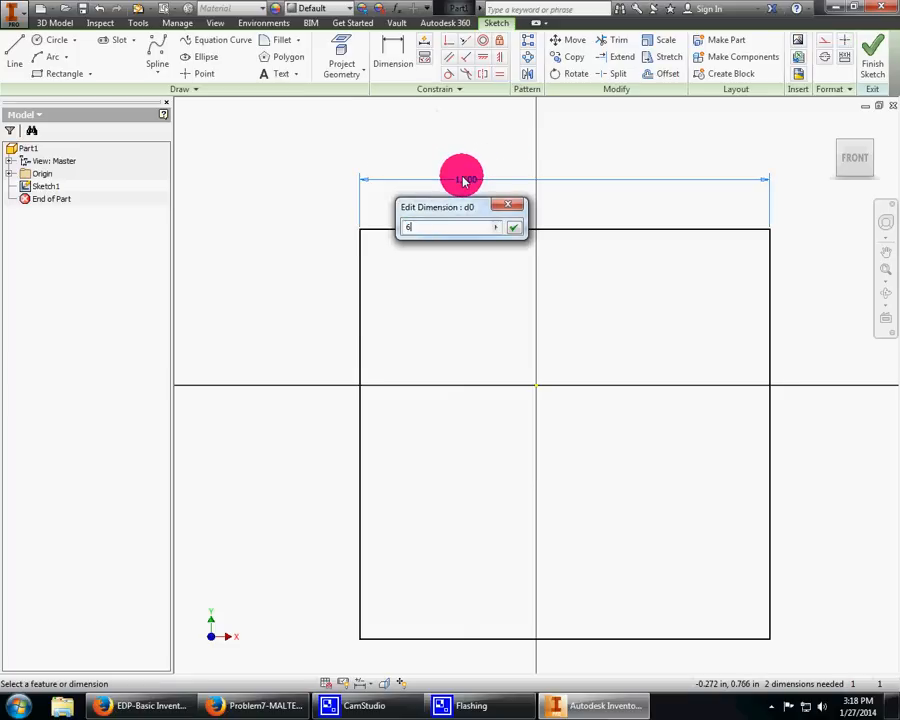
click(513, 227)
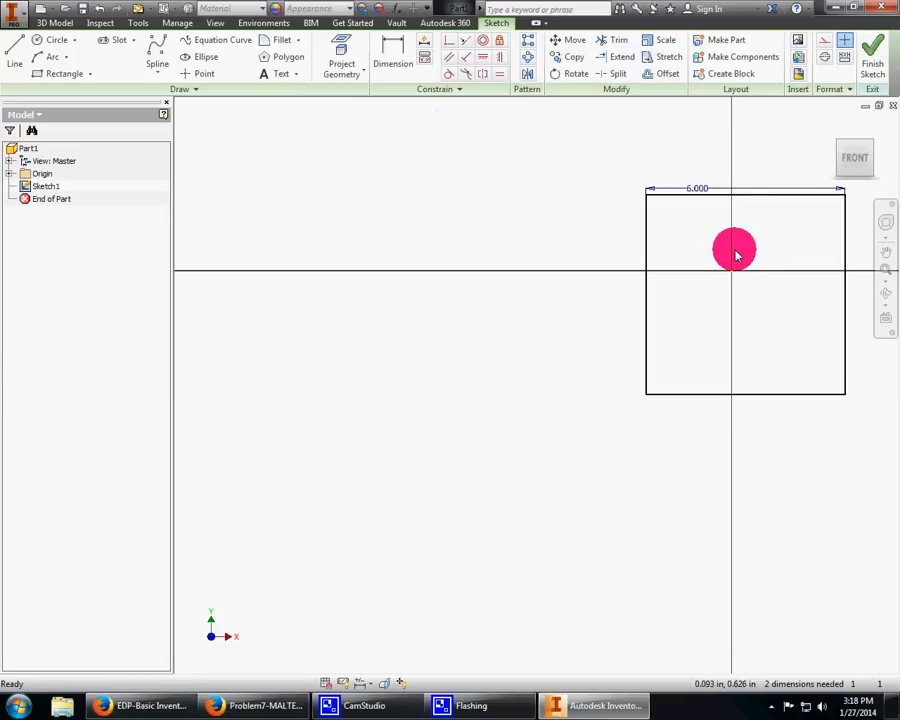
click(697, 188)
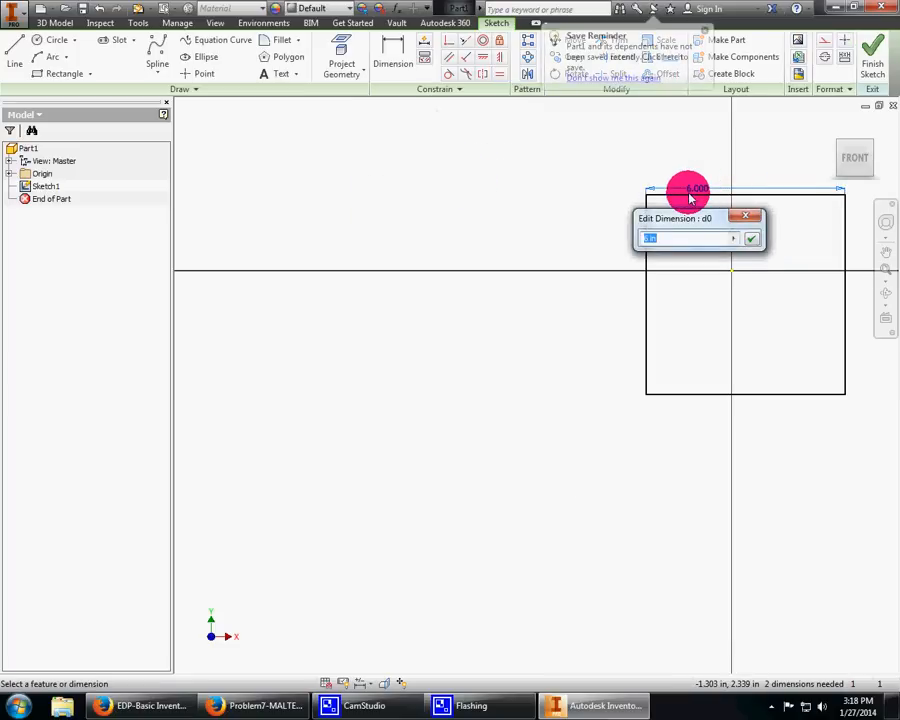
click(751, 238)
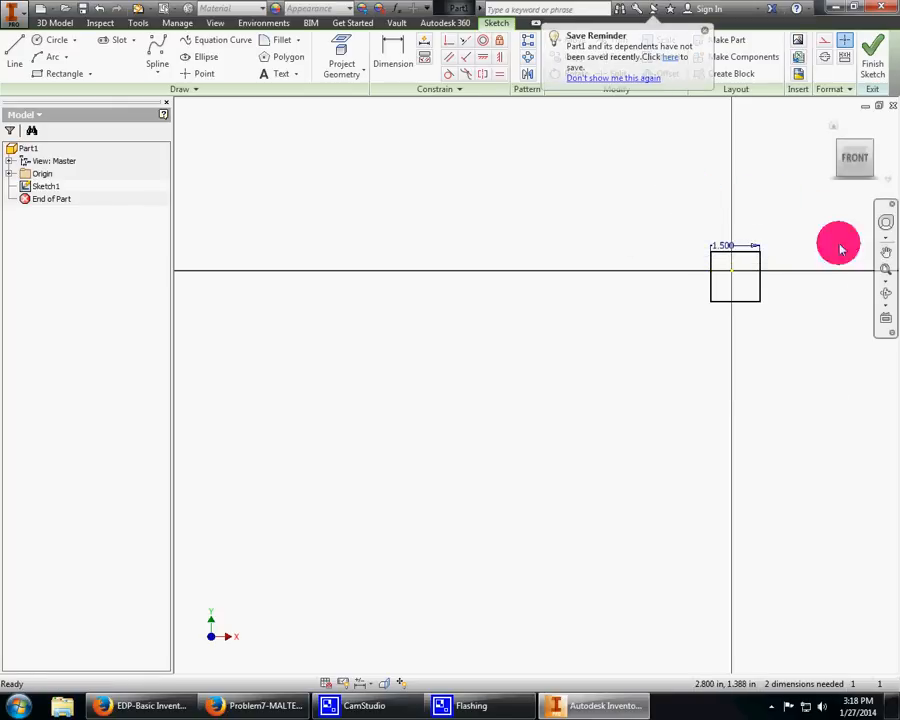
drag(838, 242, 826, 263)
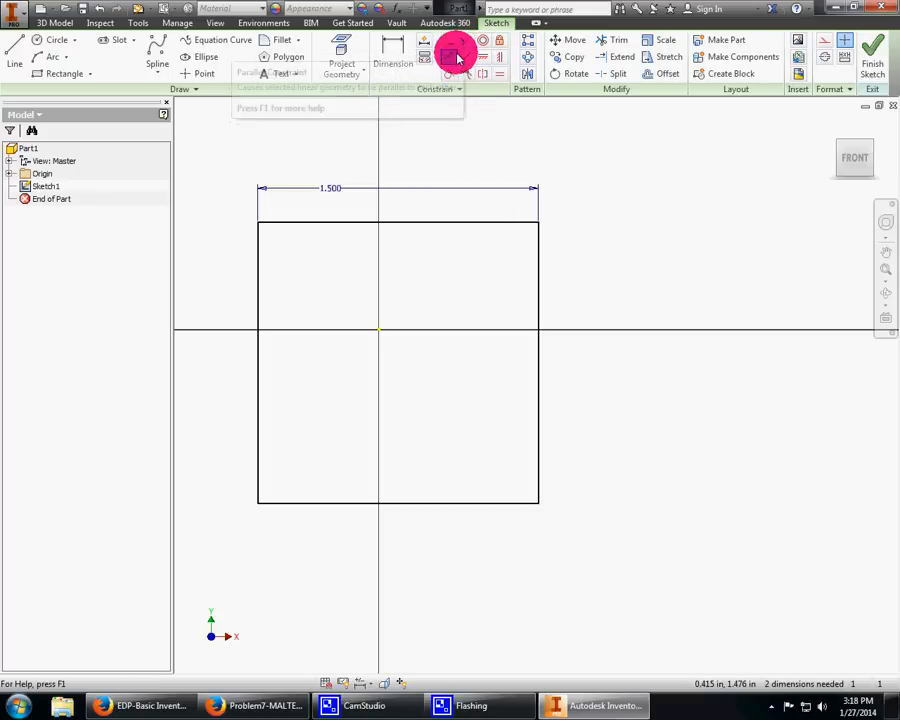
mouse_move(463, 58)
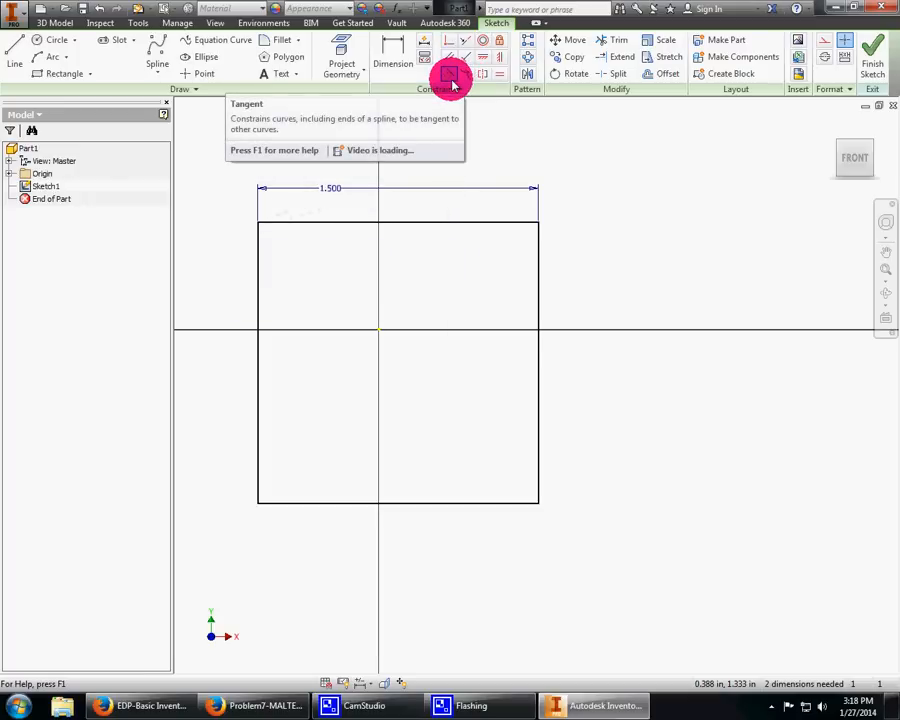
mouse_move(562, 135)
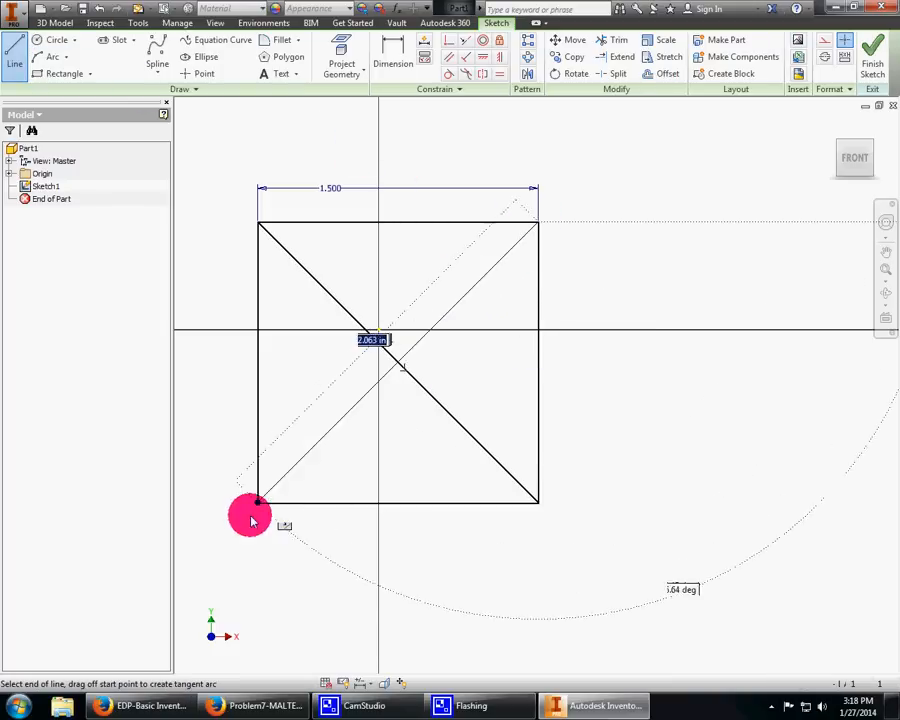
Step: Move the square using the diagonal intersection as the base point
click(574, 40)
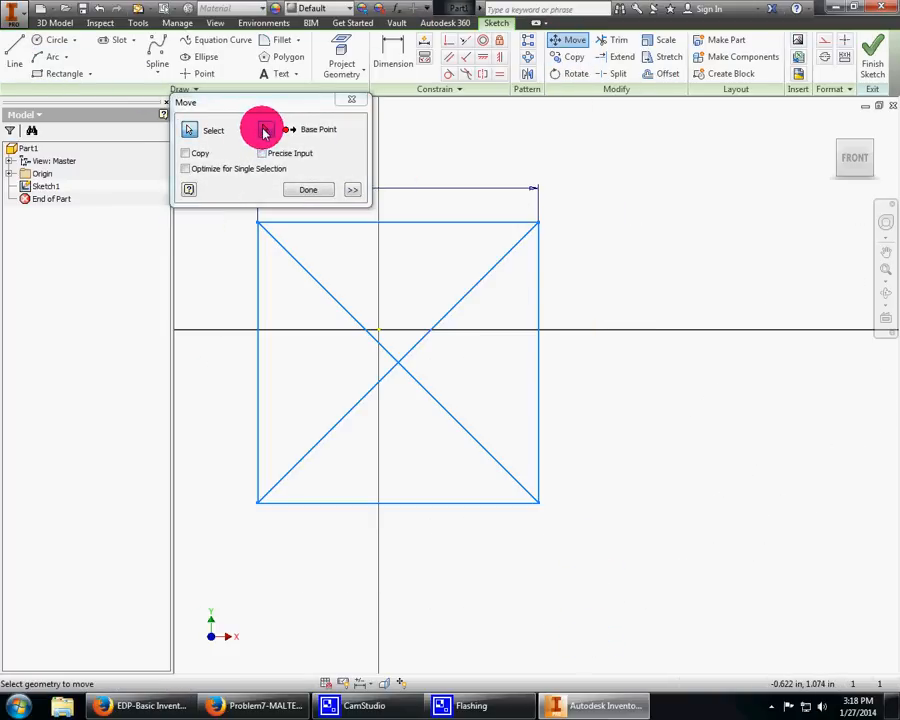
click(263, 129)
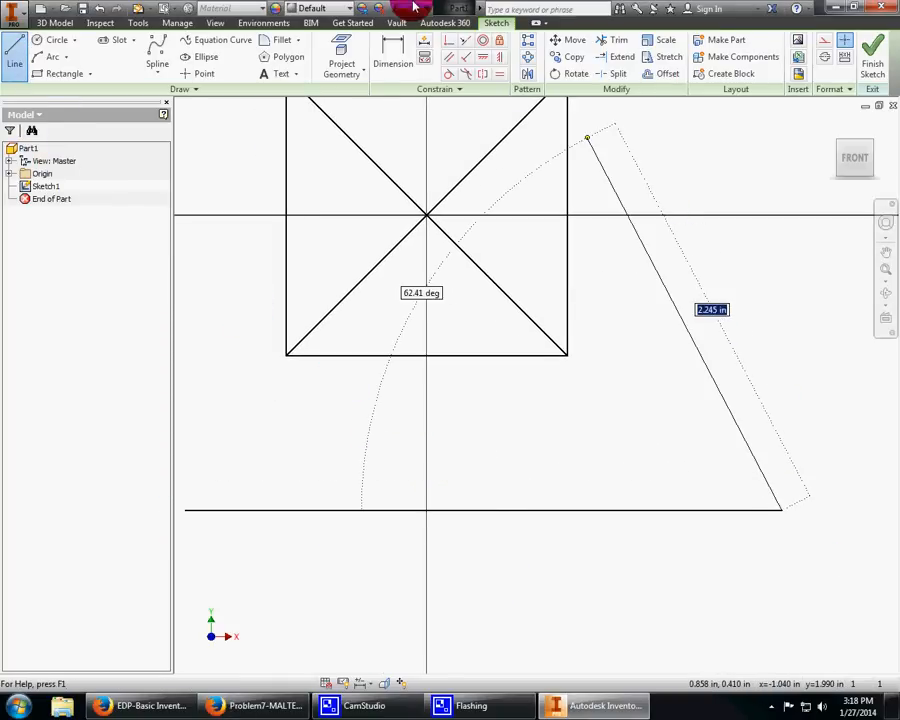
Step: Dimension the lower horizontal line 2.000 below the origin
click(393, 58)
text(2)
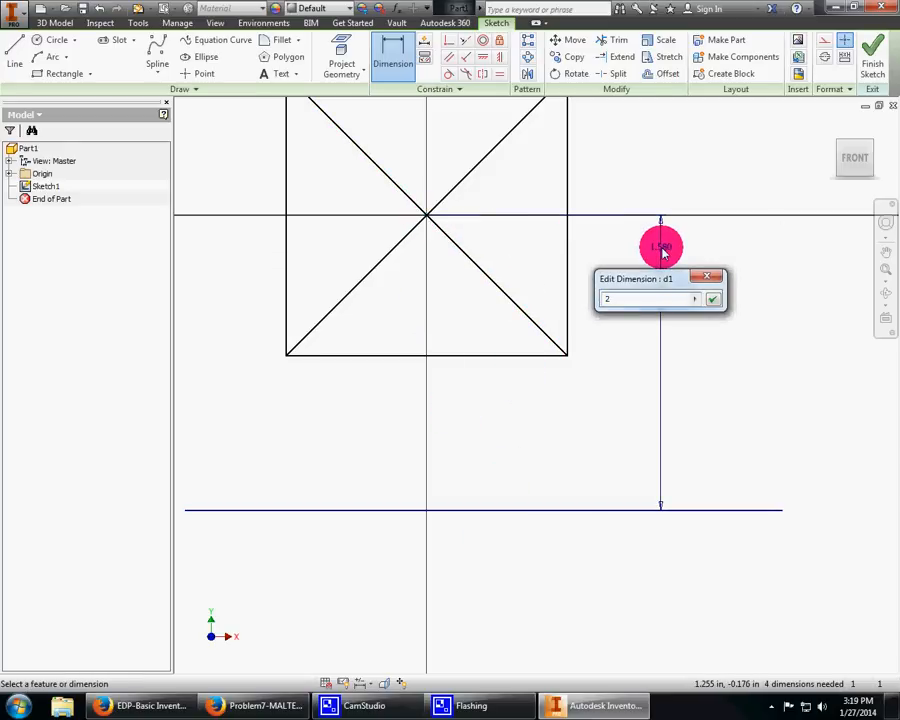
click(712, 298)
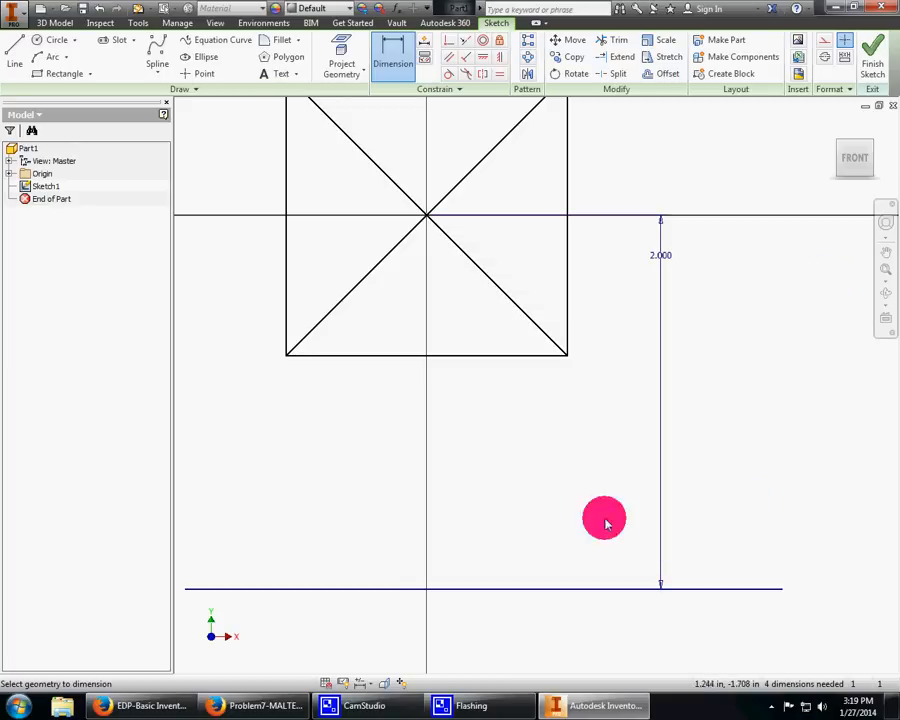
mouse_move(35, 75)
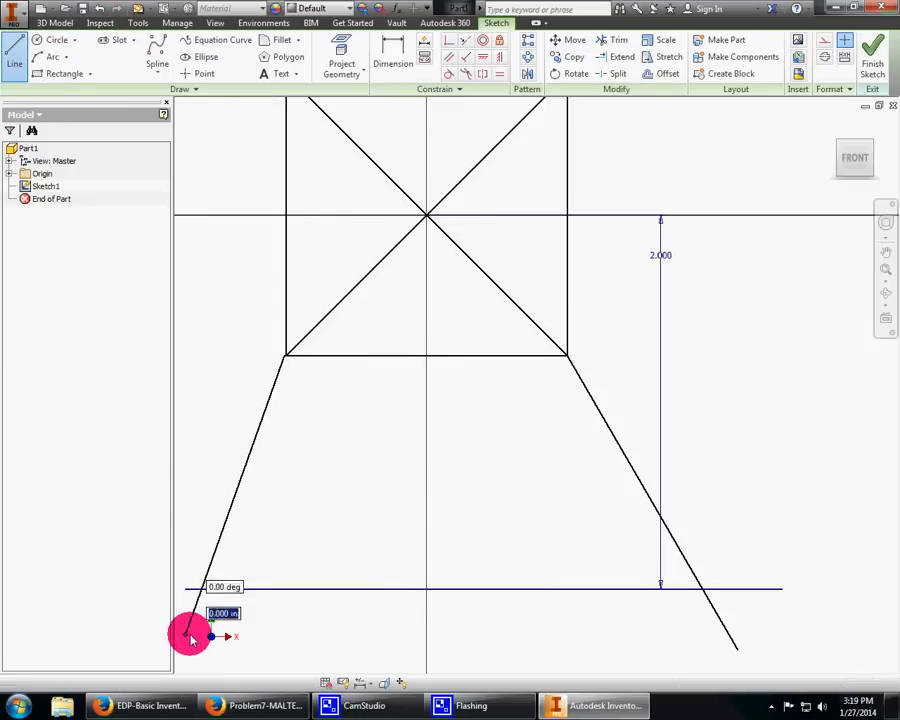
Step: Finish the slanted lines and dimension the left and right sides at 105°
click(392, 62)
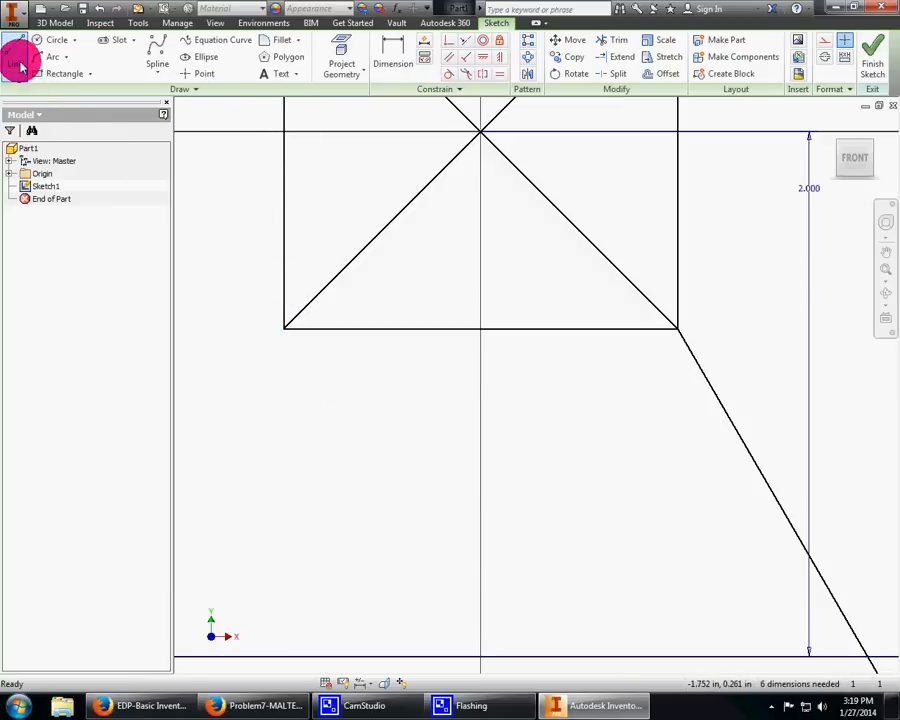
click(20, 62)
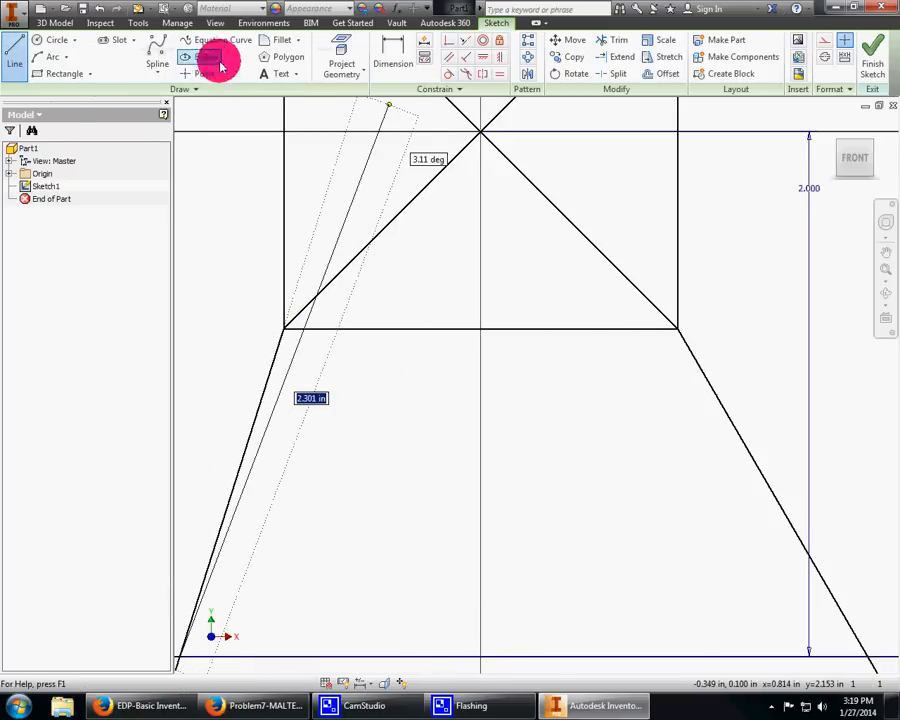
click(393, 62)
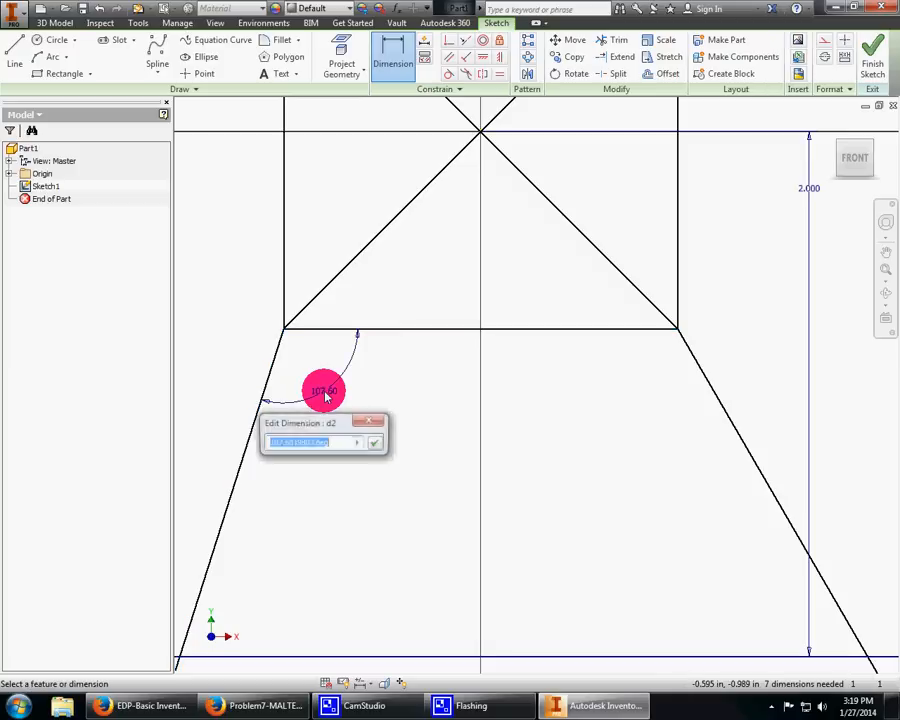
click(373, 442)
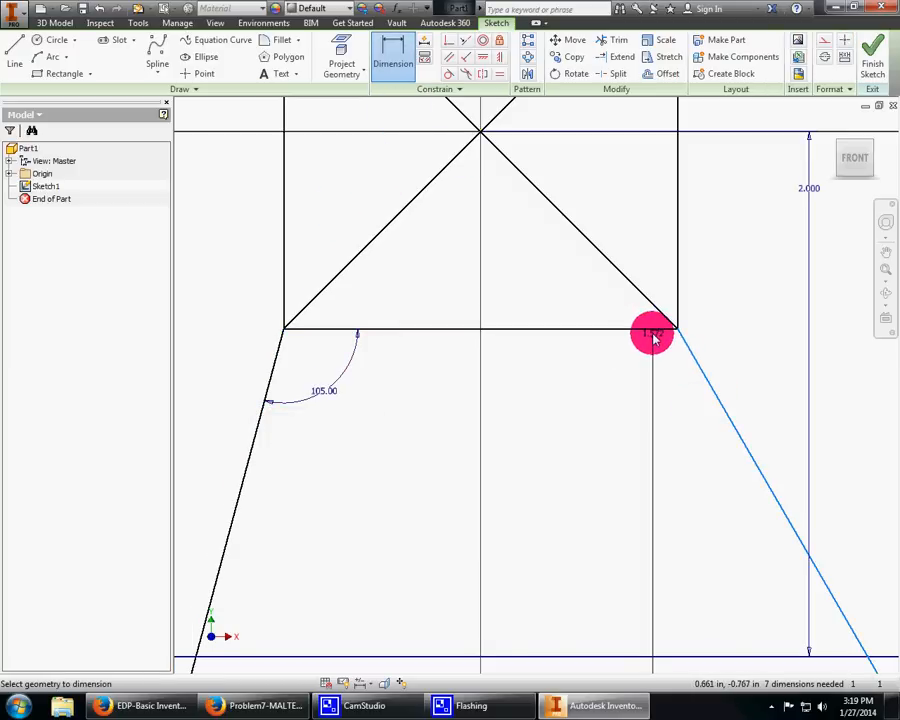
click(651, 332)
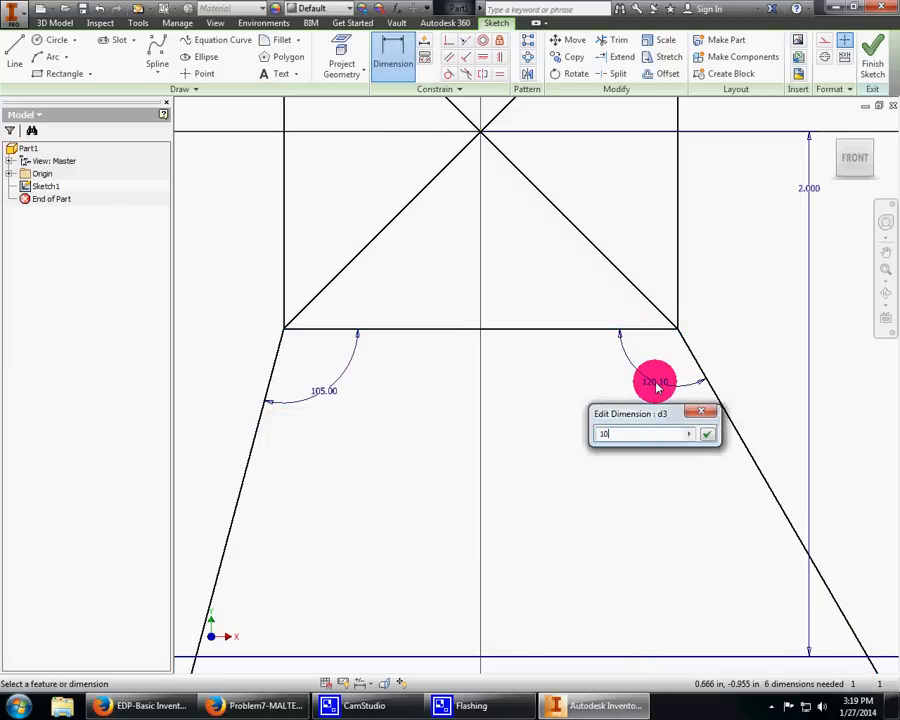
click(707, 433)
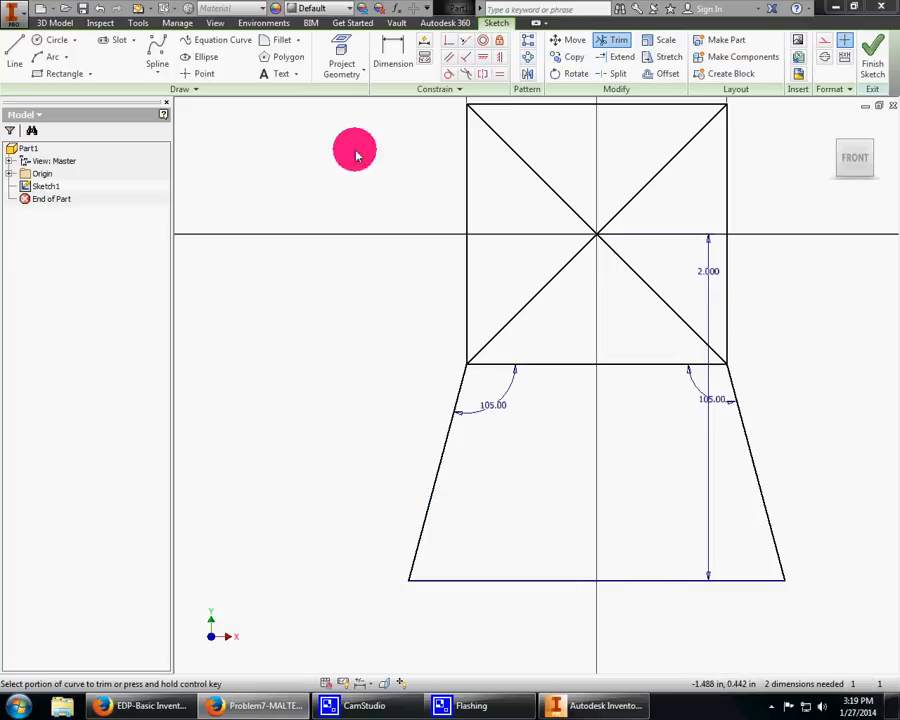
mouse_move(765, 245)
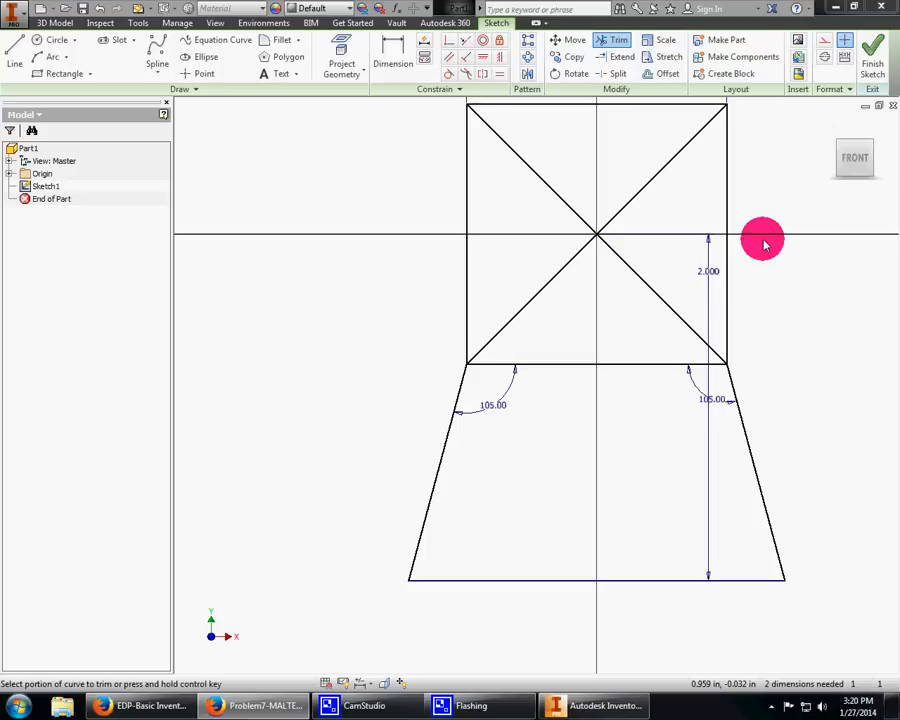
mouse_move(545, 112)
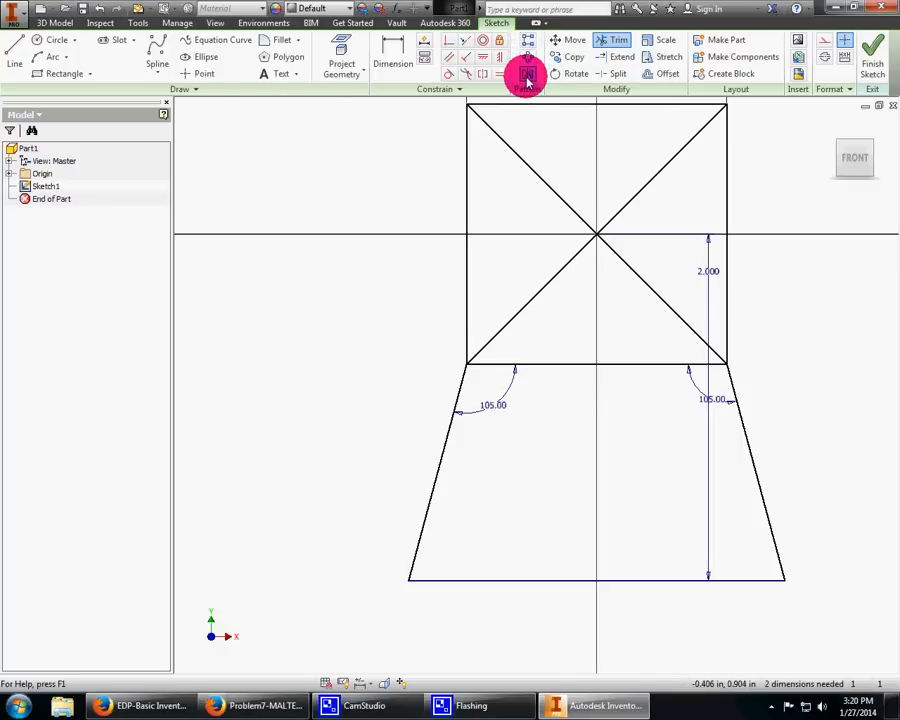
Step: Mirror the arm lines across the diagonal to form four arms
click(527, 76)
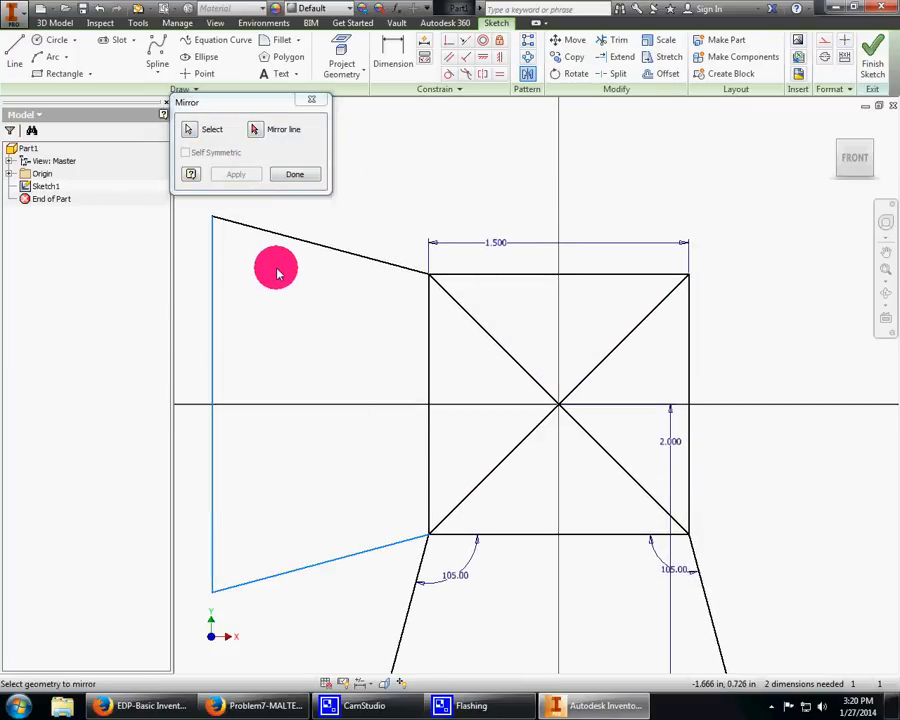
click(540, 370)
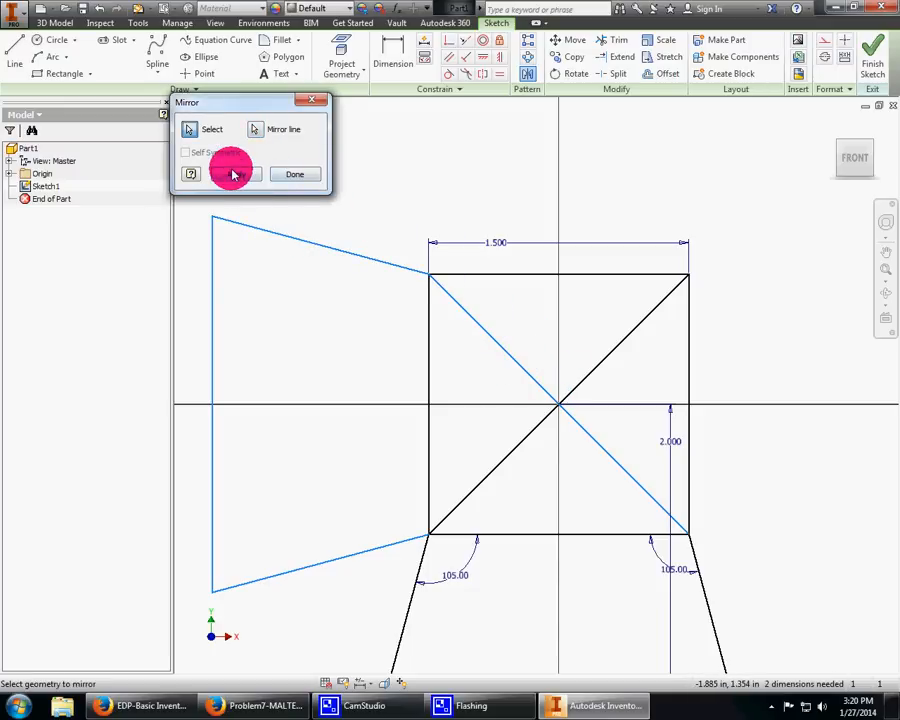
right_click(363, 705)
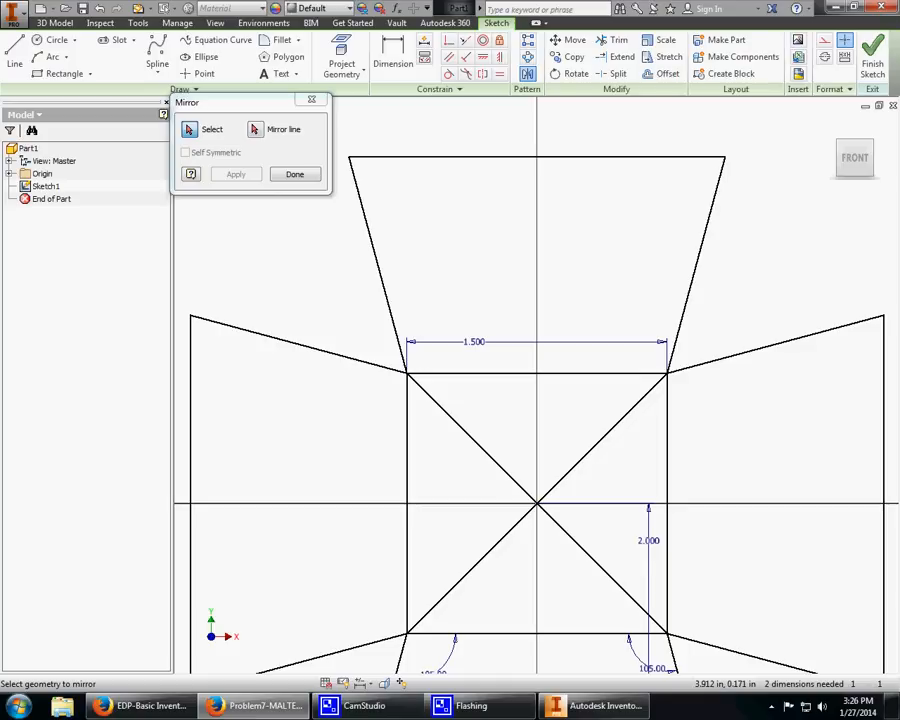
click(294, 174)
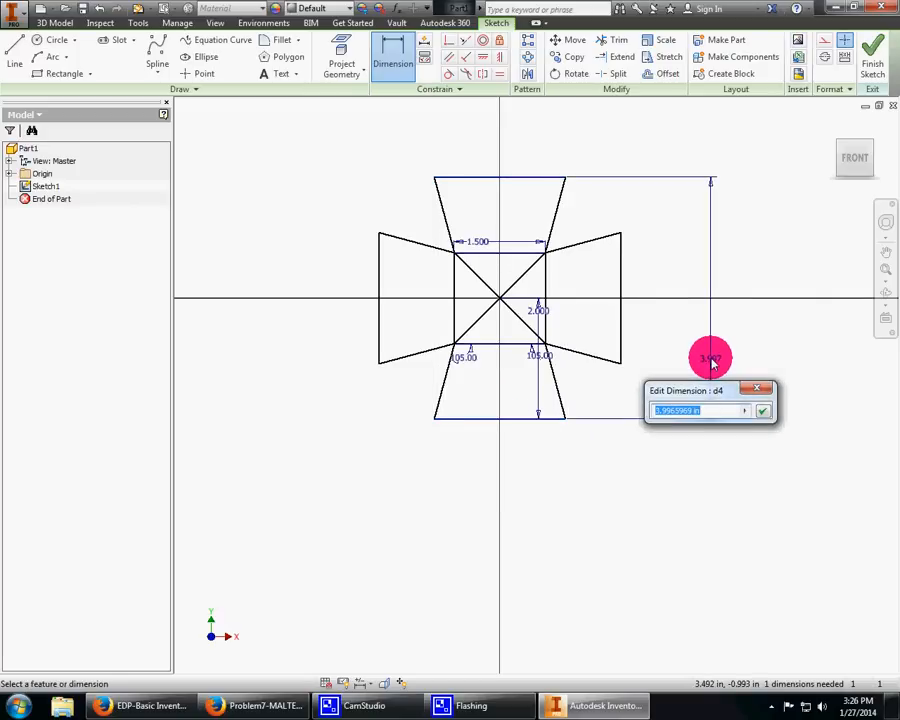
Step: Set the cross height to 4.000 and cancel the over-constraining overall width dimension
click(762, 410)
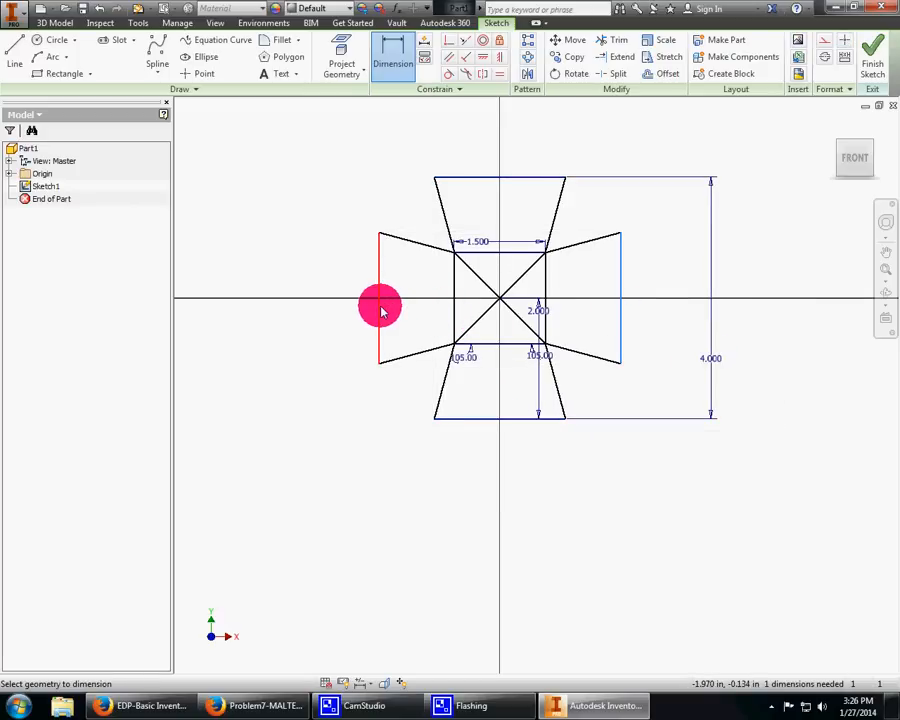
click(578, 491)
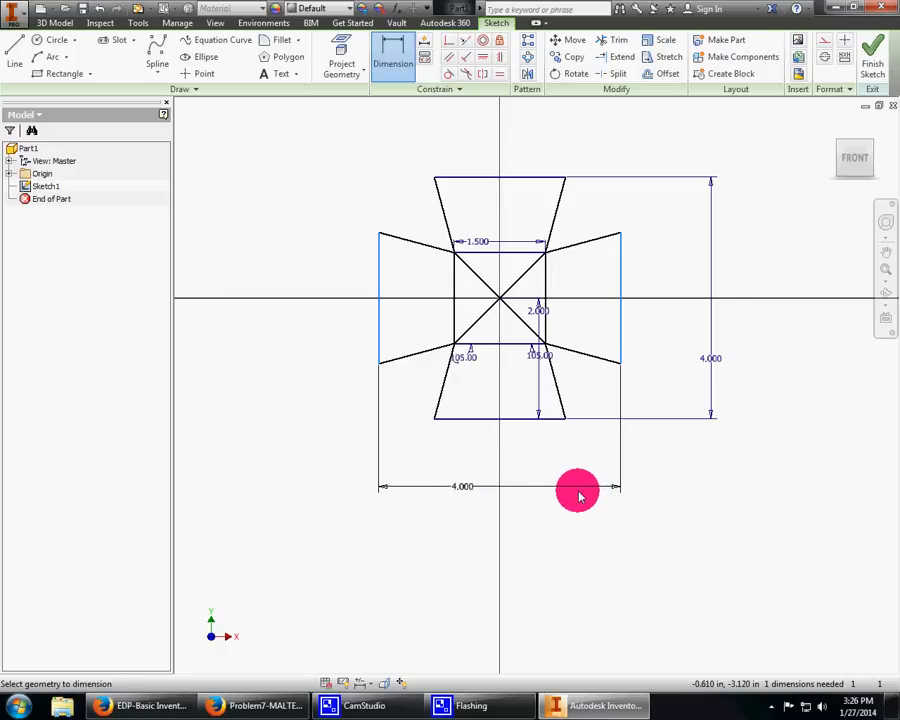
click(578, 487)
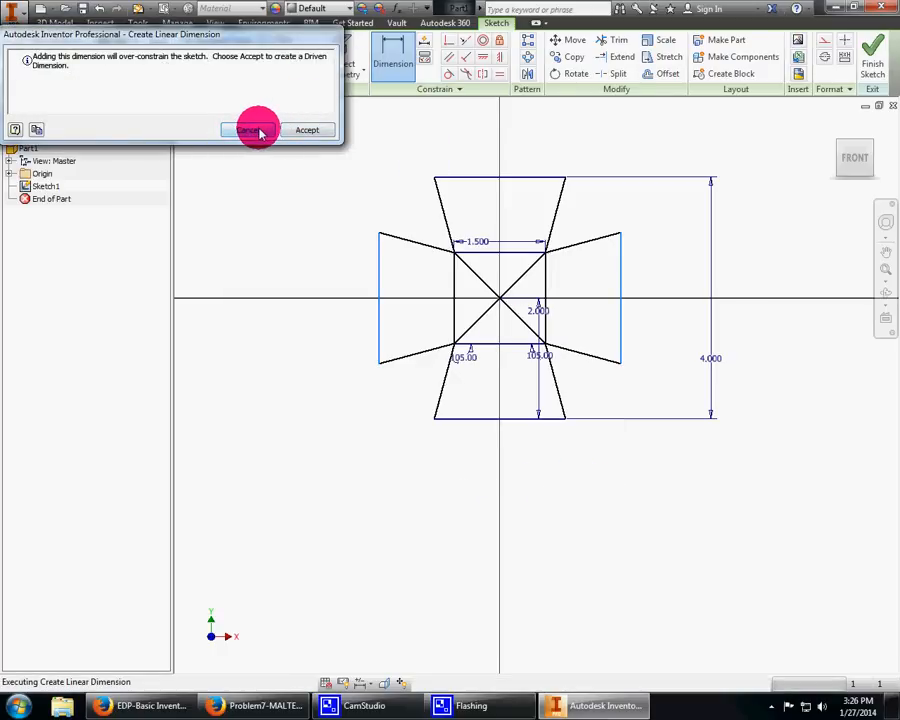
click(248, 129)
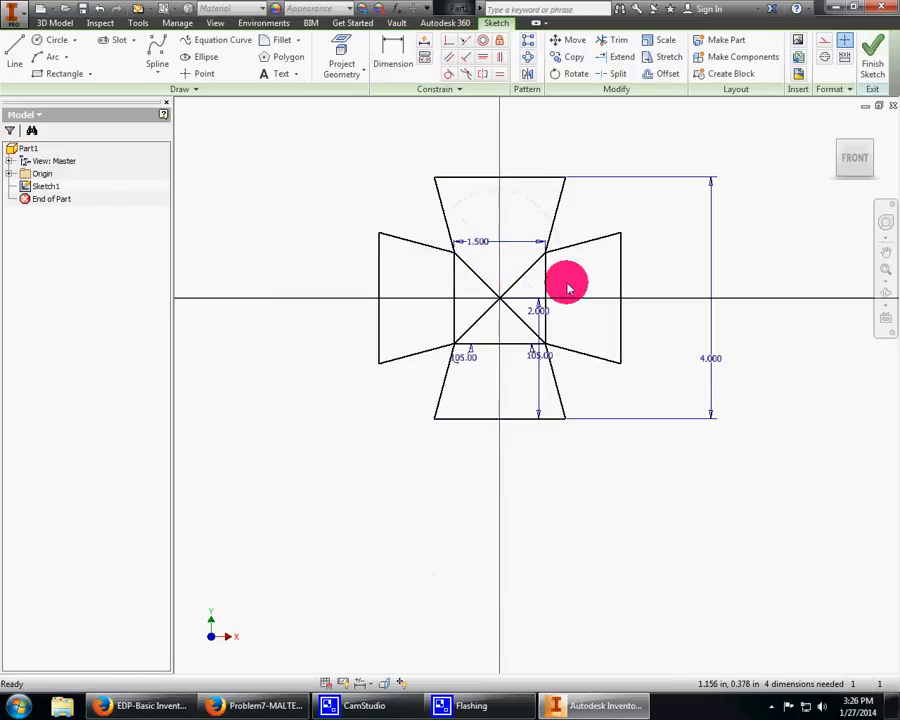
right_click(568, 282)
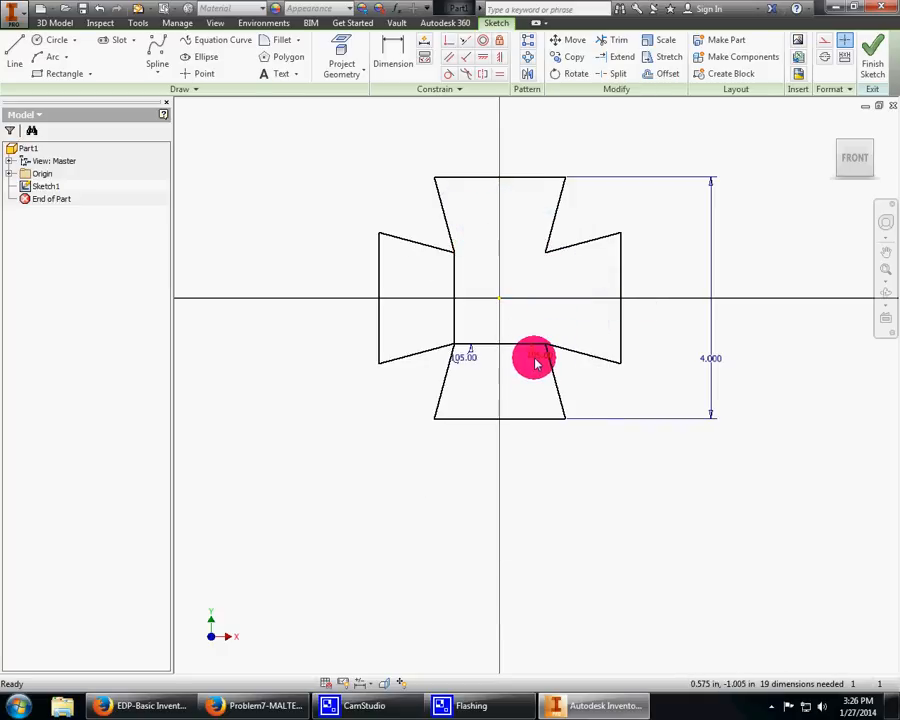
Step: Delete the remaining inner square and diagonal lines
right_click(535, 362)
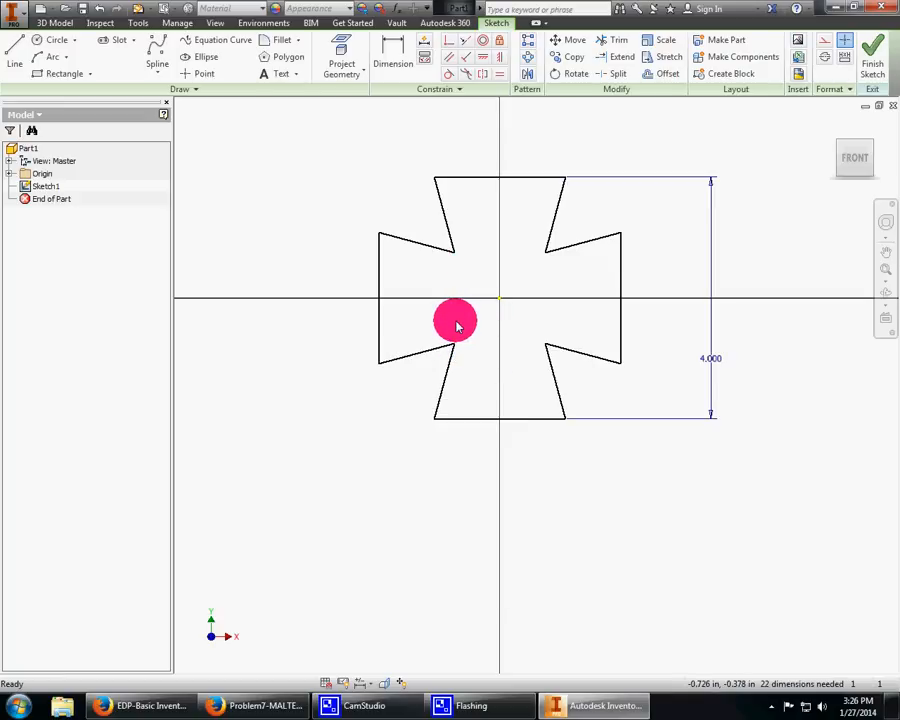
mouse_move(665, 73)
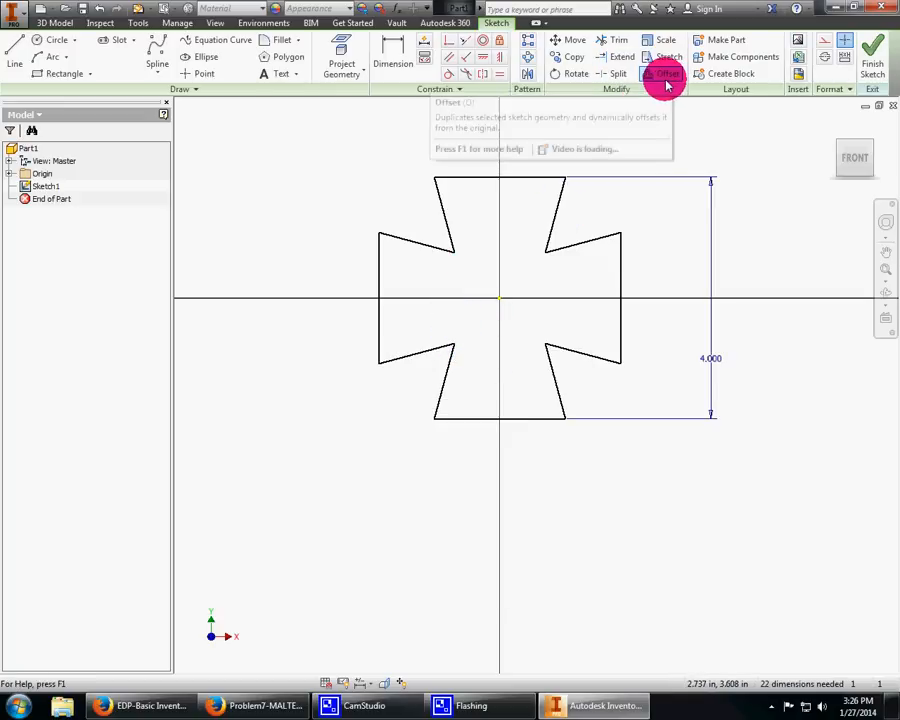
click(665, 73)
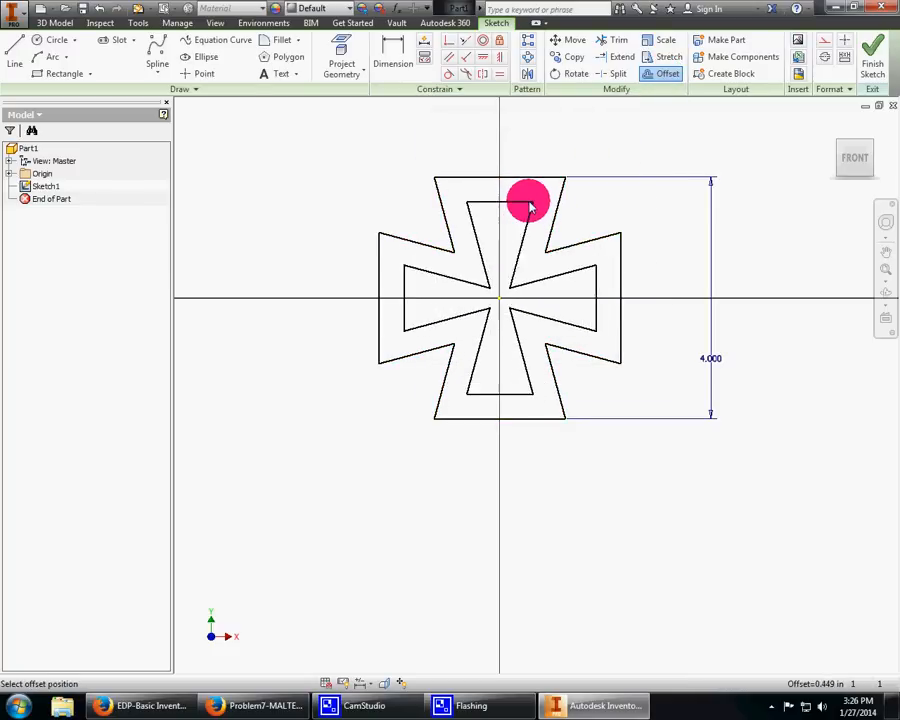
mouse_move(685, 130)
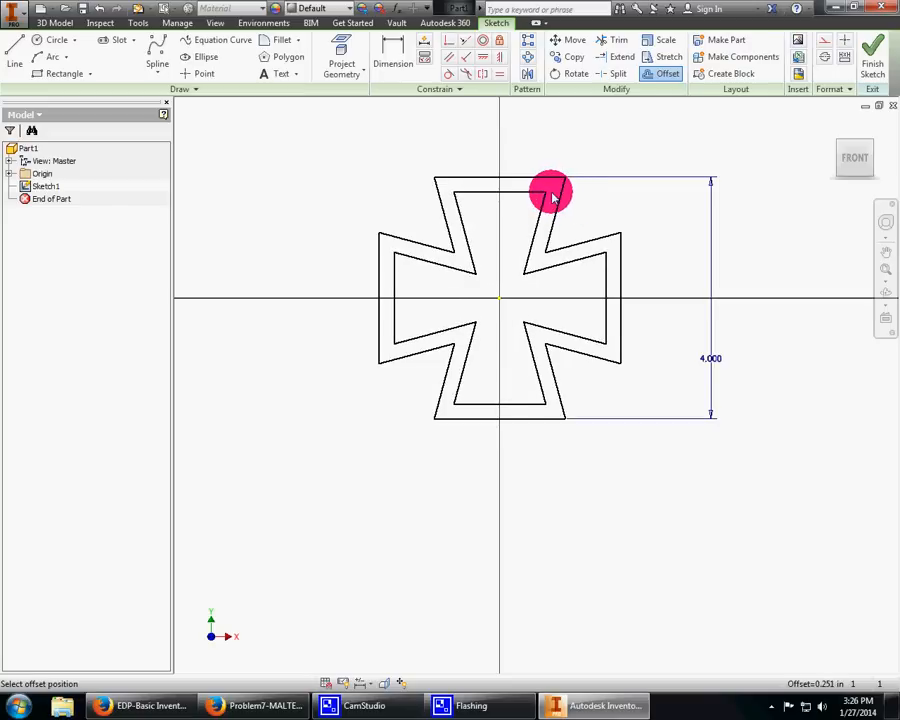
Step: Place the inner offset outline and dimension the wall between the left edges
click(550, 193)
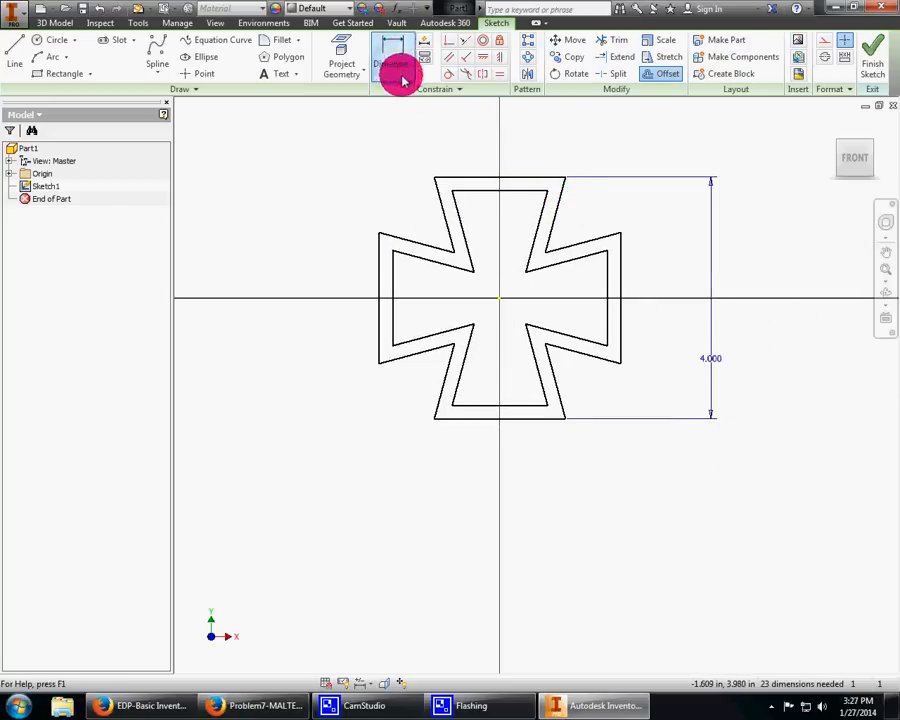
click(393, 58)
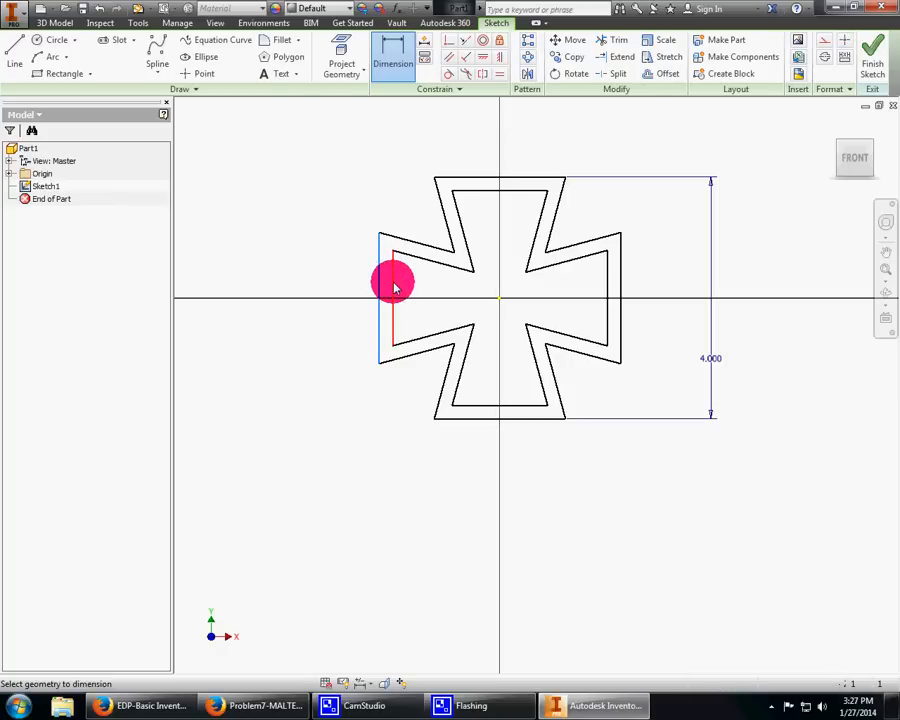
click(390, 285)
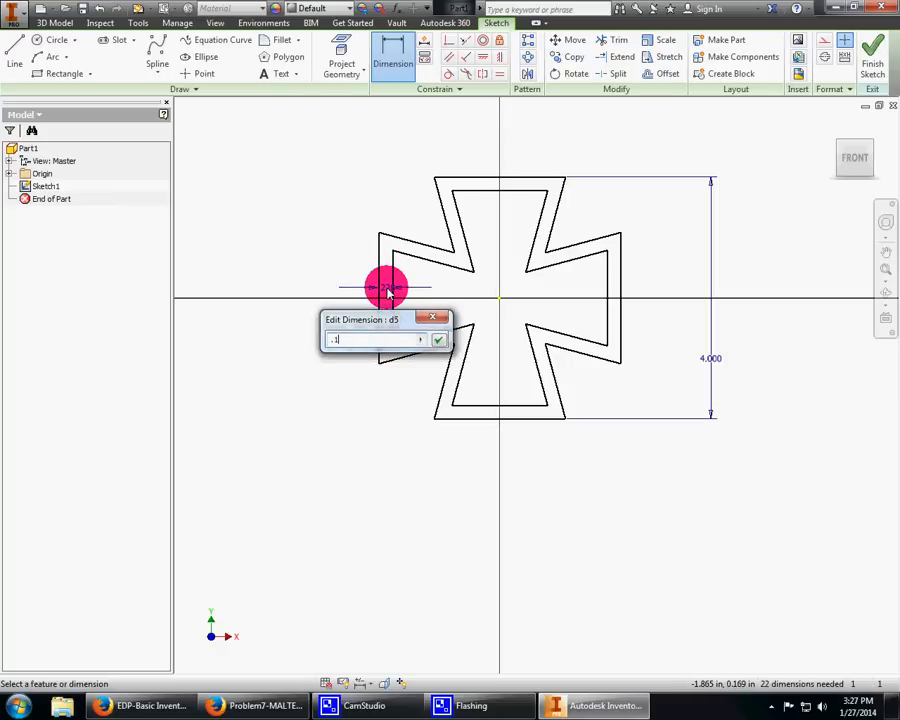
click(438, 338)
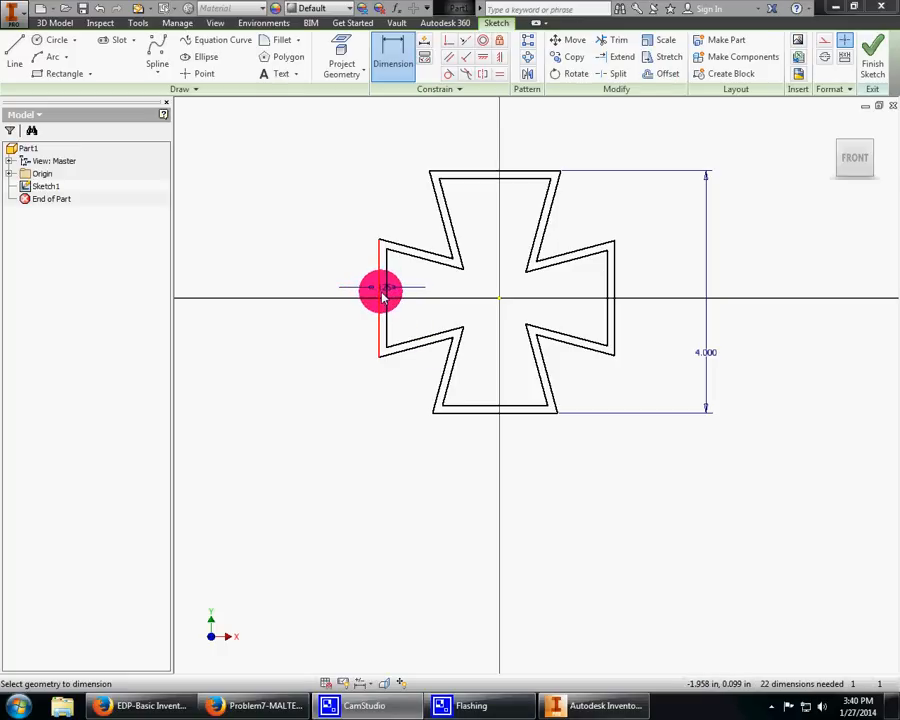
scroll(up, 3)
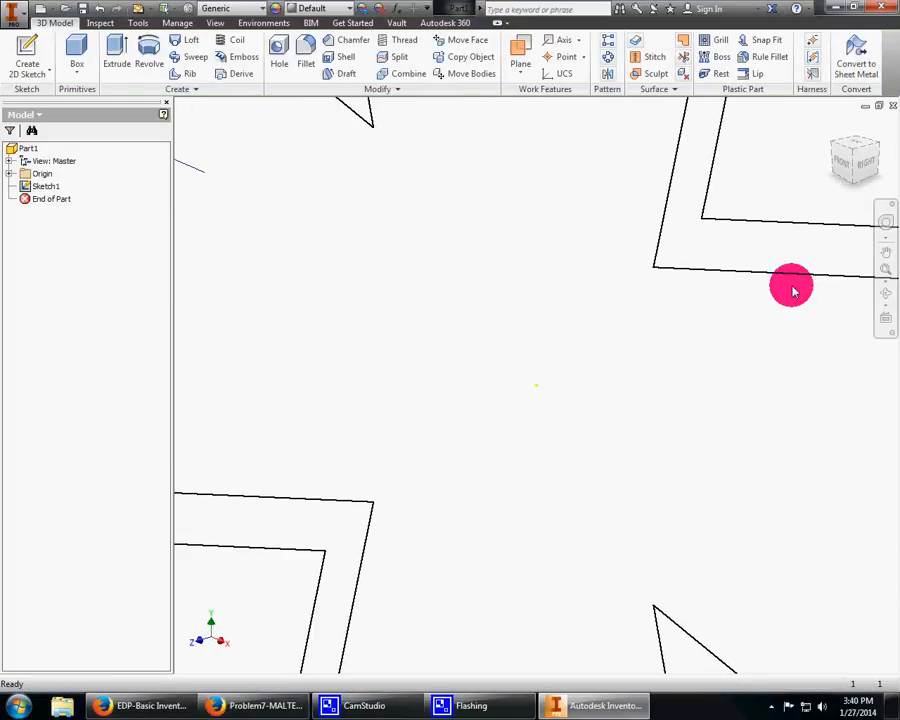
Step: View the cross from the front, reopen Sketch1, and finish the sketch
drag(790, 285, 768, 190)
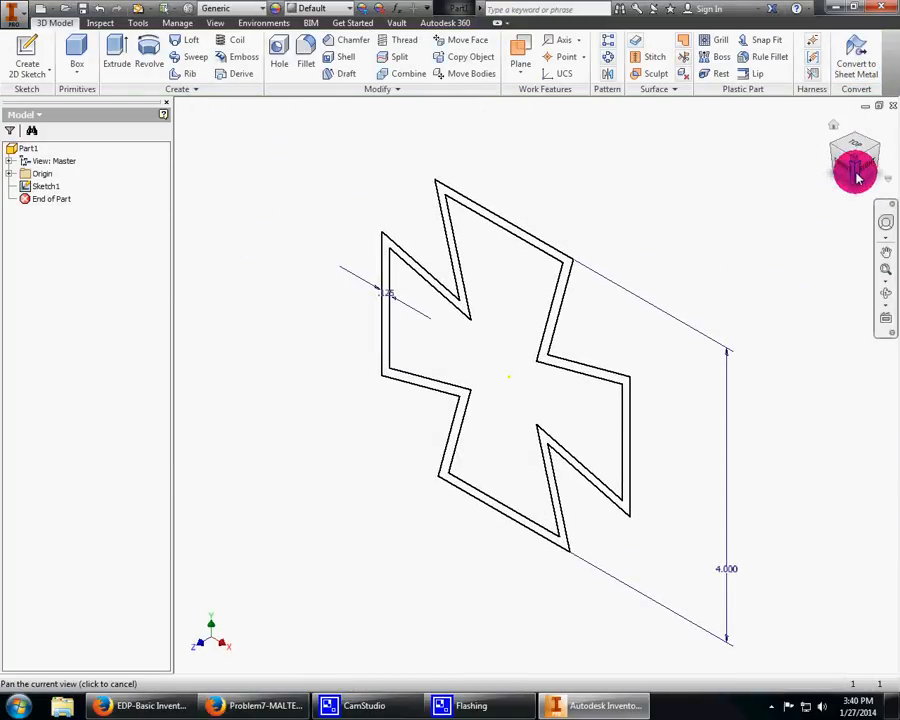
click(855, 157)
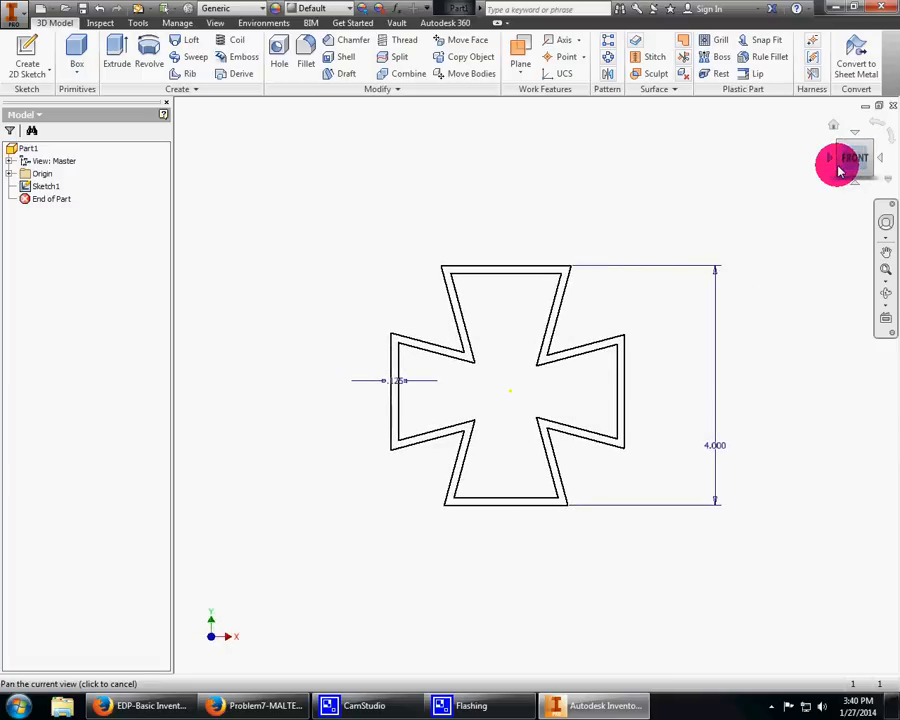
click(45, 186)
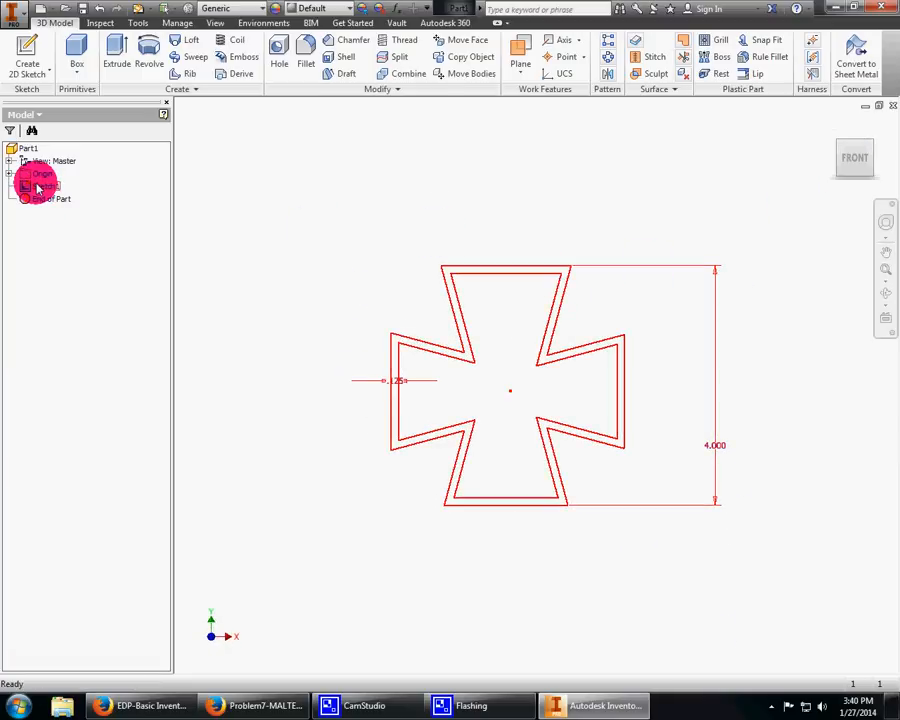
double_click(40, 186)
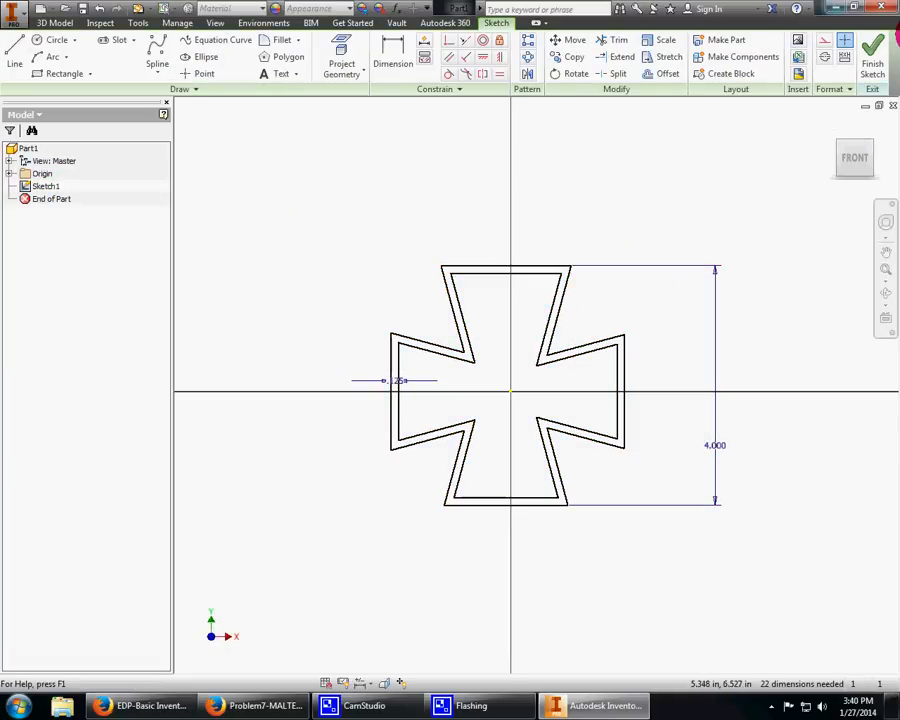
click(871, 50)
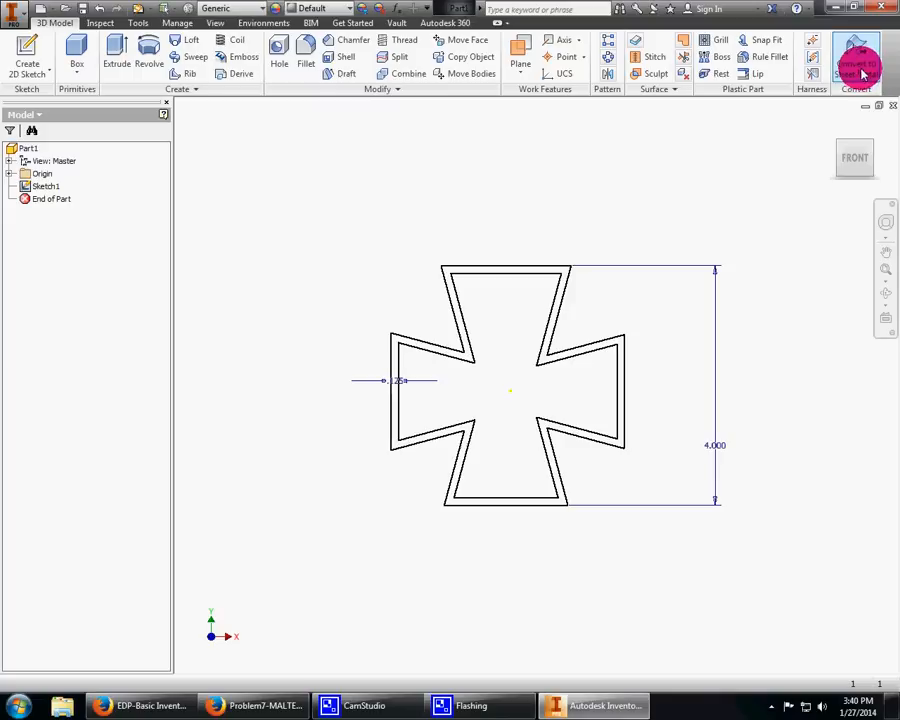
Step: Extrude the profile between the cross outlines 1 inch symmetrically, creating Extrusion1
click(116, 57)
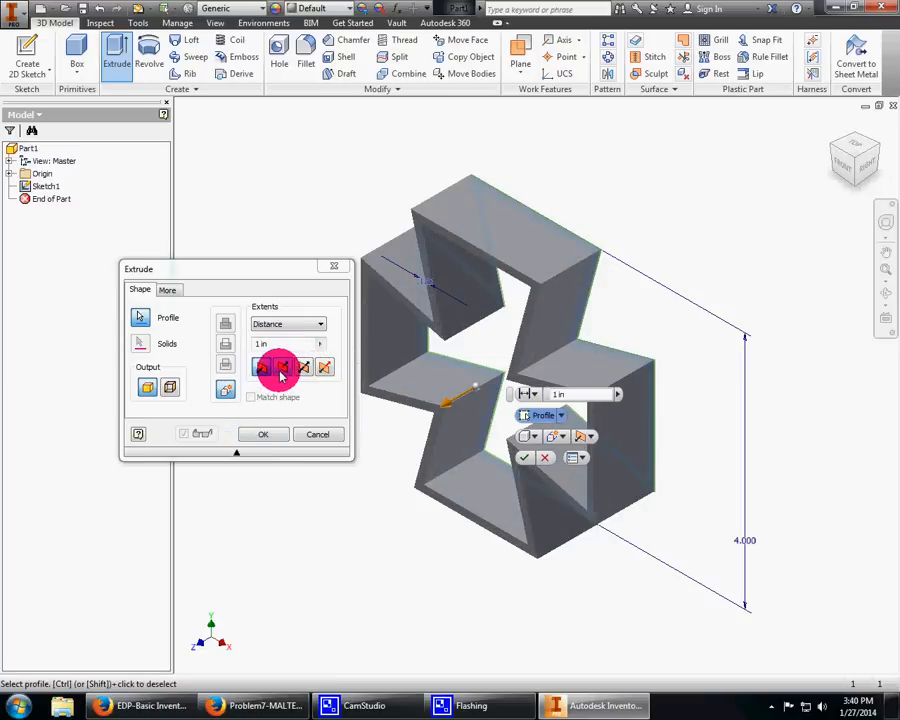
click(305, 367)
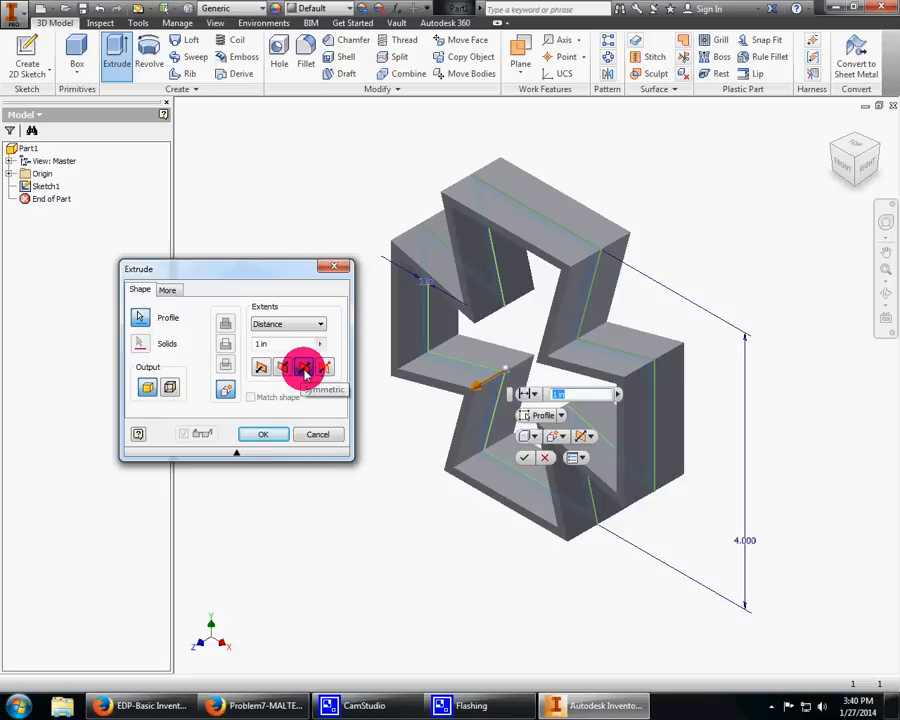
click(263, 434)
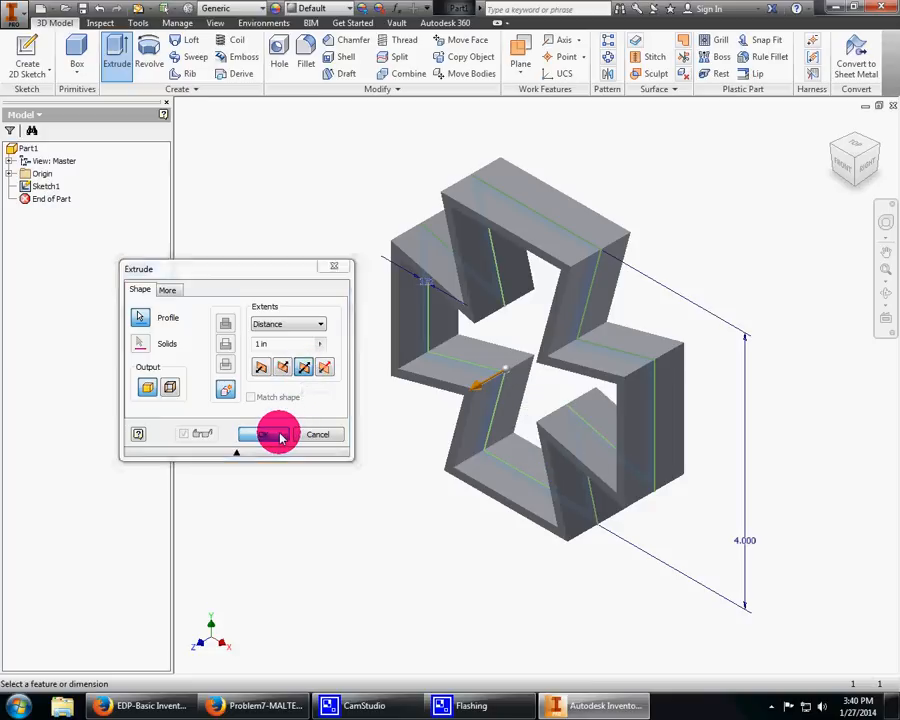
click(258, 434)
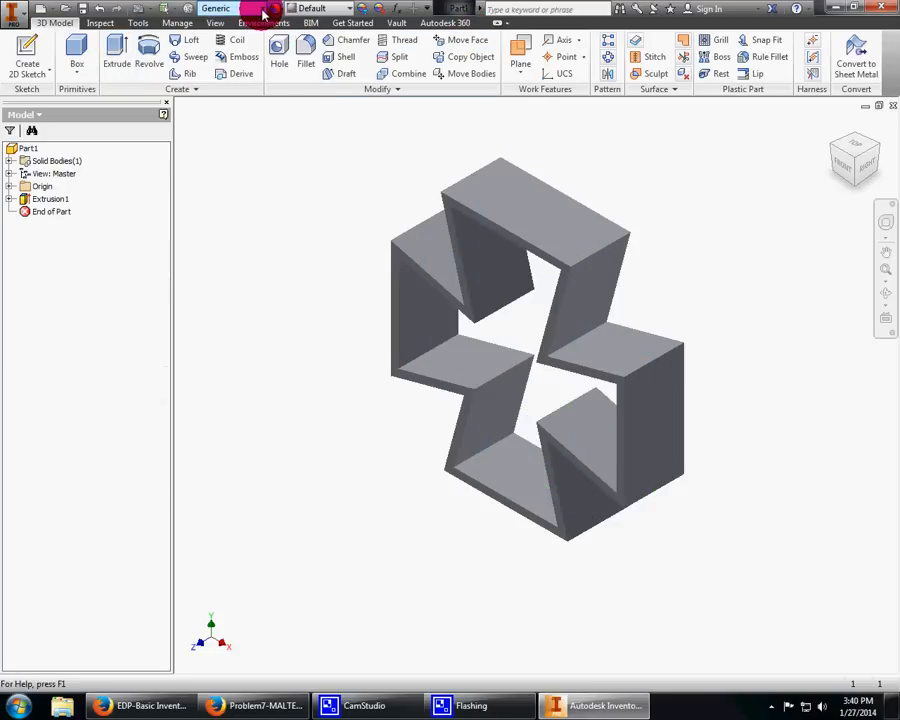
click(215, 9)
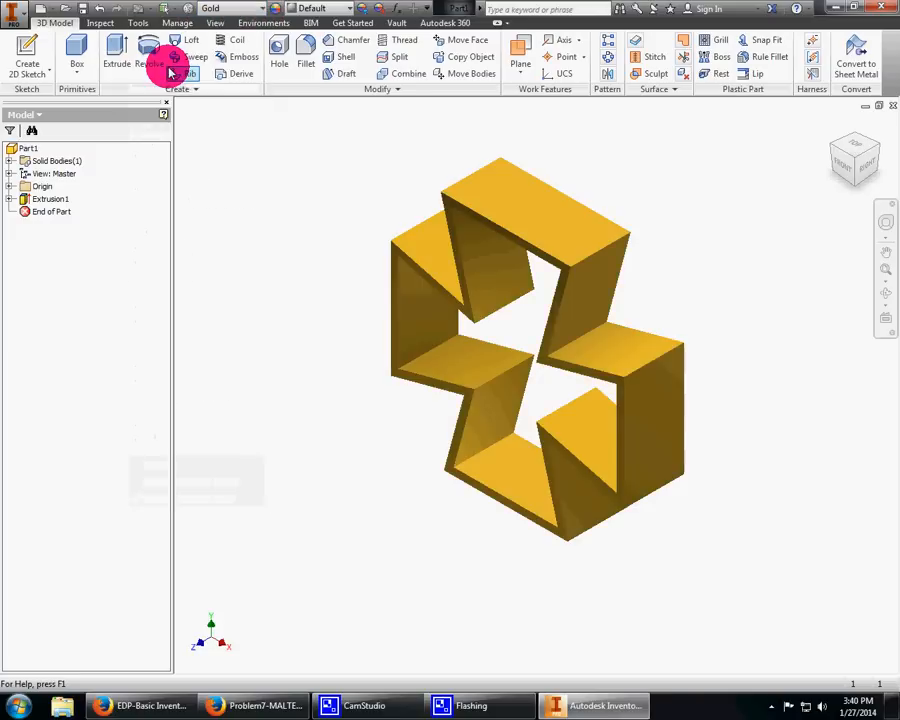
mouse_move(733, 324)
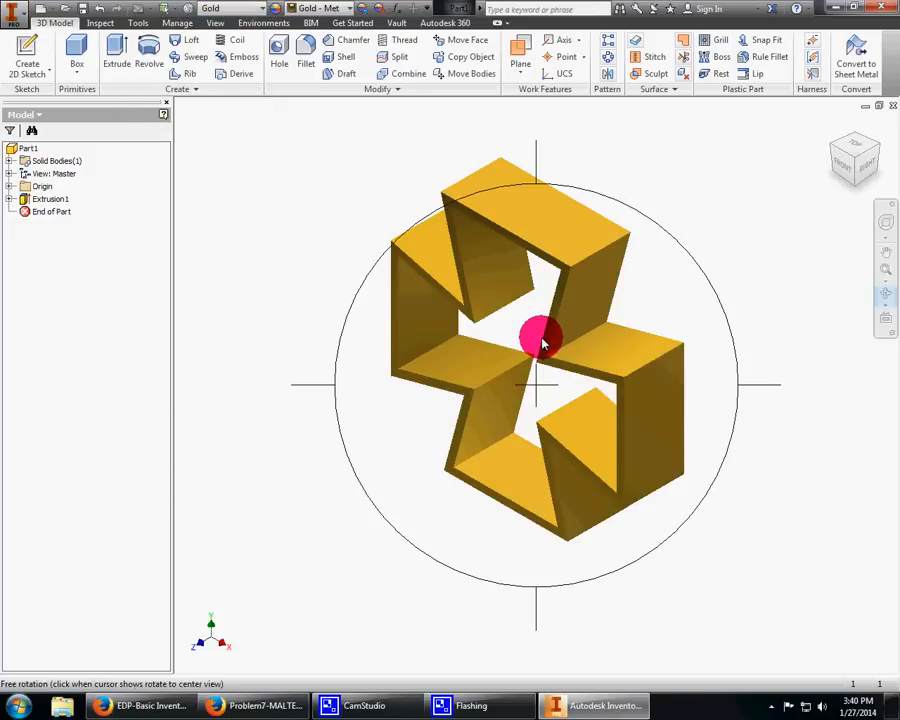
Step: Orbit the gold cross to view it from another angle
drag(540, 335, 580, 490)
text(MALTES)
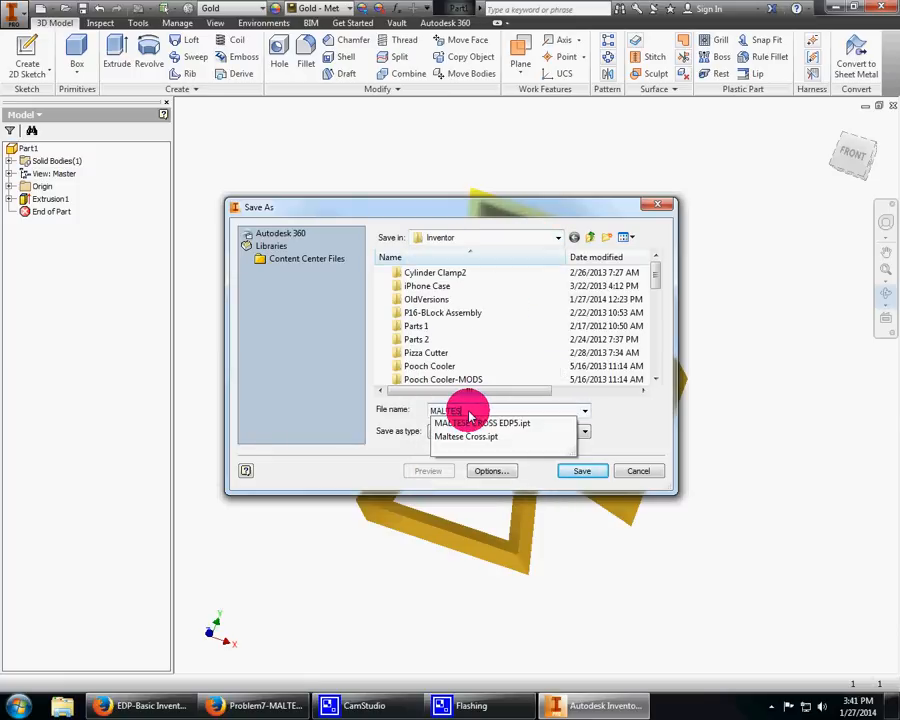
Step: Save the part as MALTESE CROSS EDP6 and dismiss the same-name warning
click(480, 422)
text(E CROSS EDP5.)
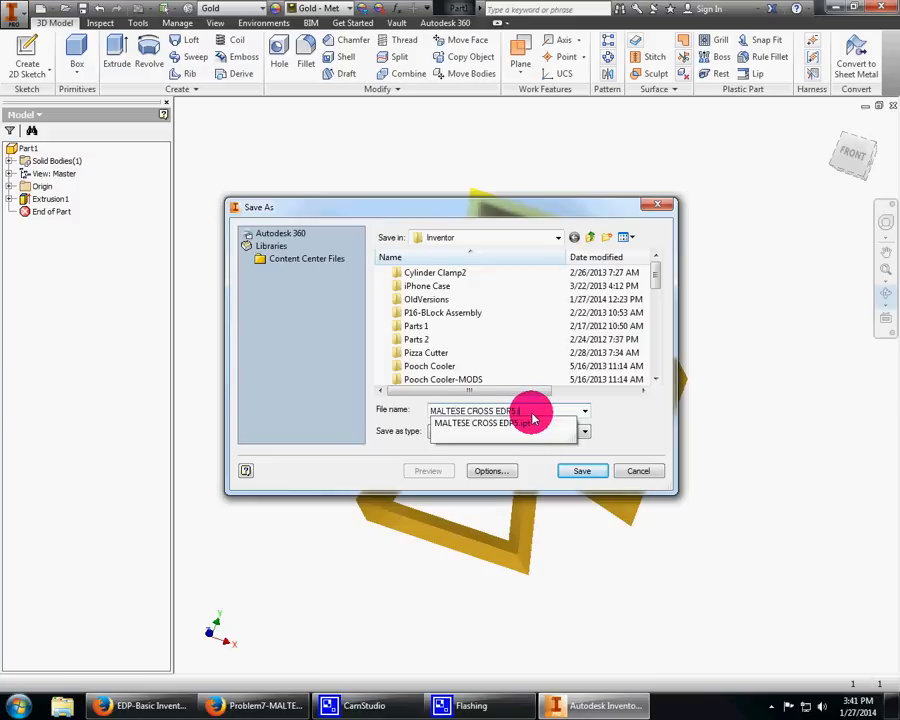
click(582, 470)
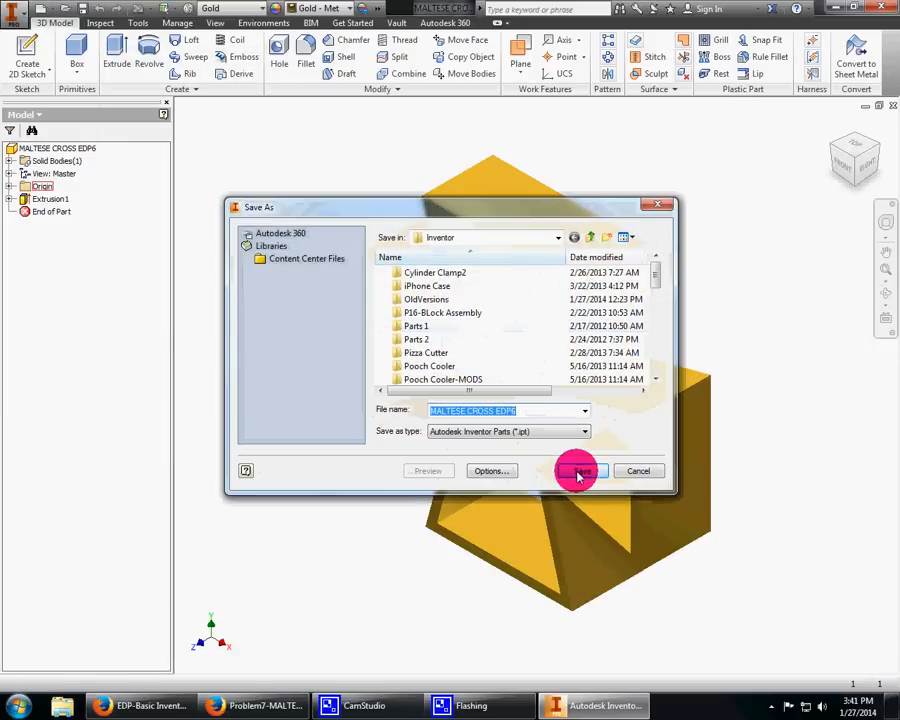
click(578, 471)
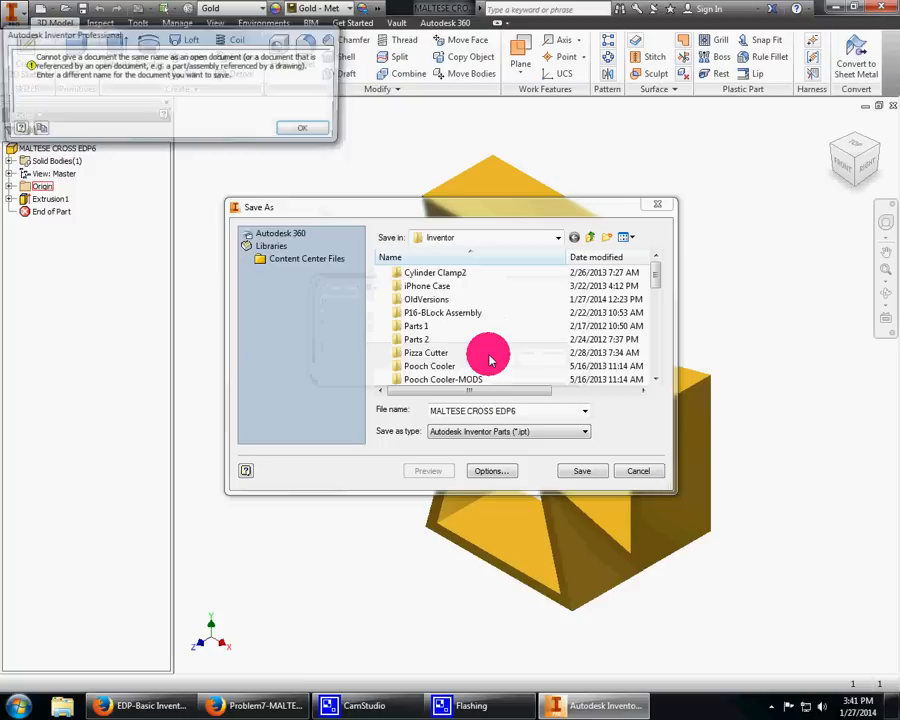
click(303, 127)
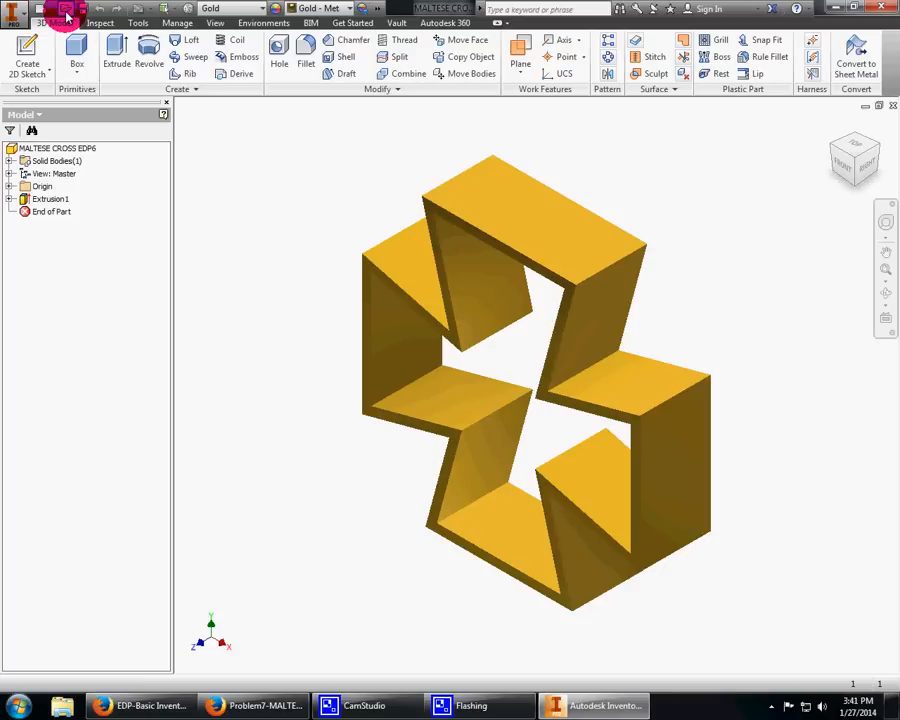
Step: Open CHS-Tiltblock from the Inventor folder on the network home drive
click(556, 237)
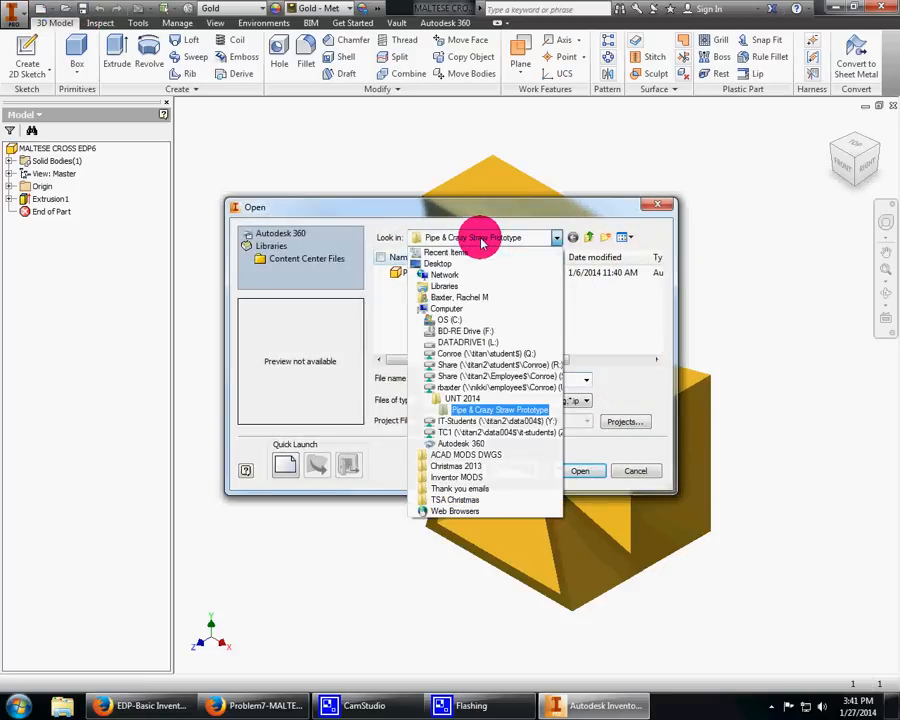
click(487, 387)
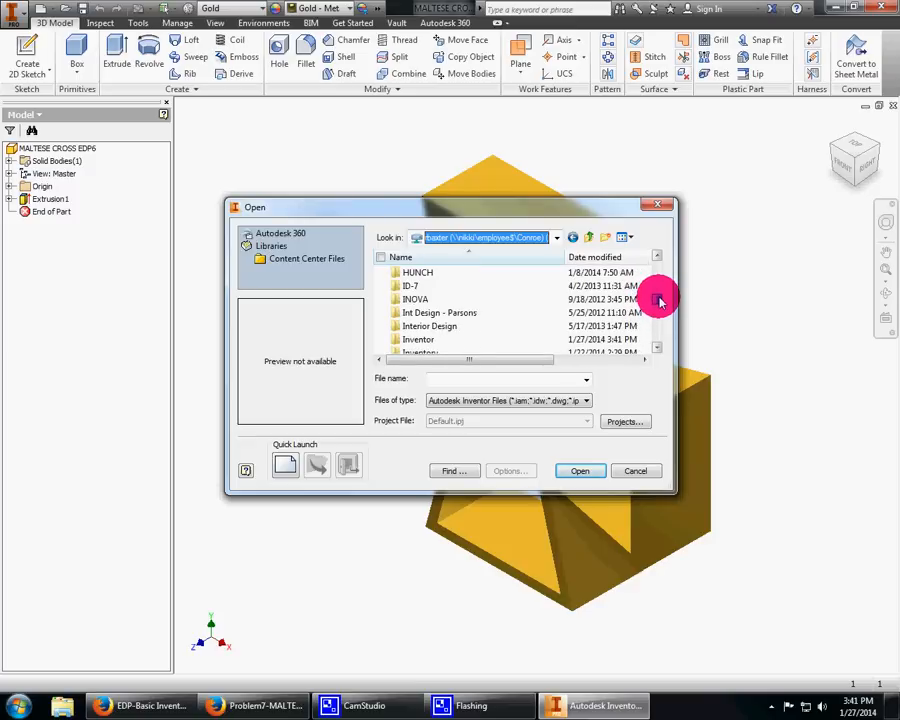
double_click(418, 339)
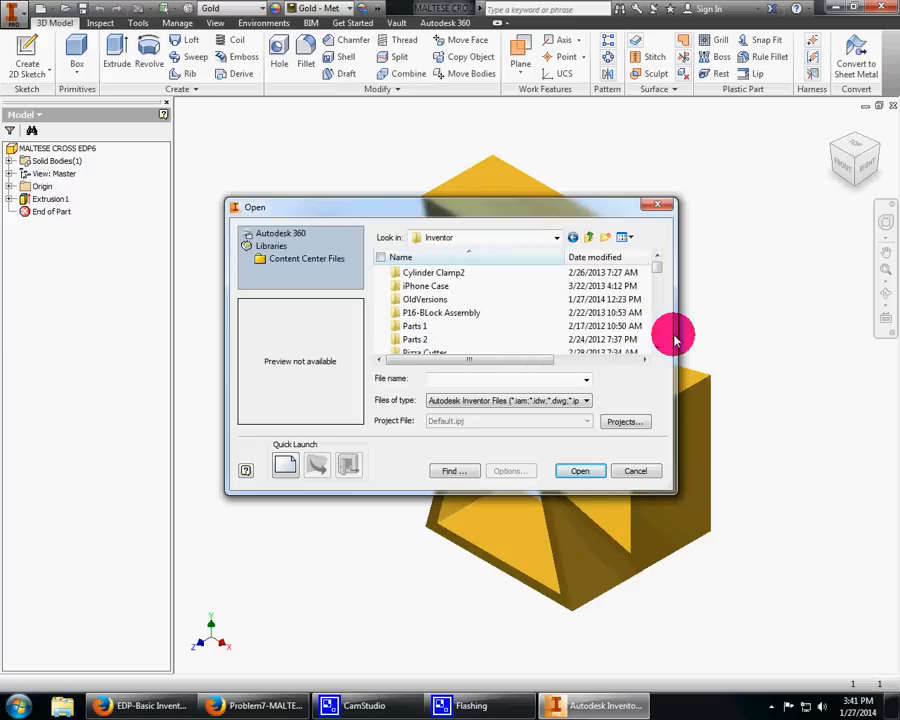
scroll(up, 3)
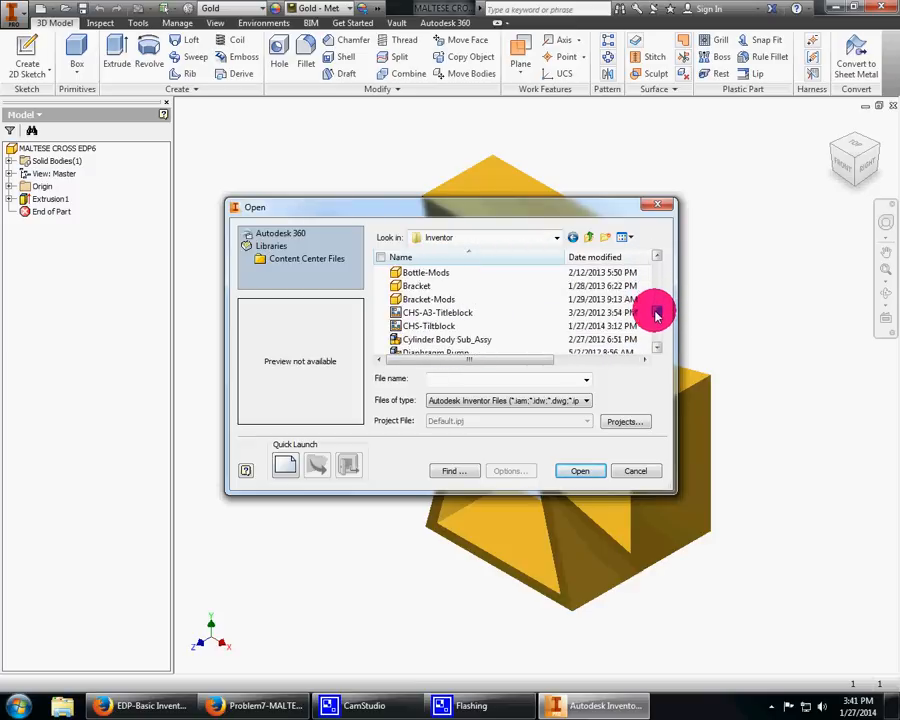
click(428, 299)
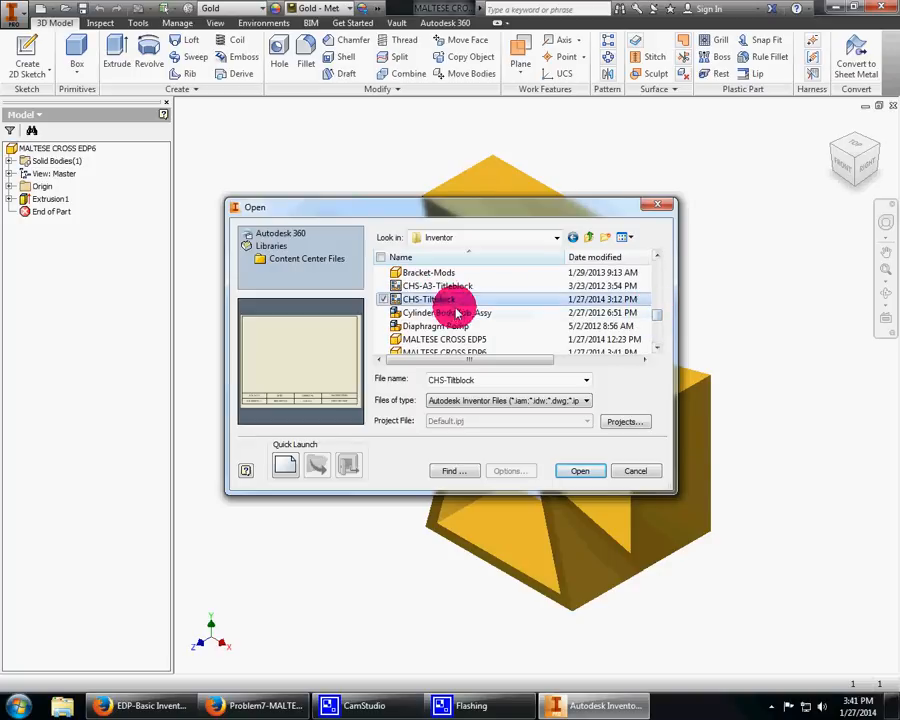
click(580, 471)
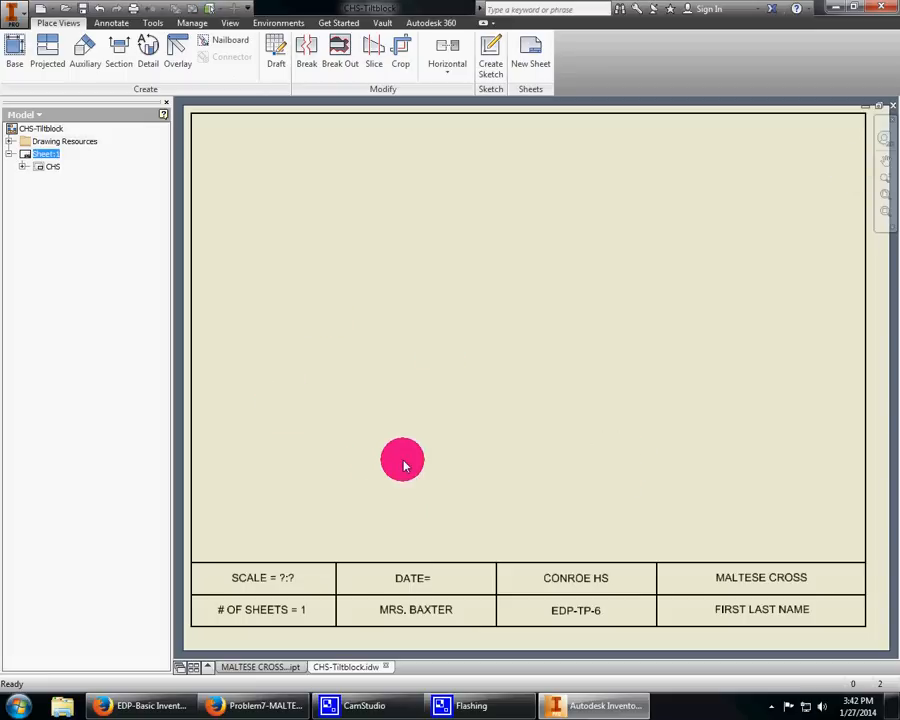
mouse_move(405, 461)
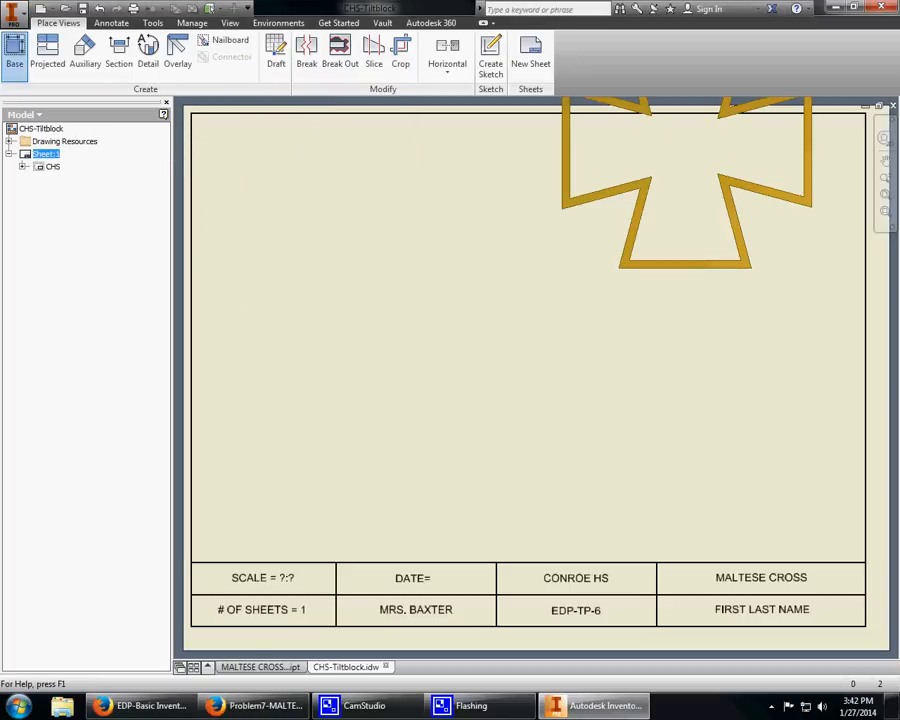
Step: Place the Maltese Cross base and projected views on the sheet at 1/2 scale
click(14, 50)
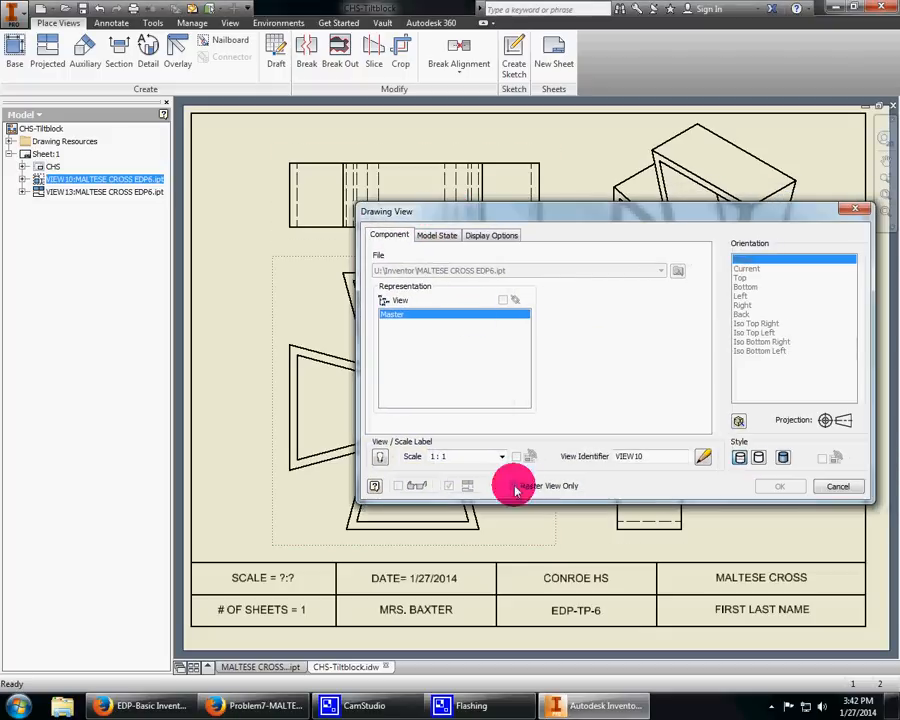
click(500, 456)
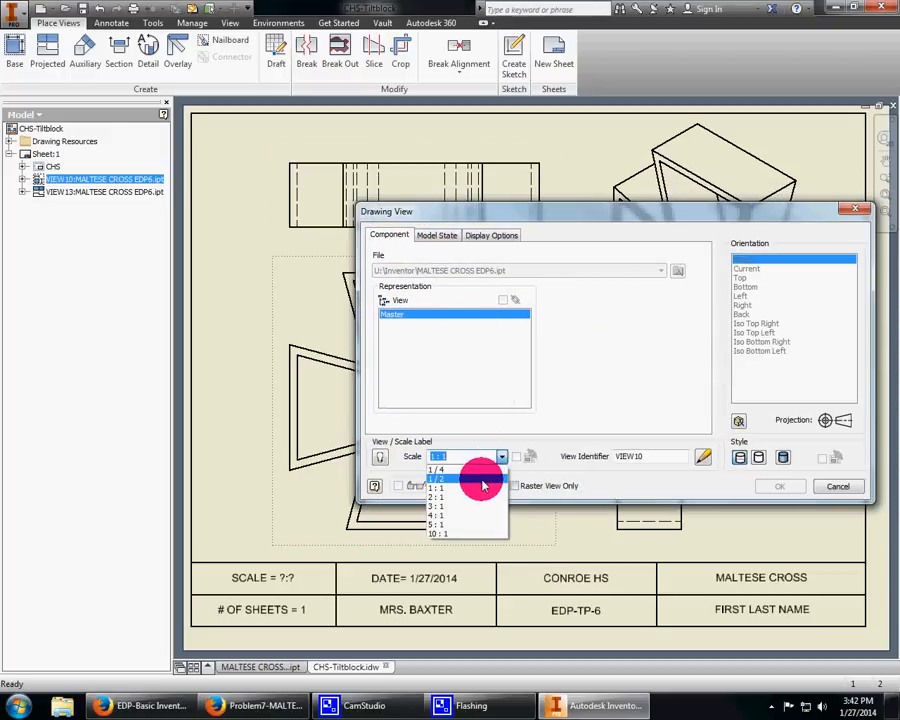
click(779, 486)
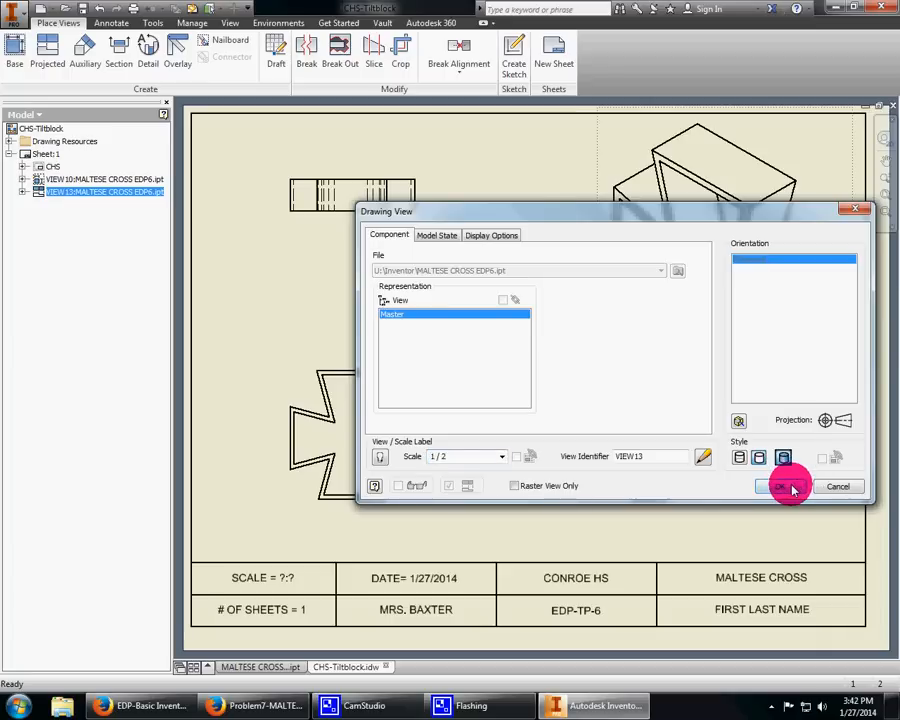
click(782, 486)
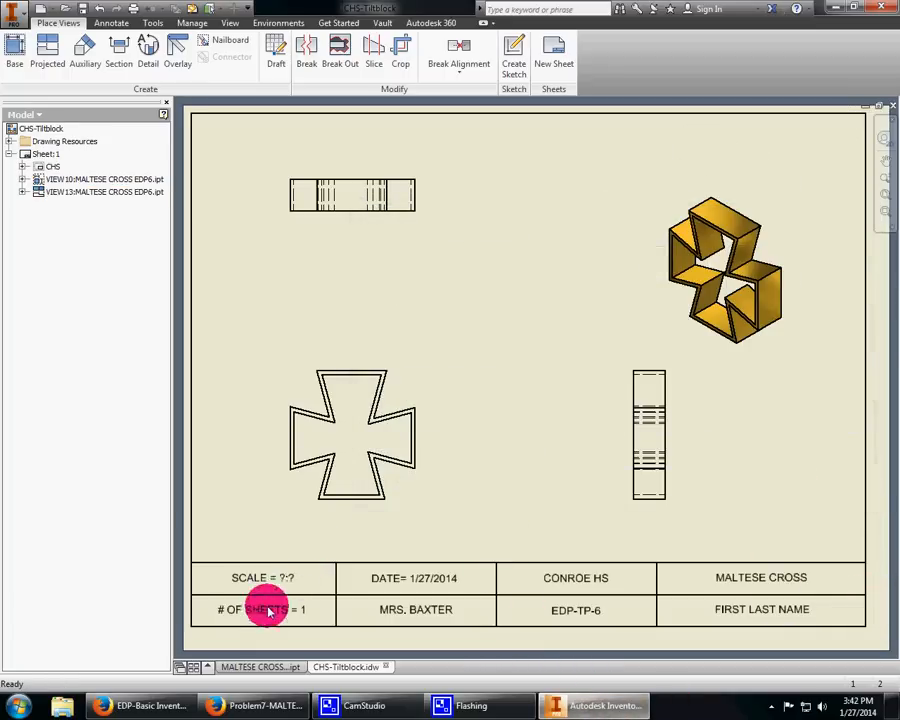
mouse_move(128, 155)
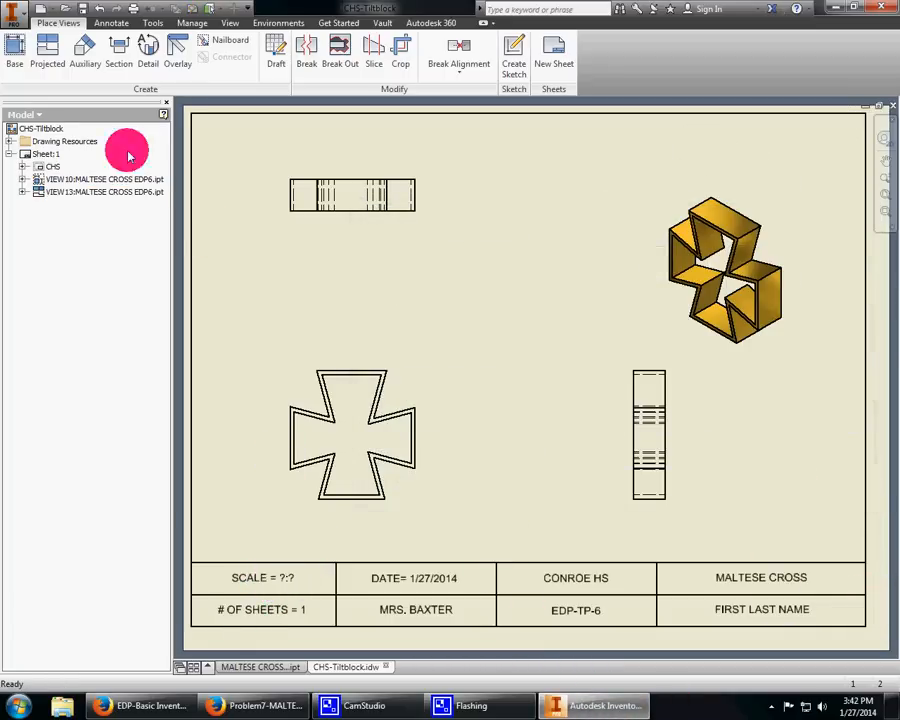
Step: Change the title block's scale text to 'SCALE = 1:2' and finish editing
click(95, 179)
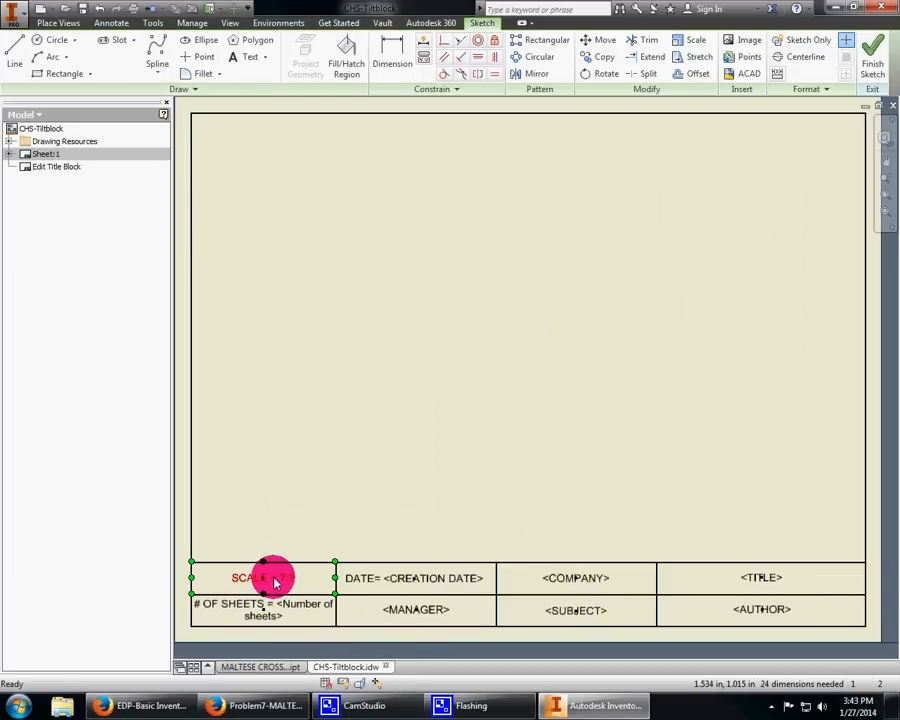
double_click(245, 577)
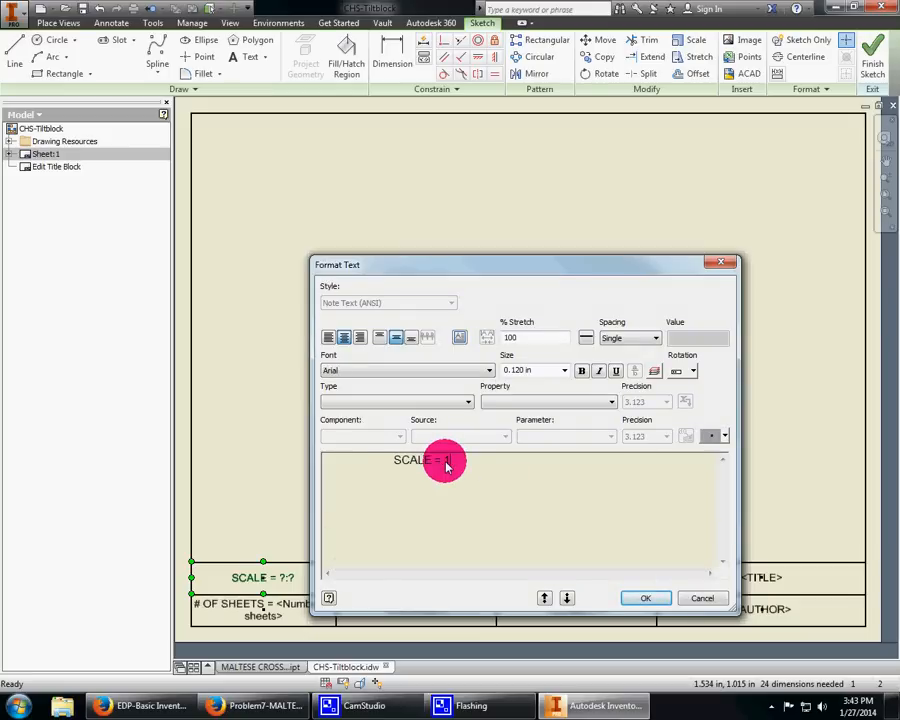
text(= 1:2)
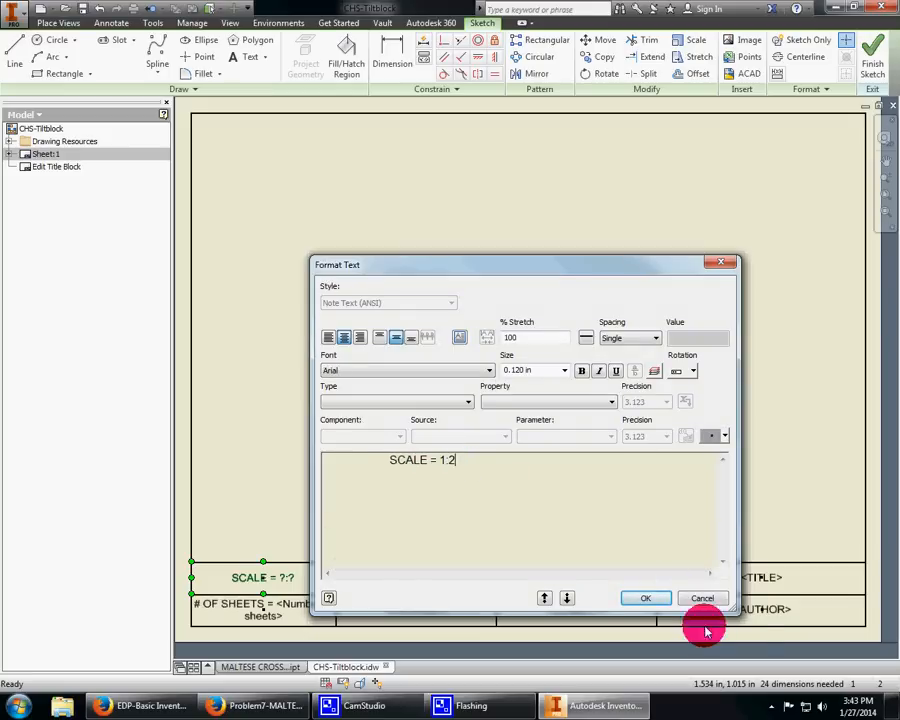
click(645, 598)
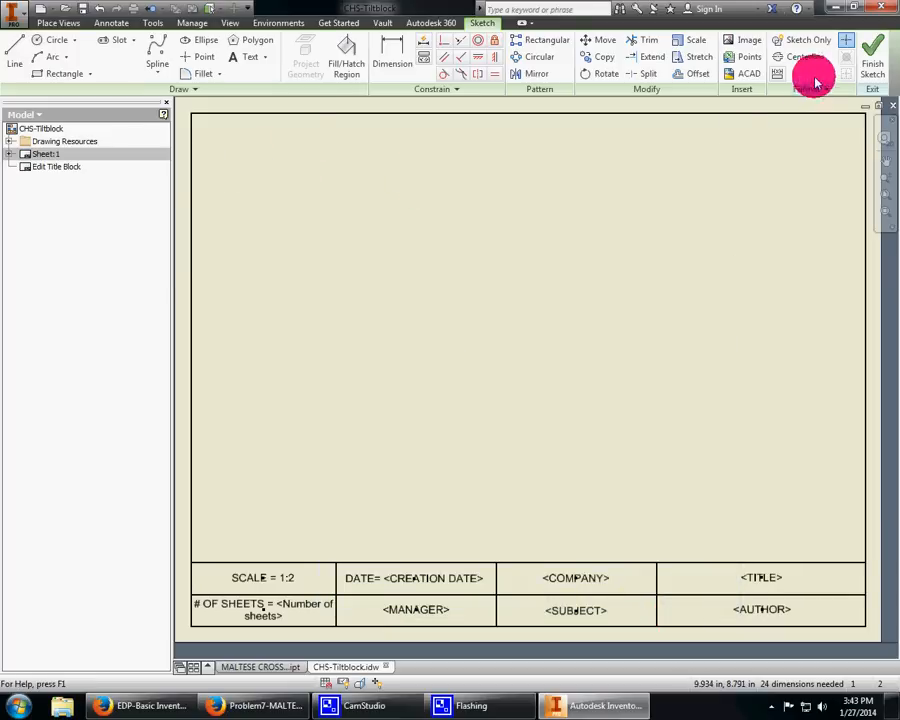
click(872, 50)
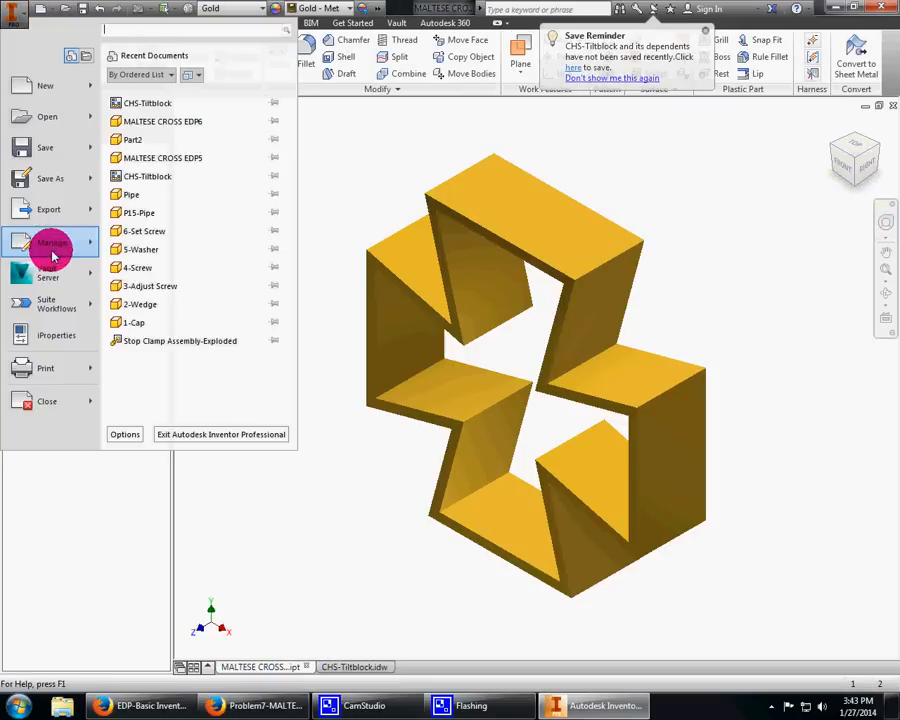
Step: Review the part's iProperties Summary tab, then return to CHS-Tiltblock.idw
click(56, 335)
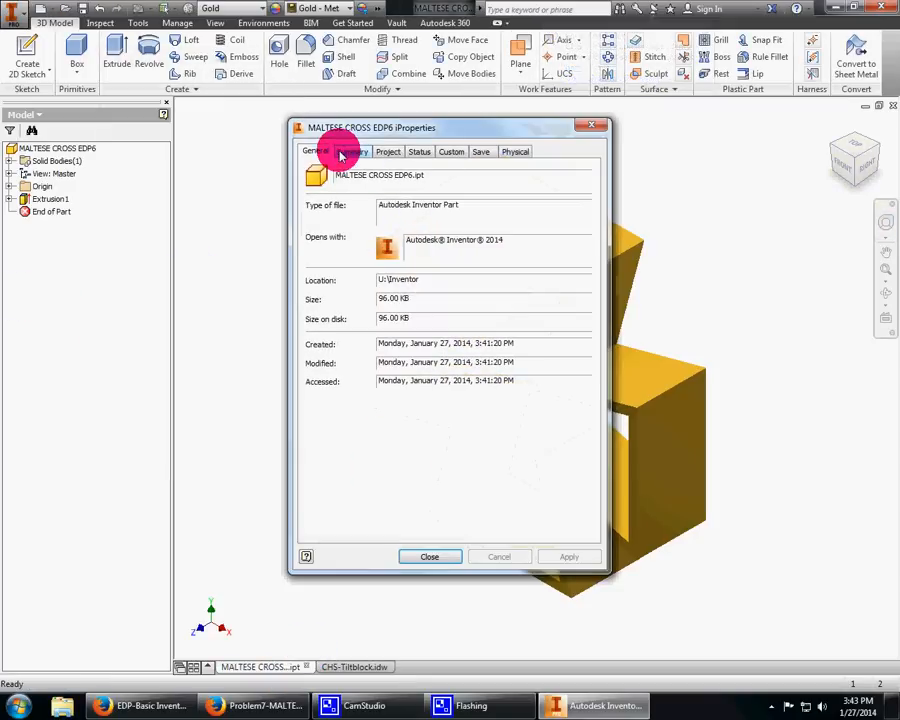
click(352, 151)
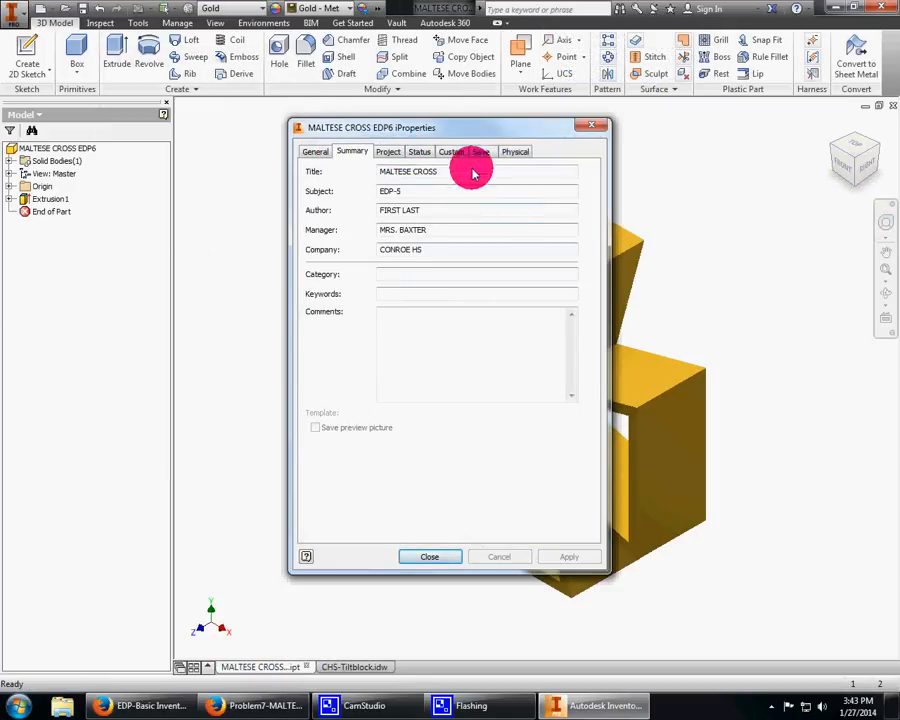
click(429, 557)
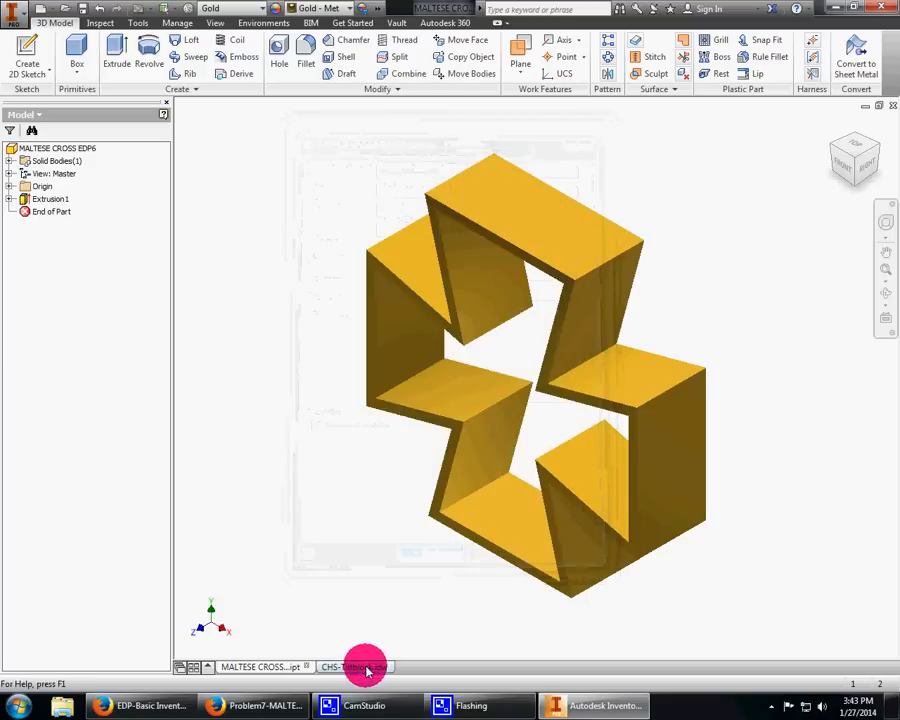
click(355, 667)
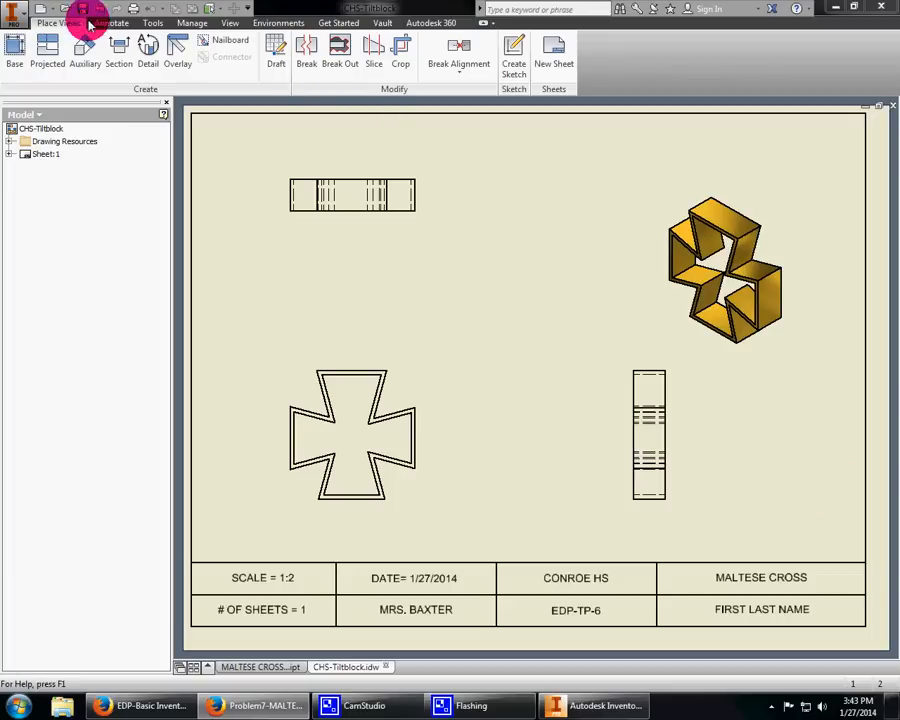
Step: Dimension the front view's 3.90 width, then switch to the MALTESE CROSS part
click(111, 22)
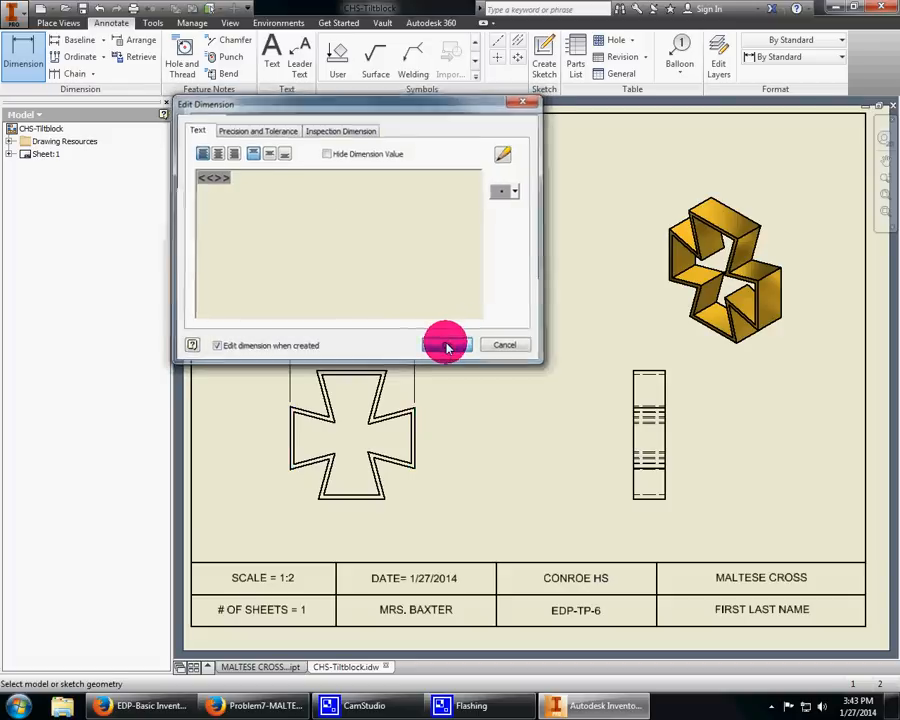
click(445, 344)
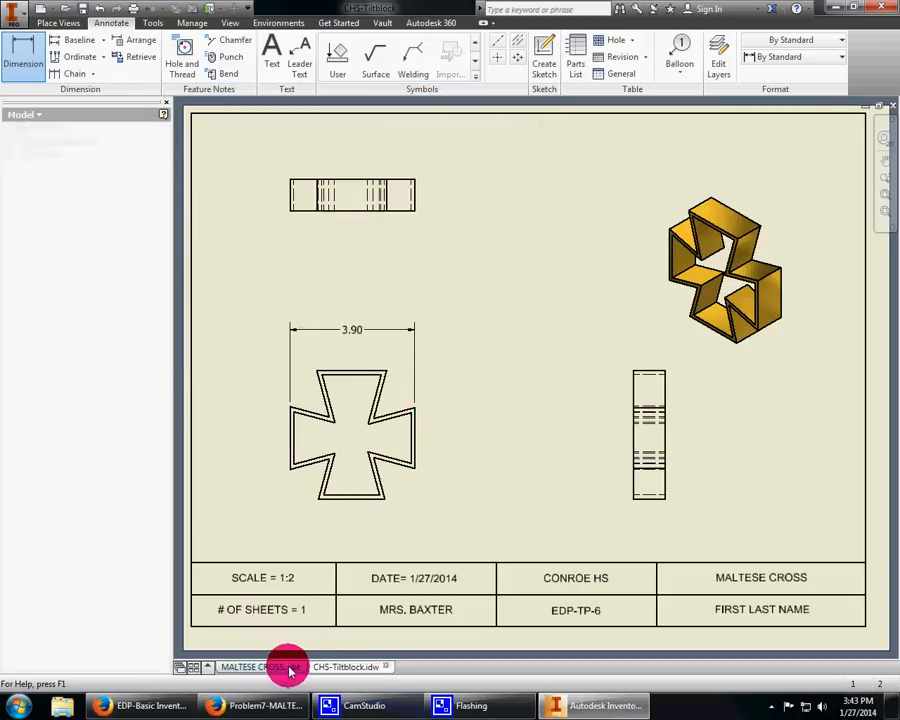
click(260, 666)
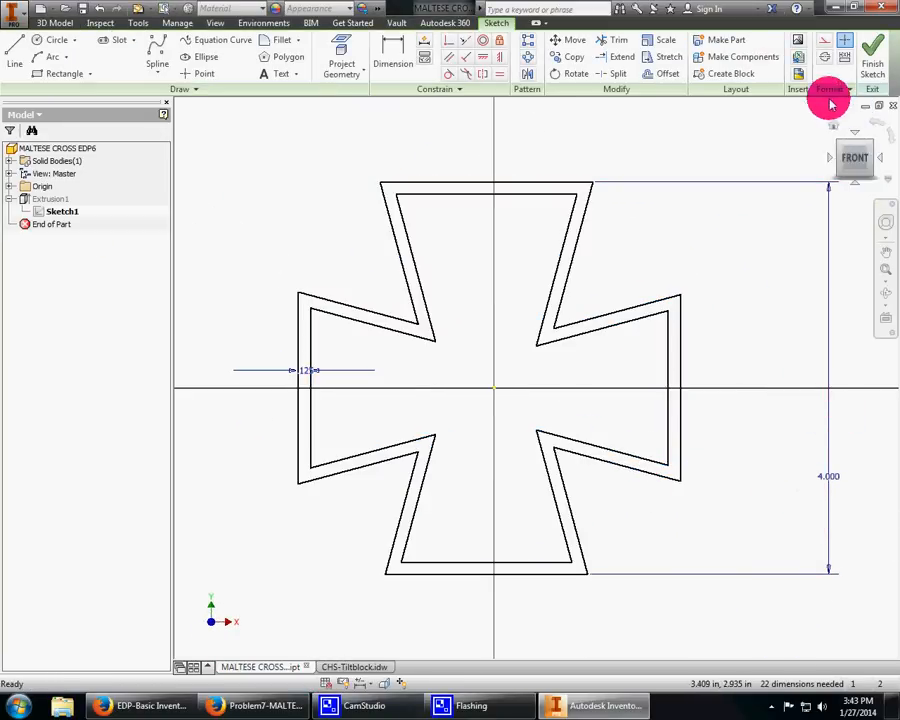
Step: Change the sketch's 4.000 height dimension, update the part, and return to the drawing
click(872, 48)
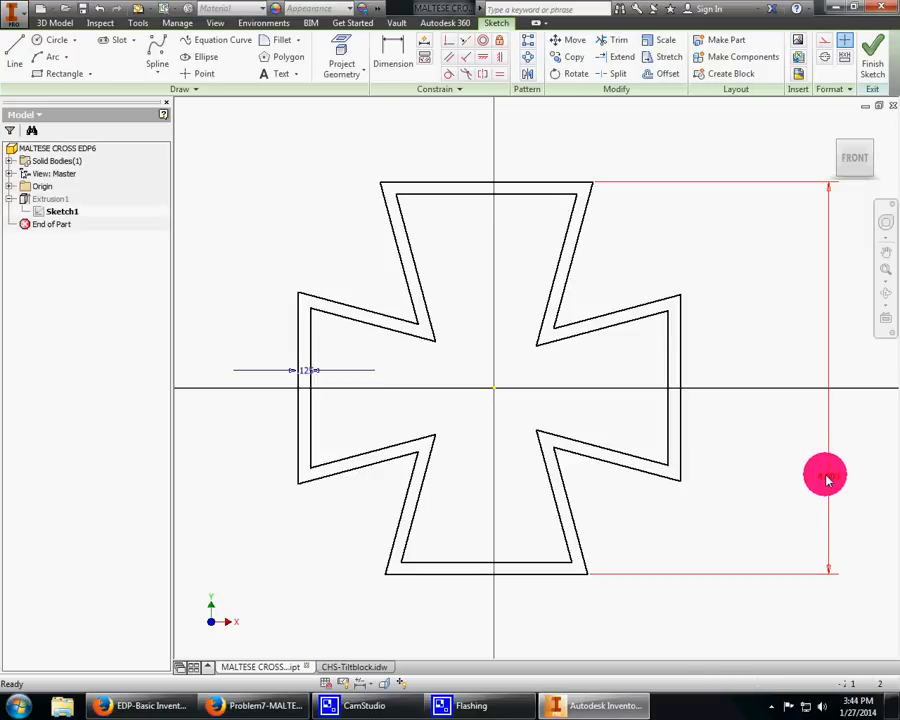
click(826, 474)
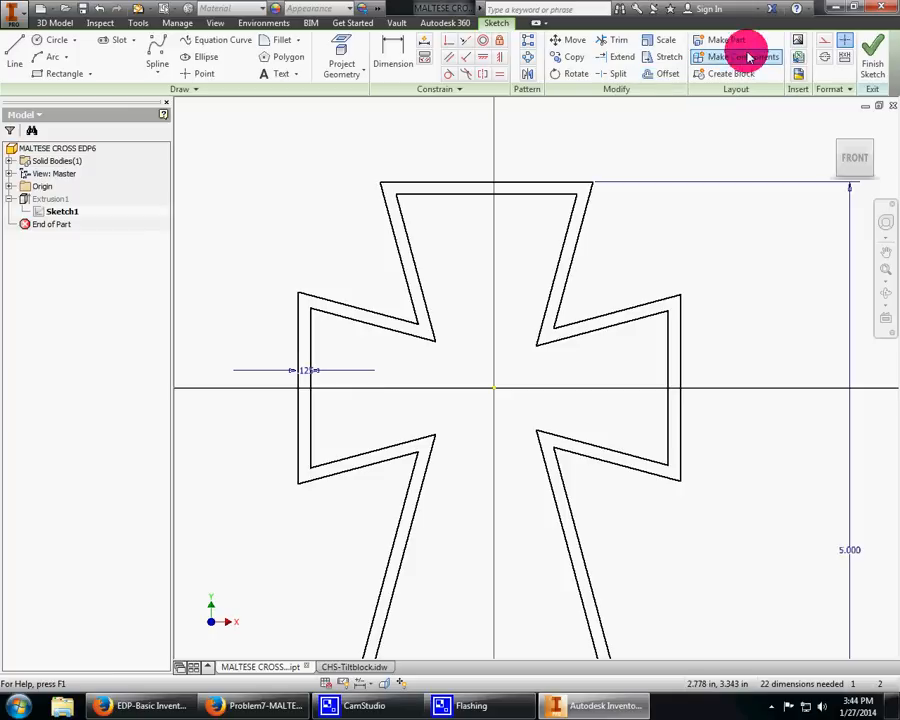
click(871, 50)
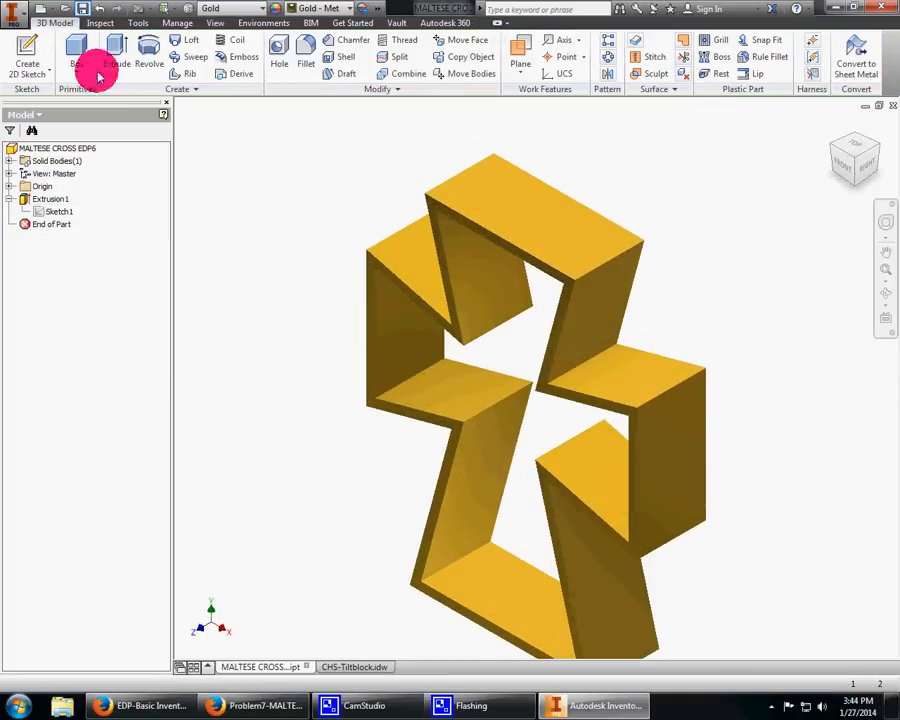
click(347, 667)
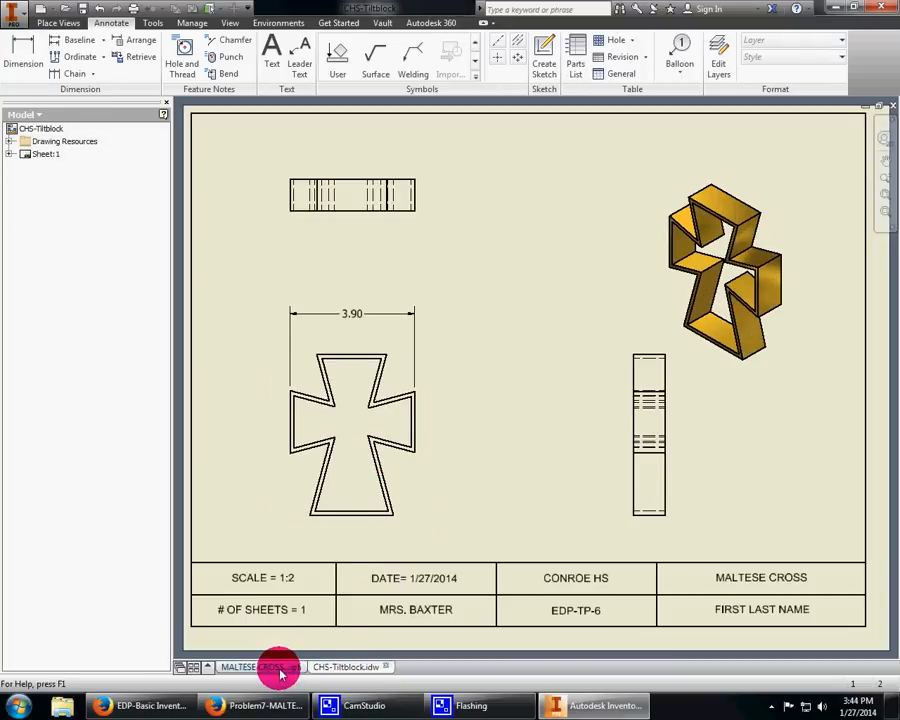
click(250, 667)
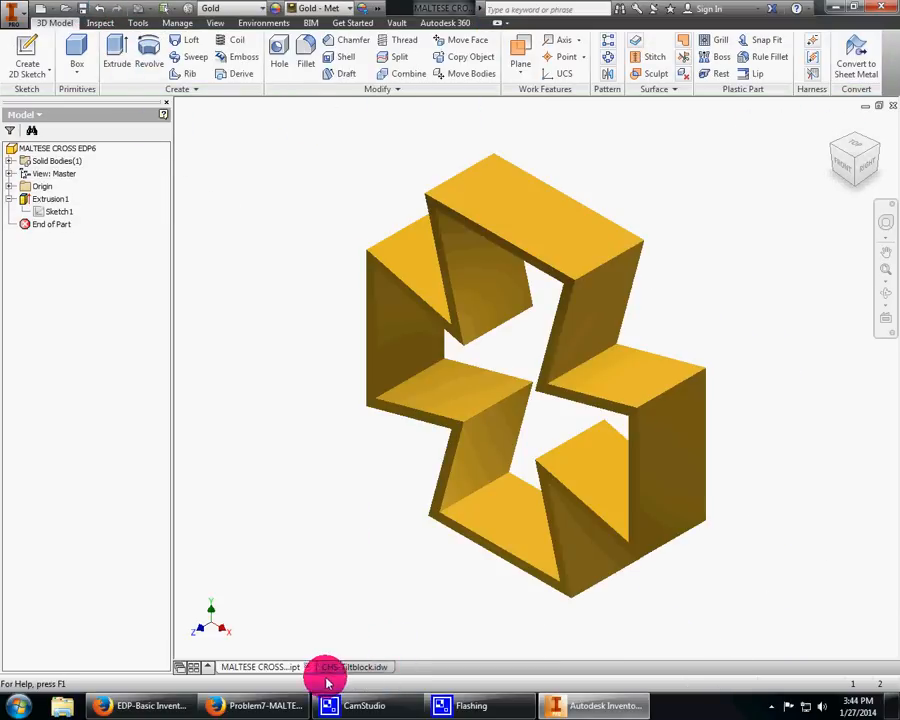
click(350, 667)
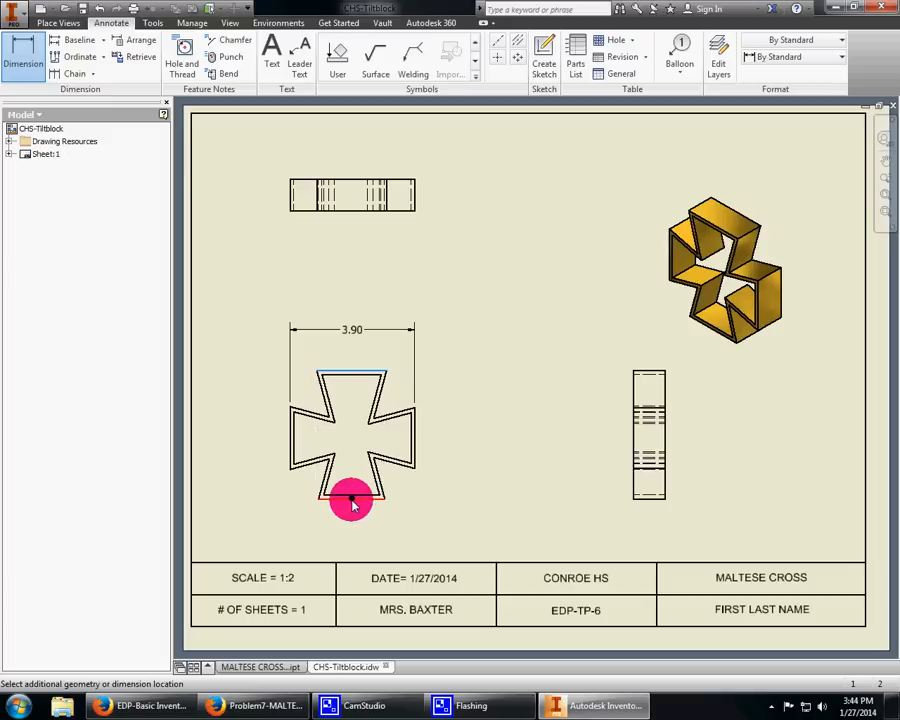
Step: Dimension the cross's 4.00 height, then start the .13 wall and 1.00 thickness dimensions
click(352, 500)
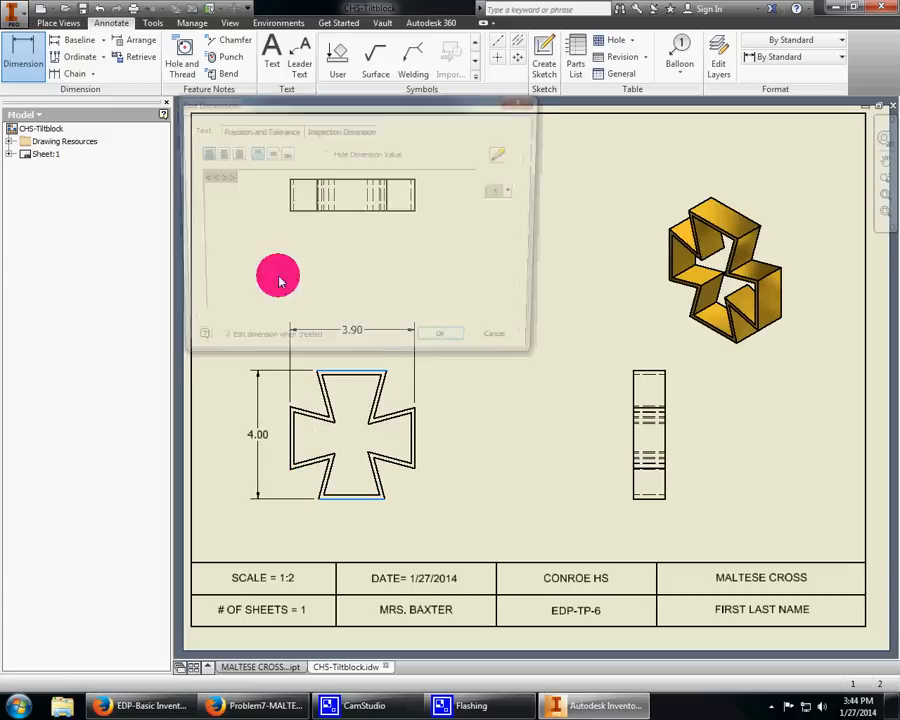
click(439, 333)
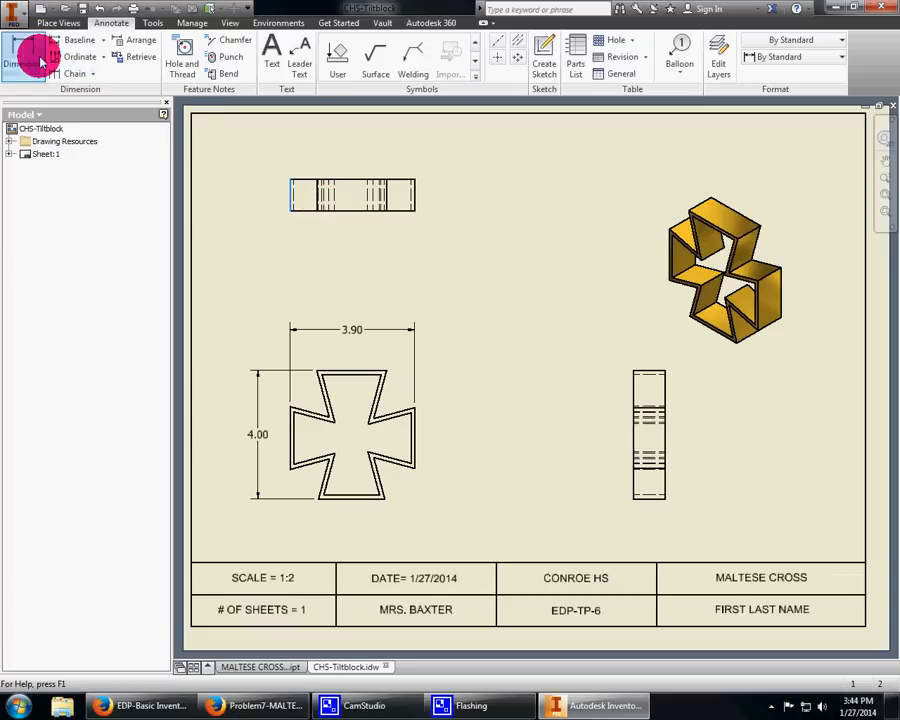
click(23, 55)
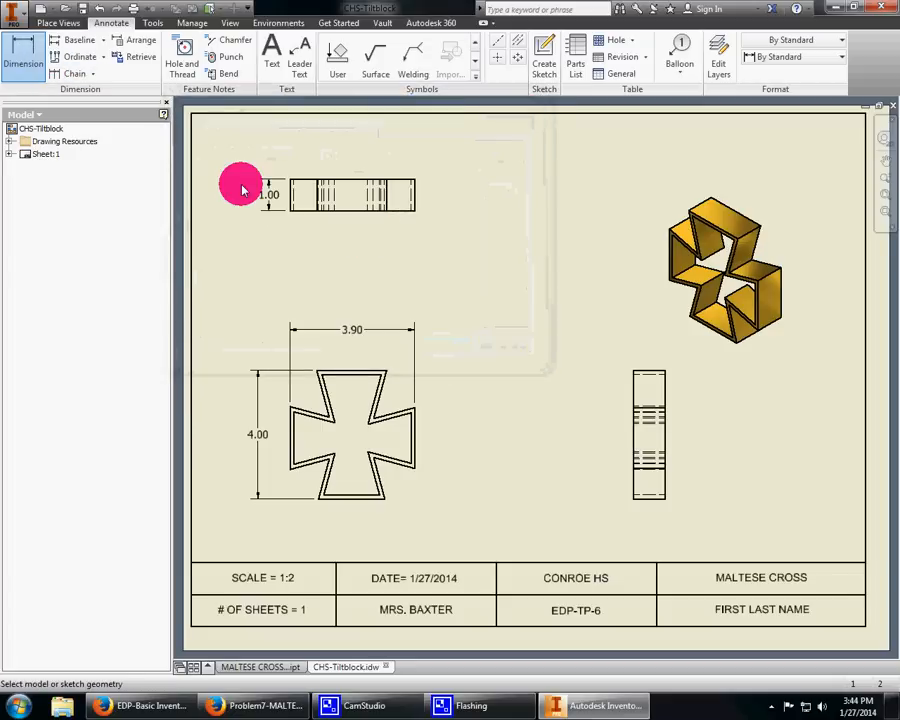
mouse_move(390, 418)
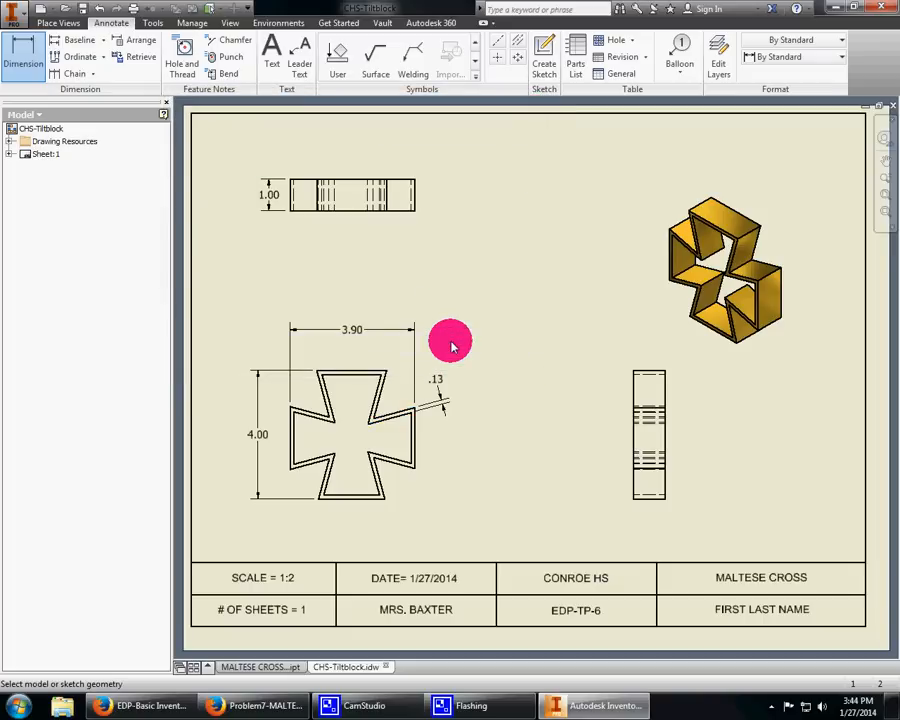
mouse_move(458, 441)
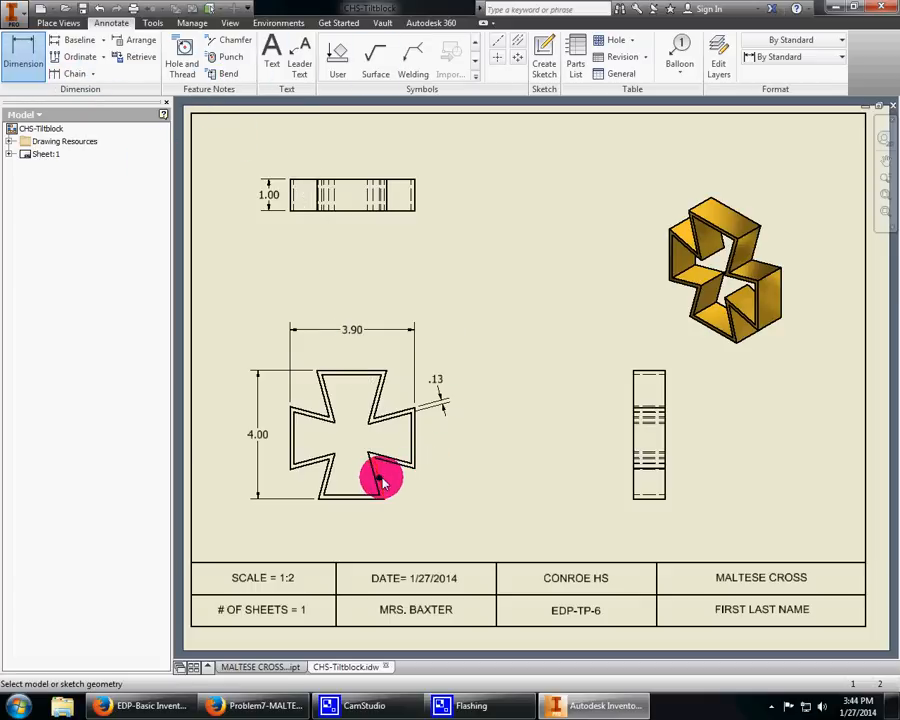
click(385, 480)
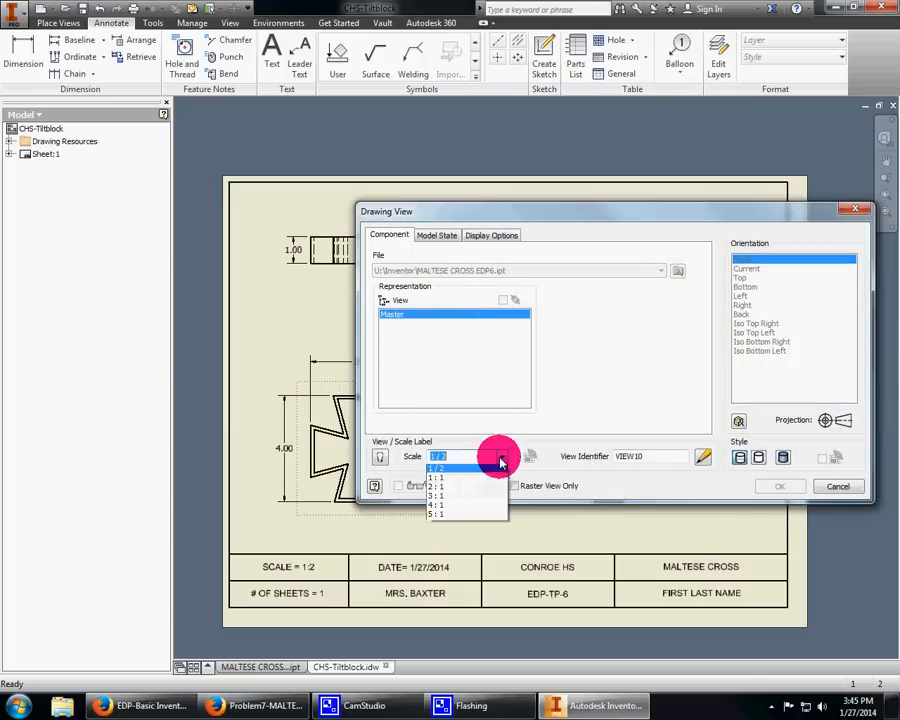
Step: Rescale the base view to 1:1, drag the 3.90 dimension above the cross, and enlarge the isometric view
click(433, 467)
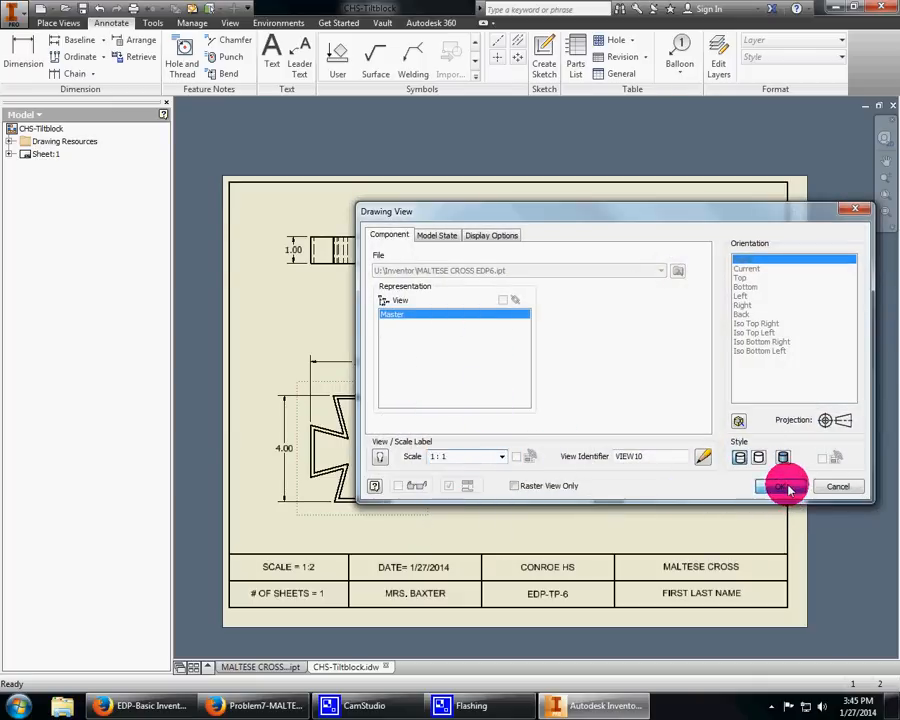
click(778, 486)
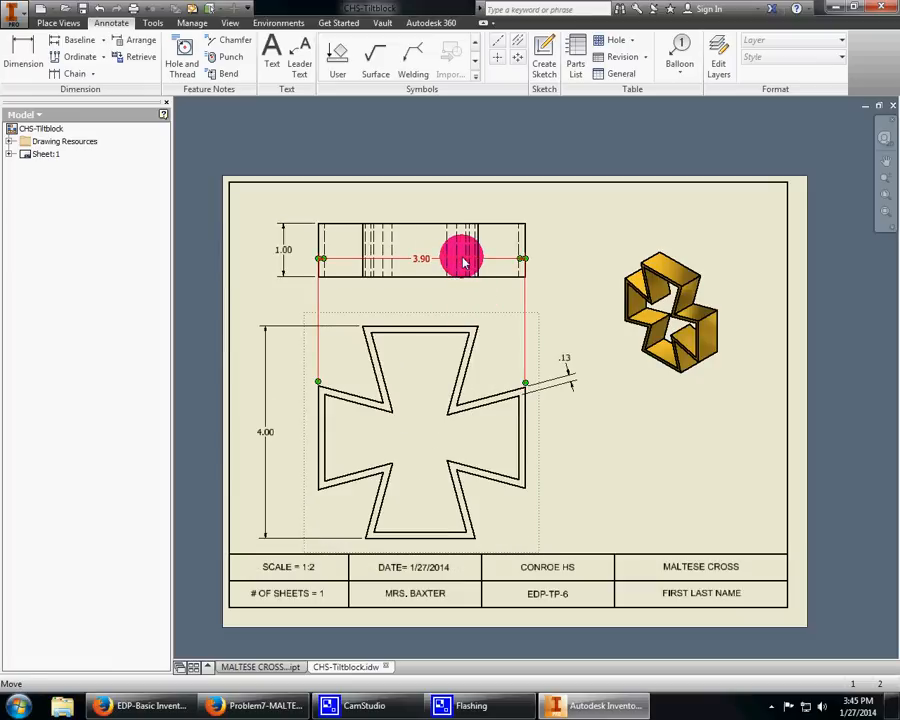
drag(463, 258, 462, 300)
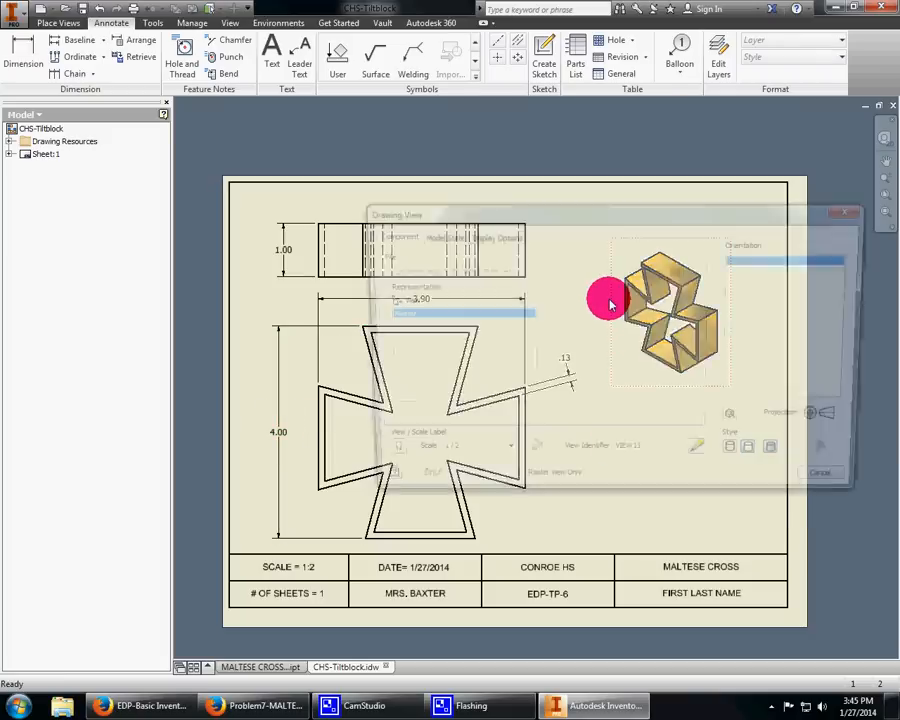
click(447, 456)
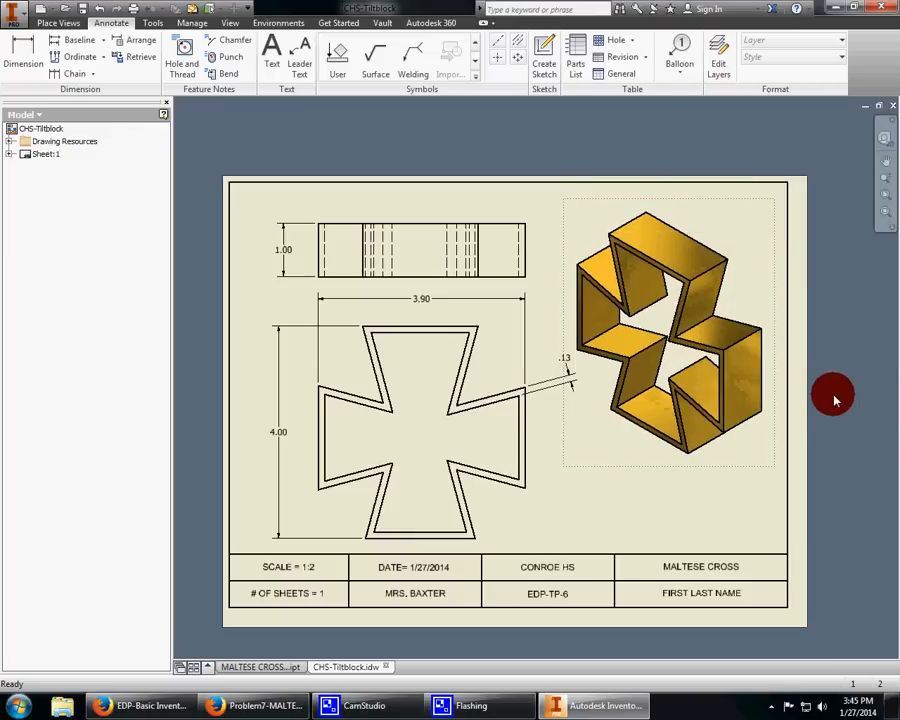
click(14, 12)
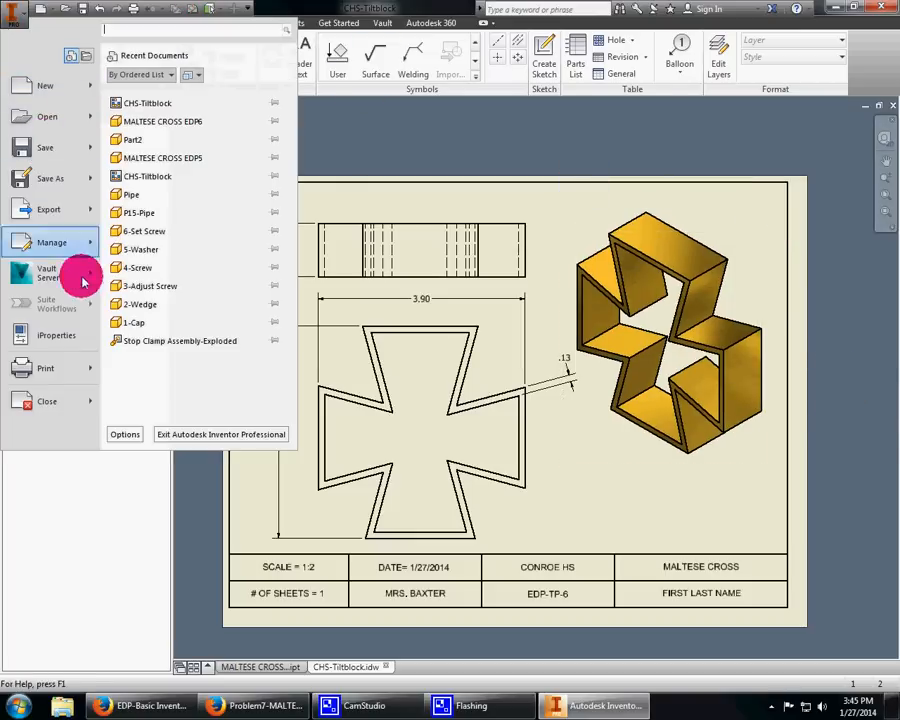
Step: Save the drawing as 'CHS-Tiltblock-MALTESE CROSS EDP6' in Inventor Drawing (*.idw) format
click(48, 178)
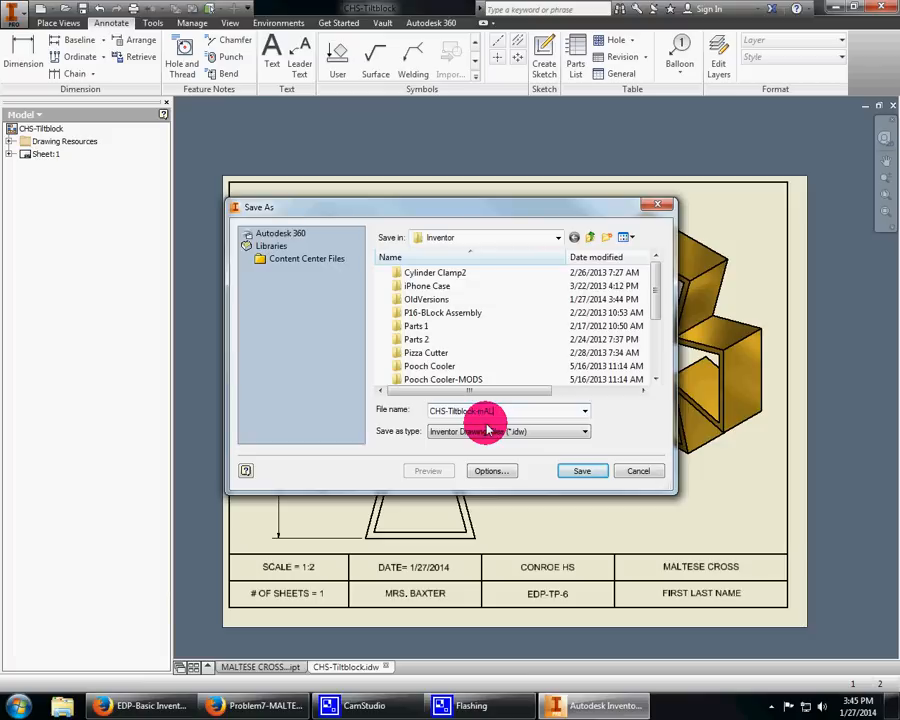
text(MALTESE CROSS EDP6)
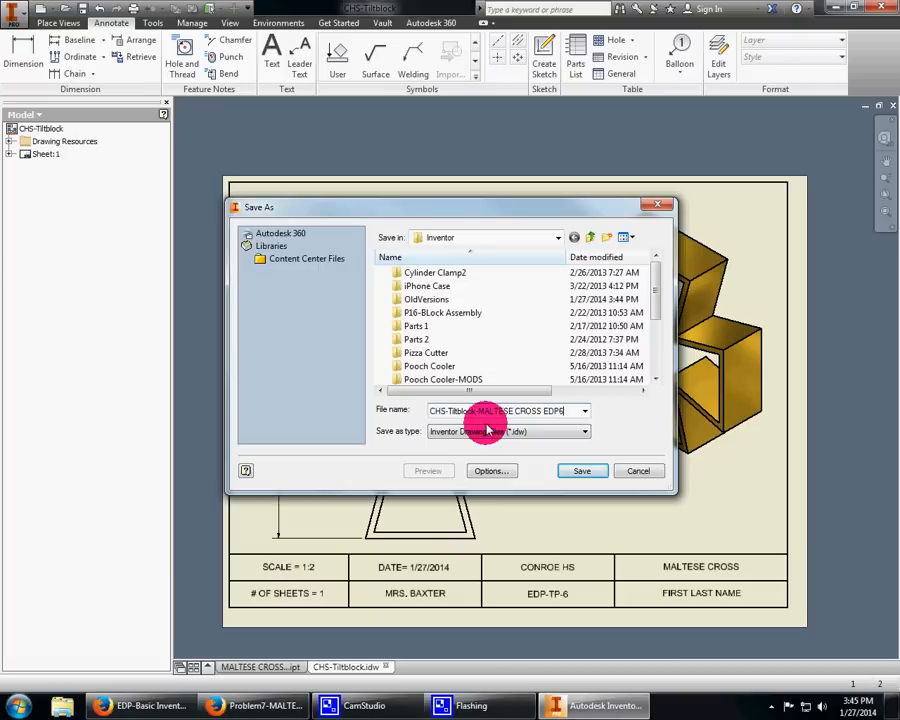
click(582, 470)
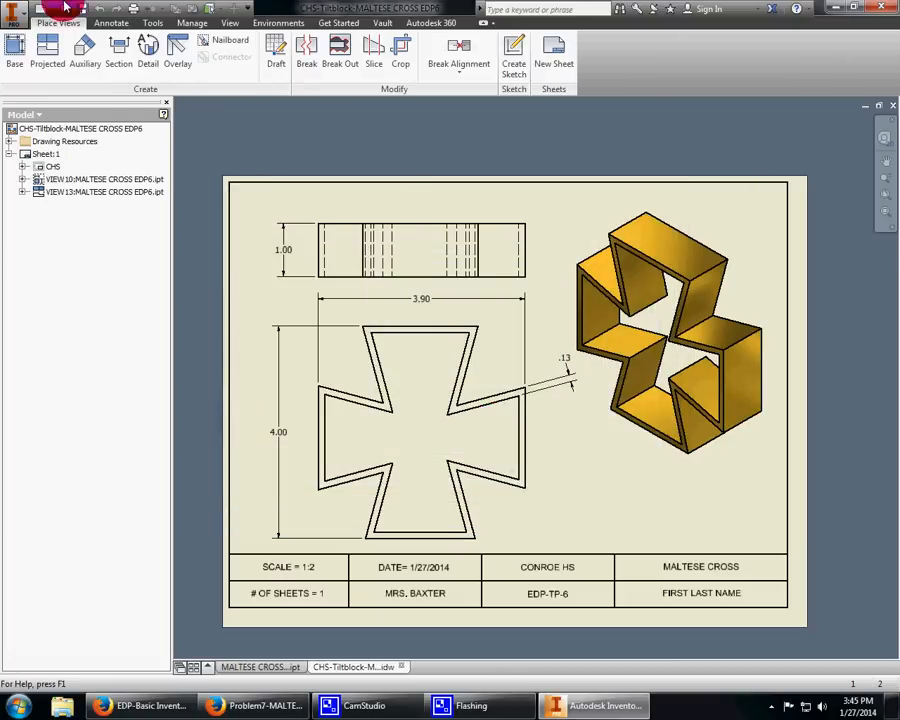
click(14, 18)
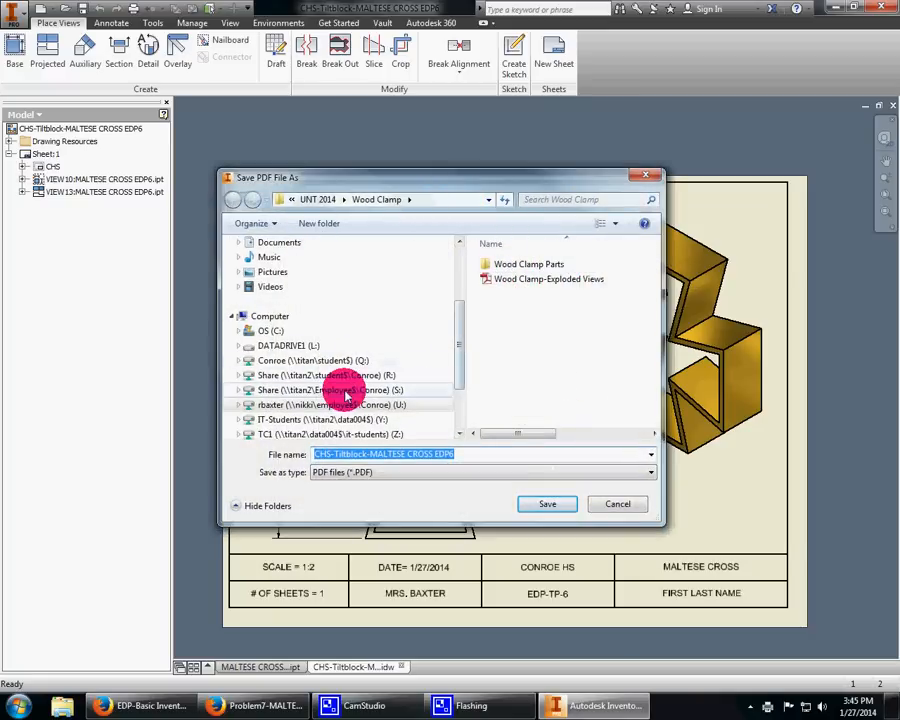
Step: Export the drawing as a PDF to the Desktop
scroll(up, 3)
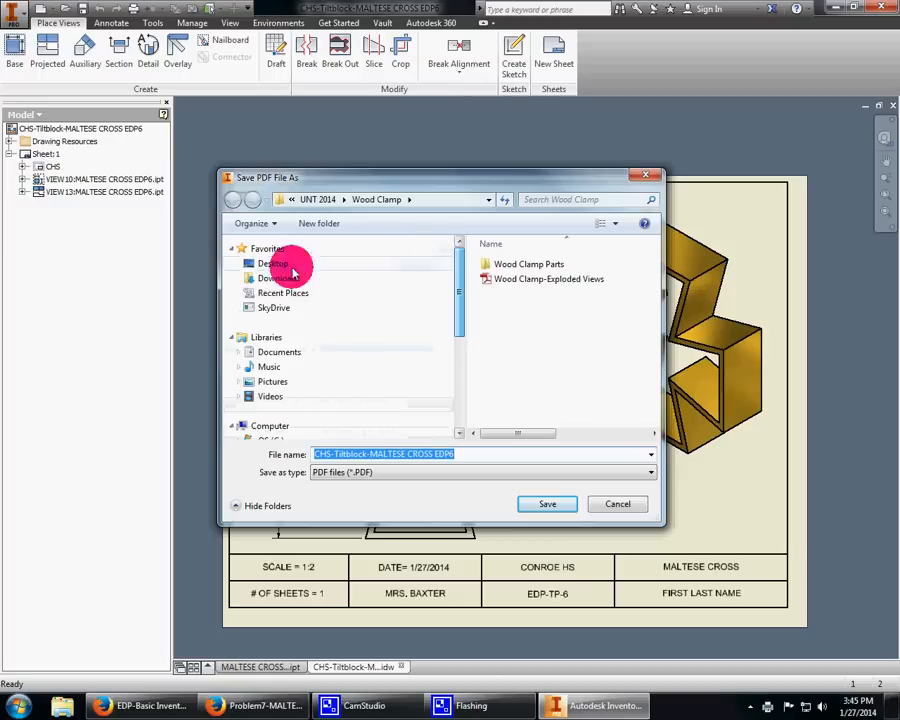
click(547, 503)
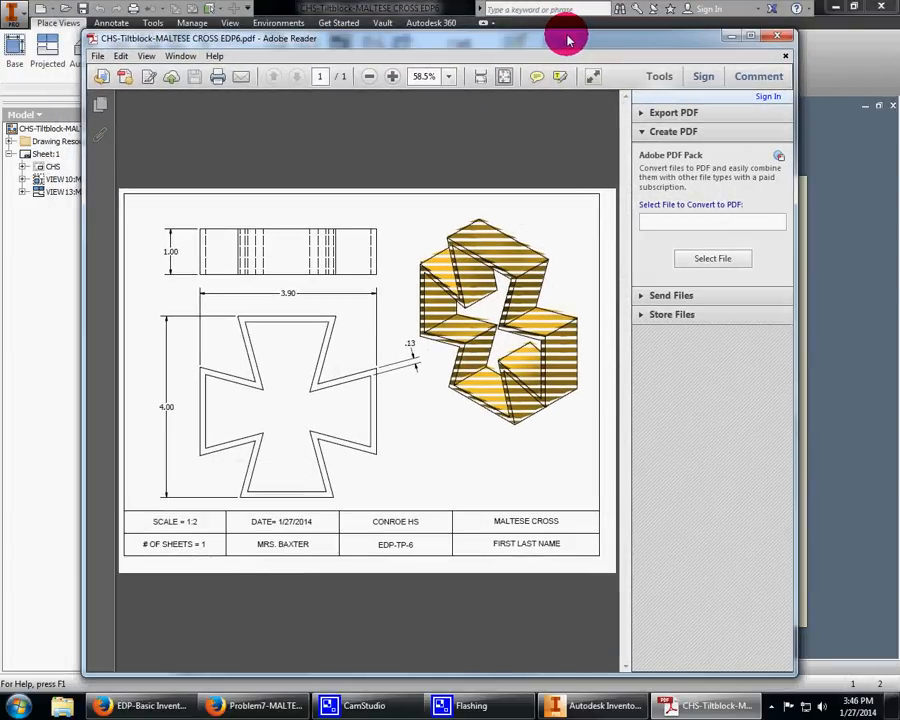
mouse_move(460, 240)
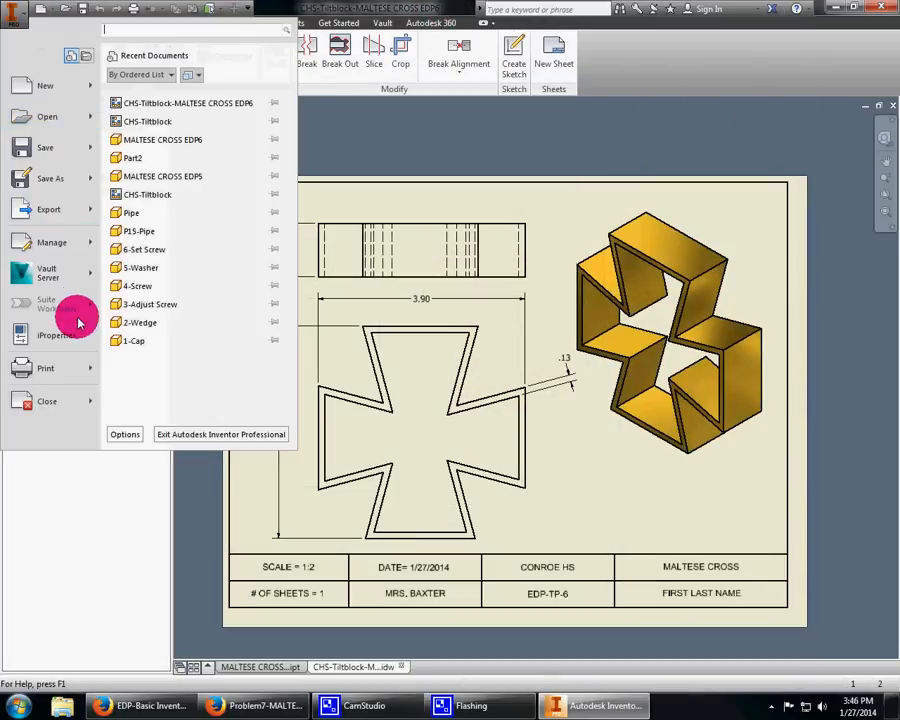
Step: Print the current sheet via the Adobe PDF printer to the Desktop and open the resulting PDF
click(45, 368)
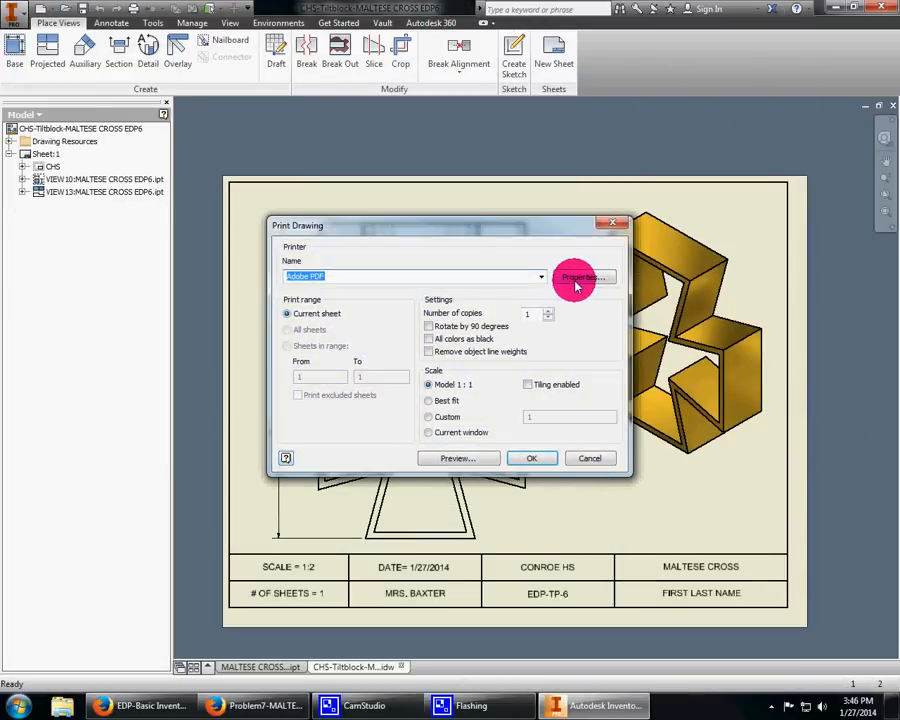
click(585, 276)
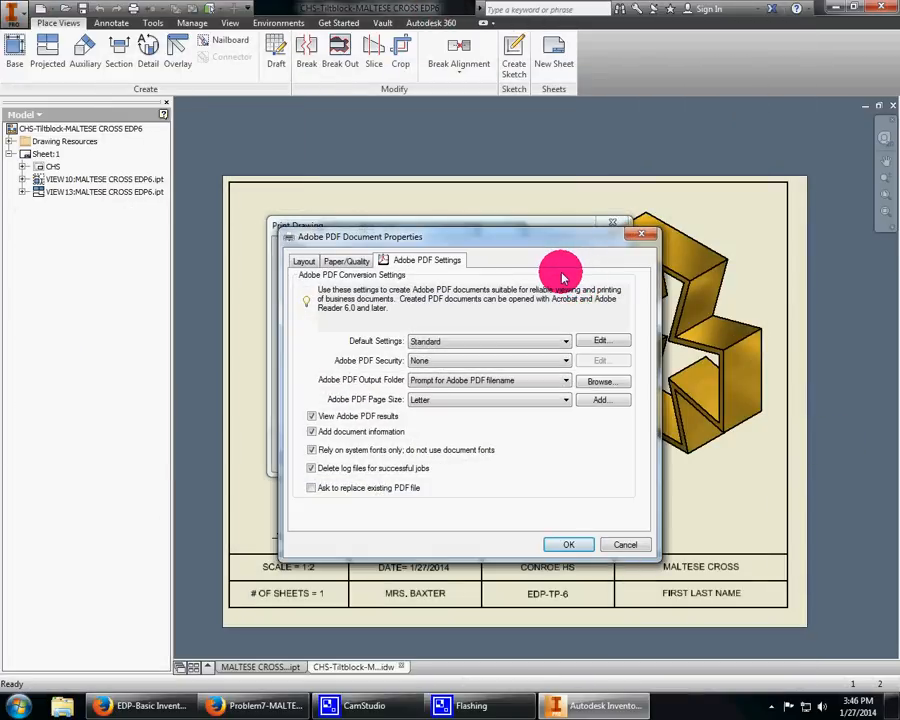
mouse_move(463, 412)
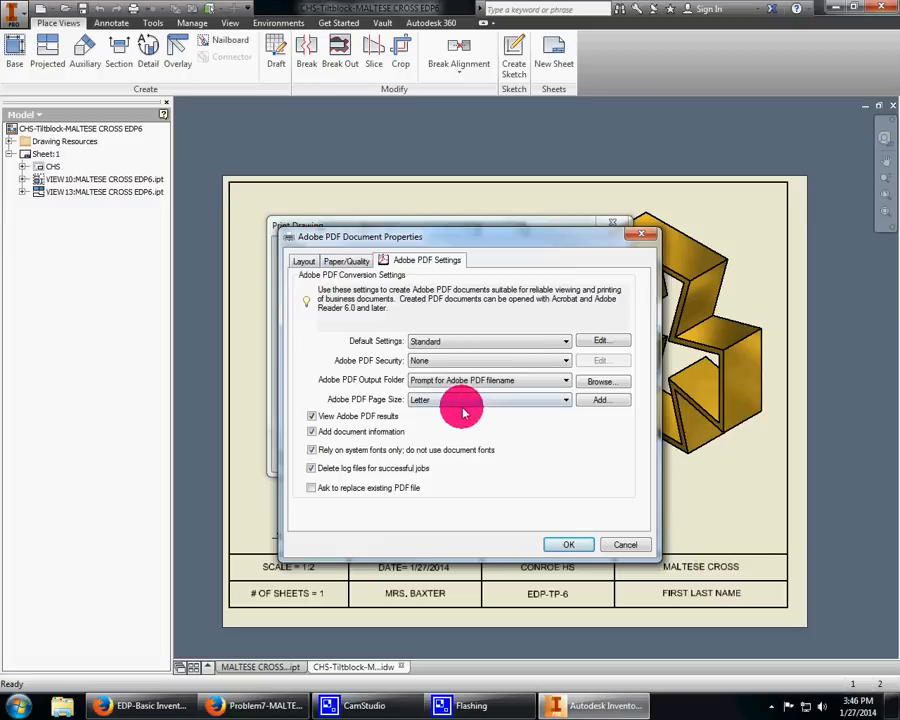
click(565, 340)
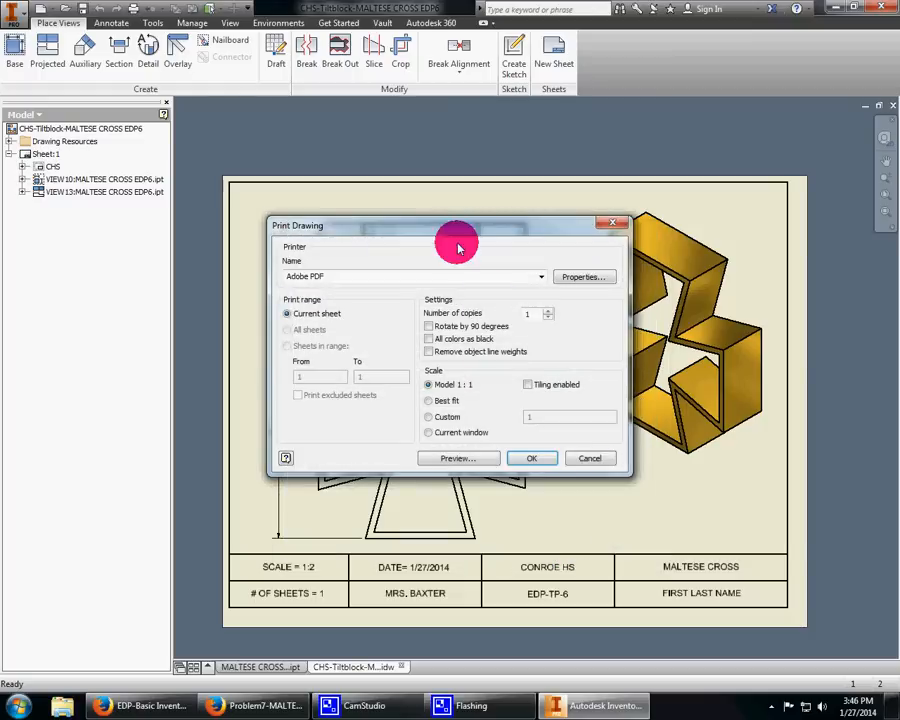
click(531, 458)
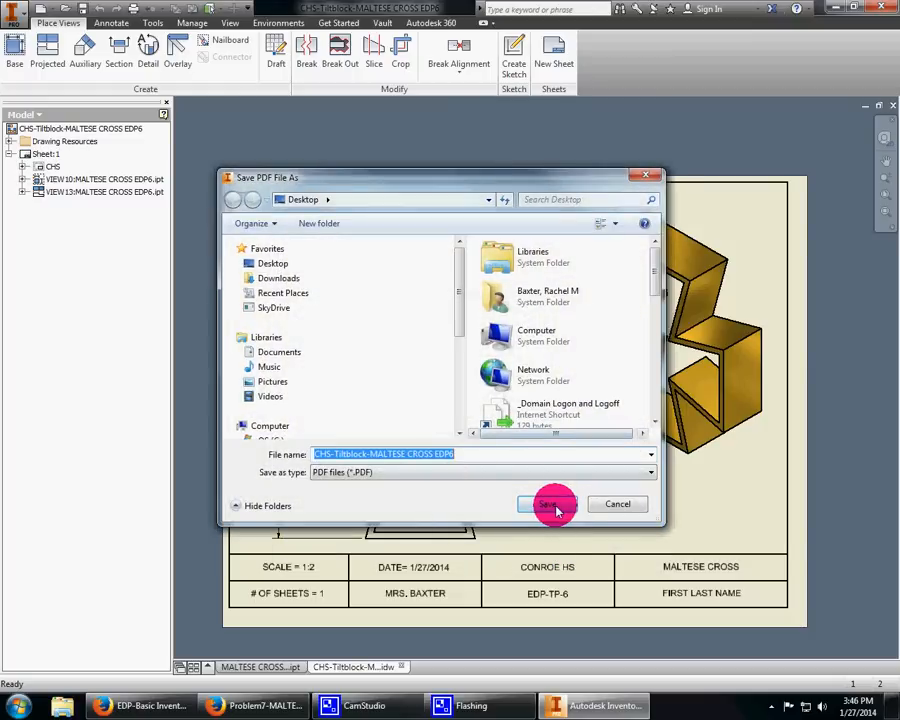
click(553, 503)
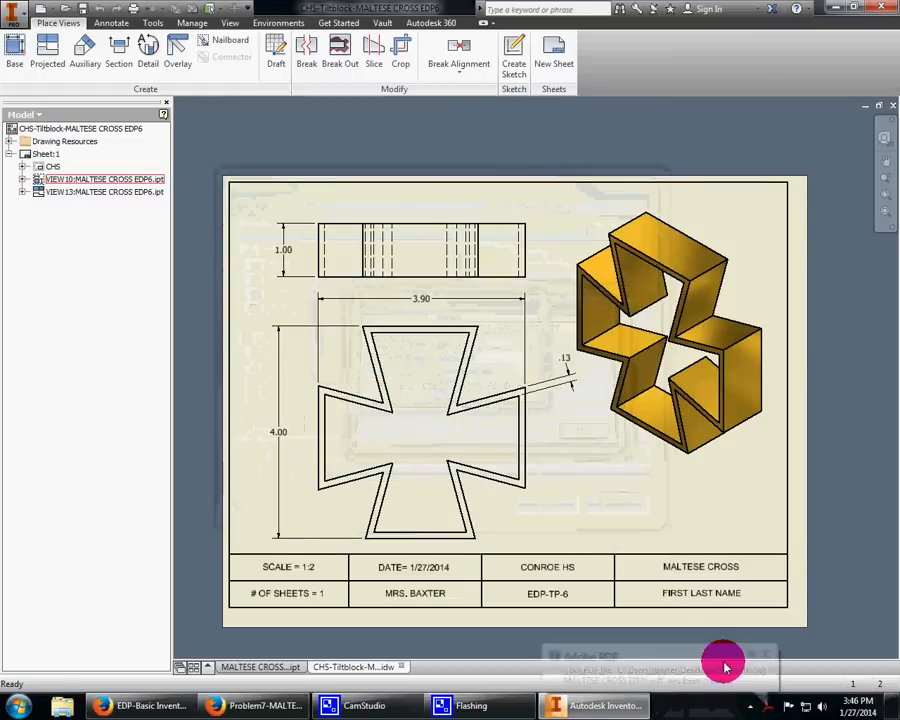
click(720, 666)
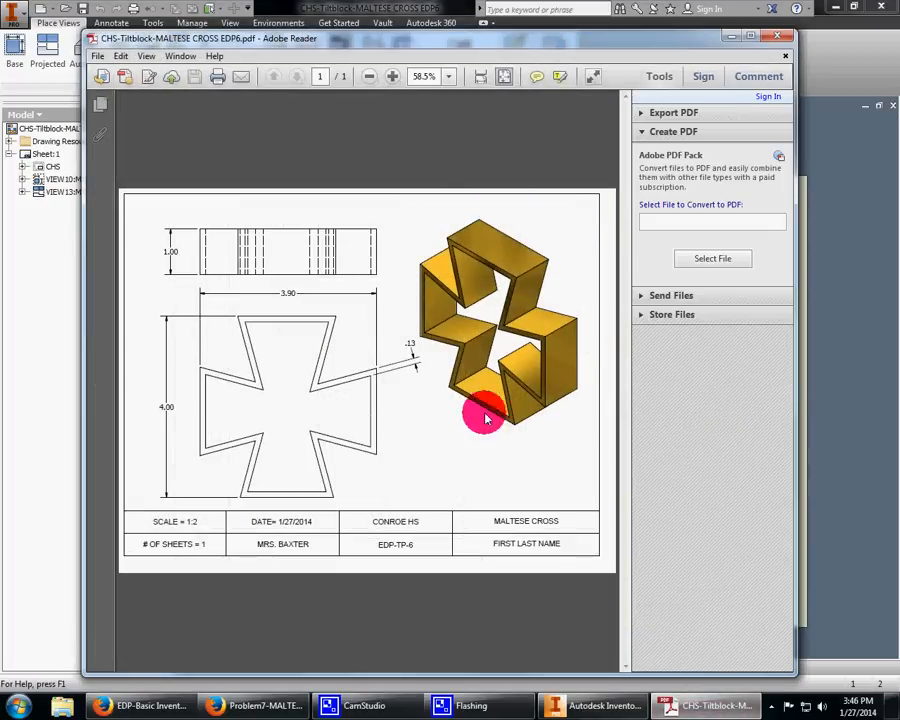
mouse_move(515, 415)
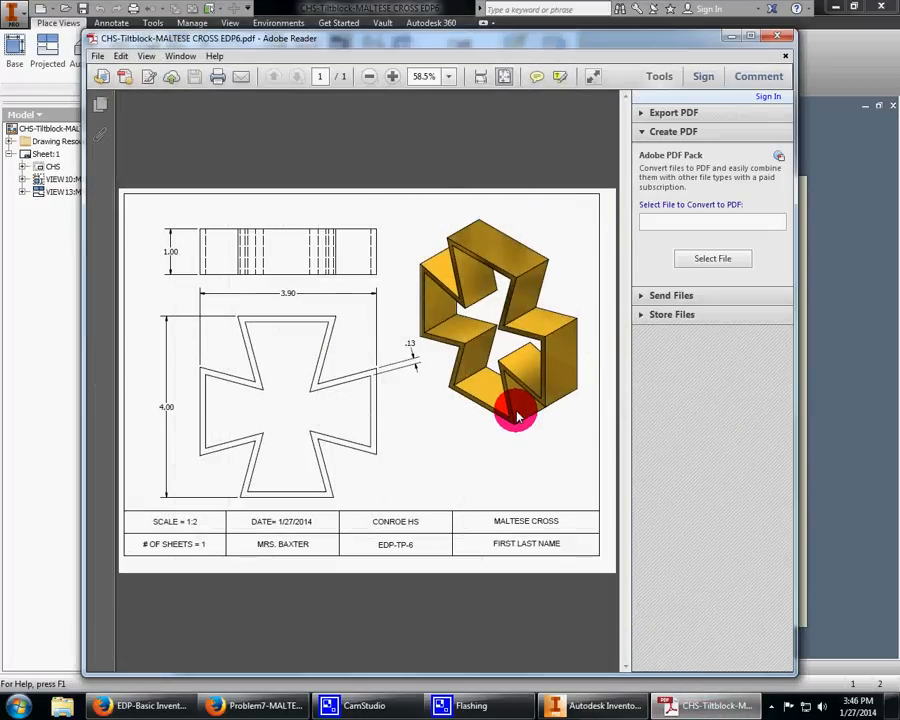